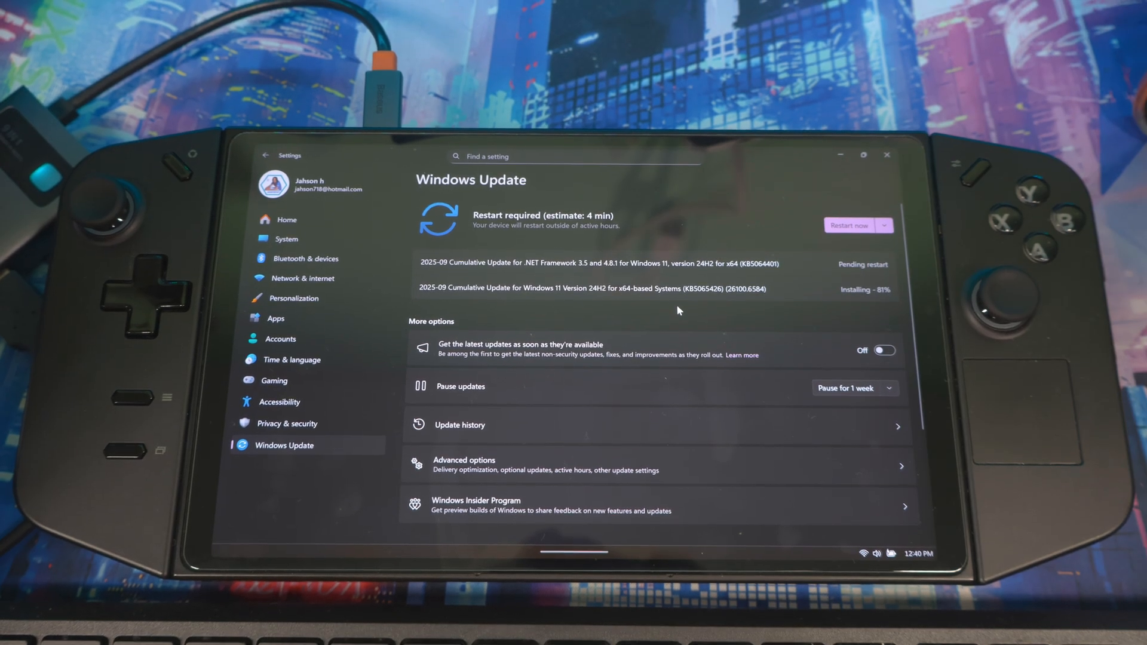
mouse_move(629, 312)
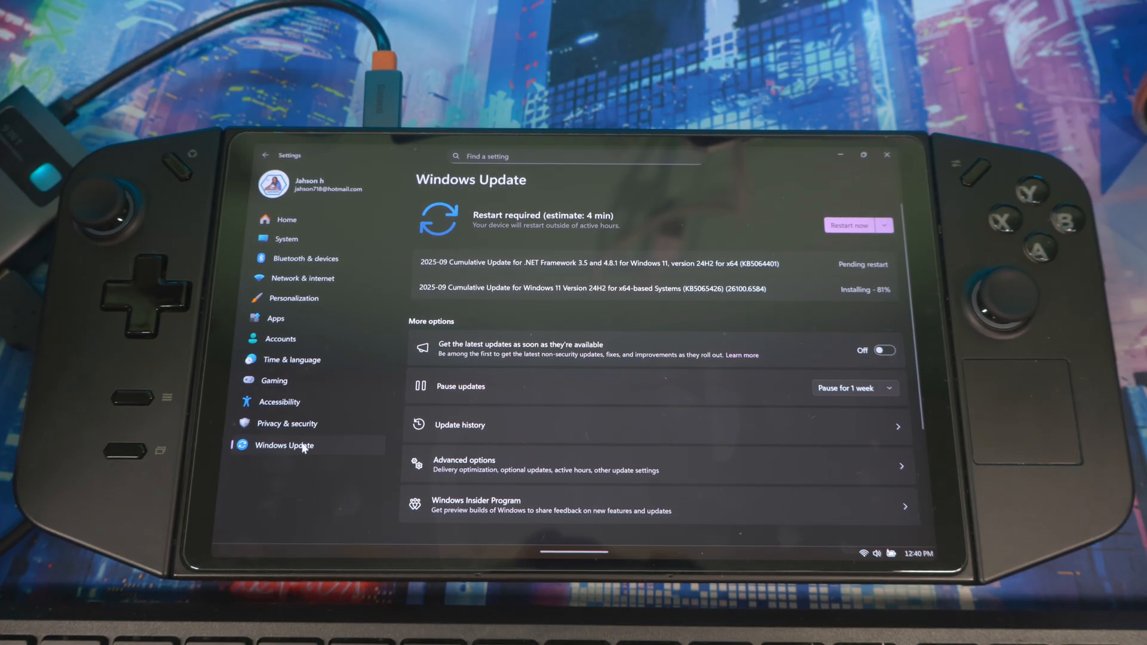
- Join the Windows Insider Program with a chosen channel, accept the agreements, and restart
scroll("down", 3)
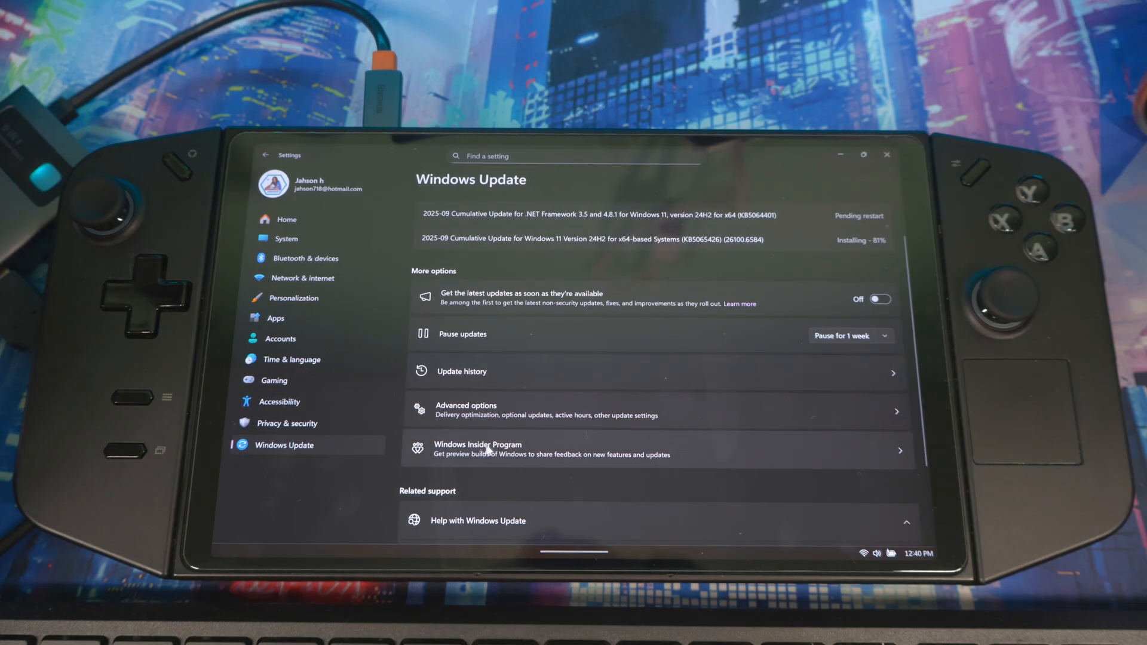
left_click(477, 449)
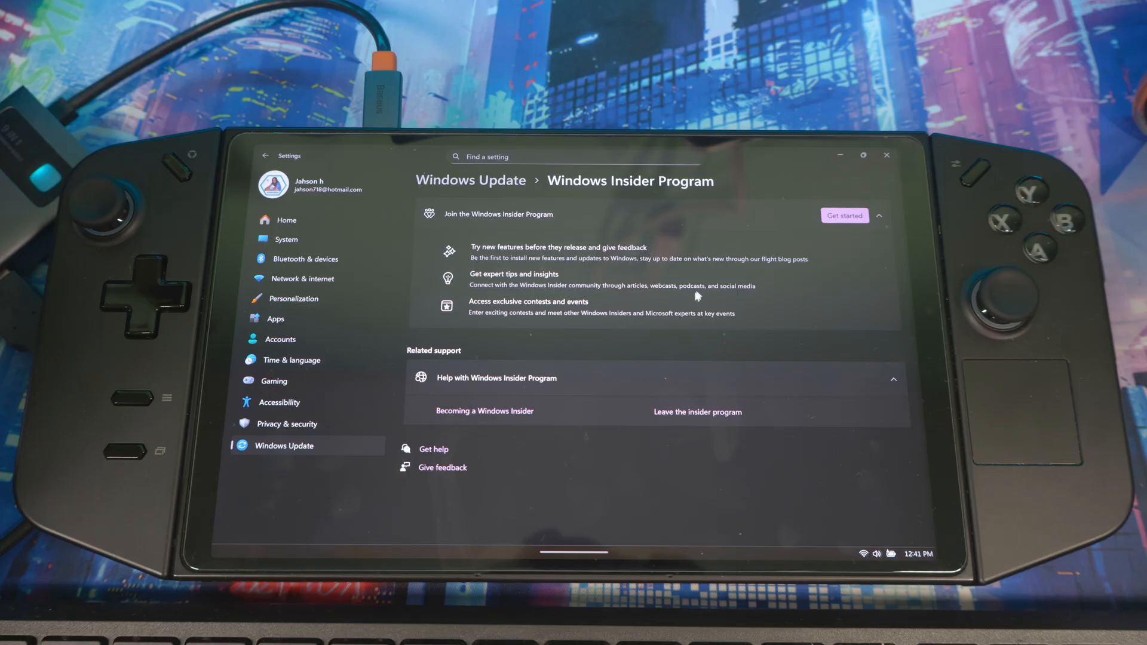
left_click(845, 215)
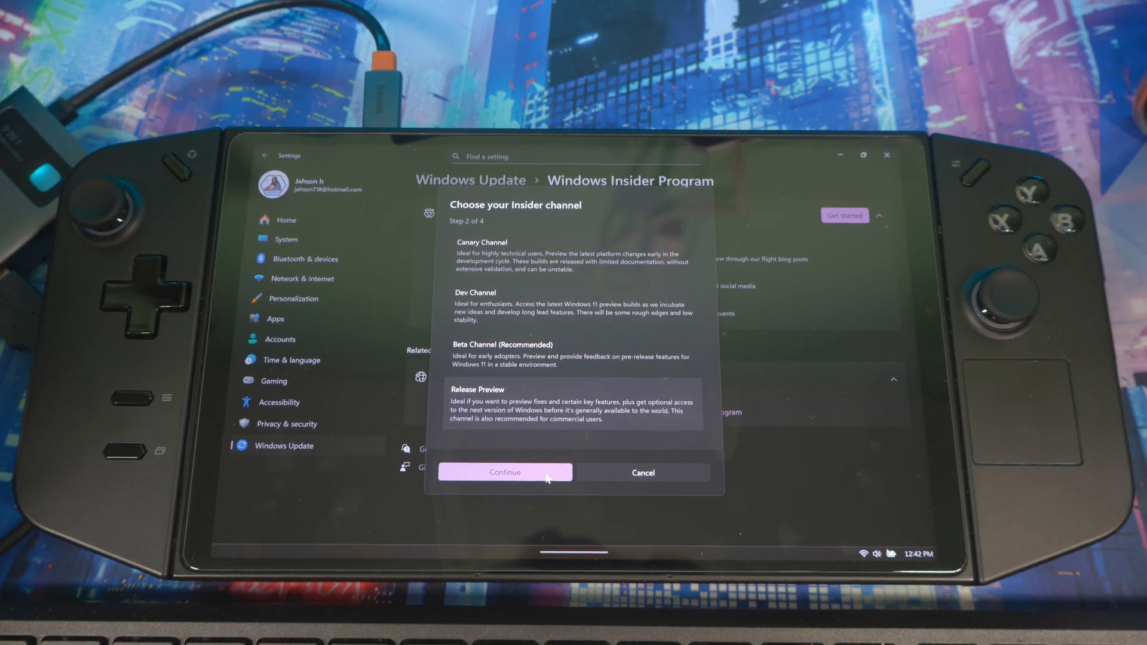
left_click(504, 472)
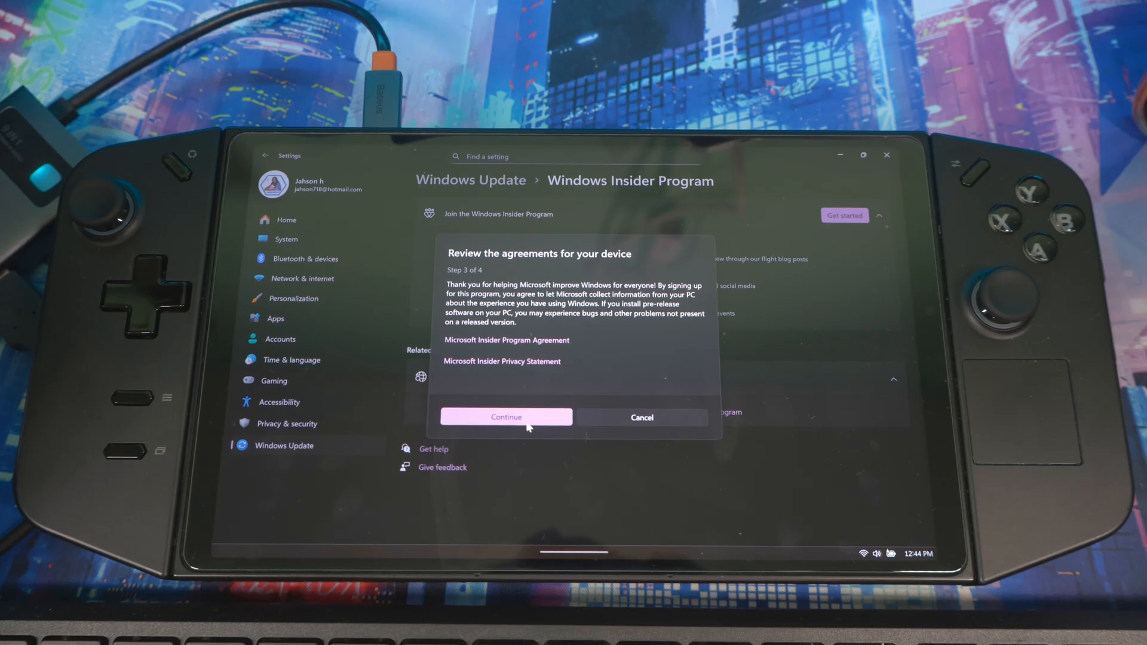
left_click(506, 416)
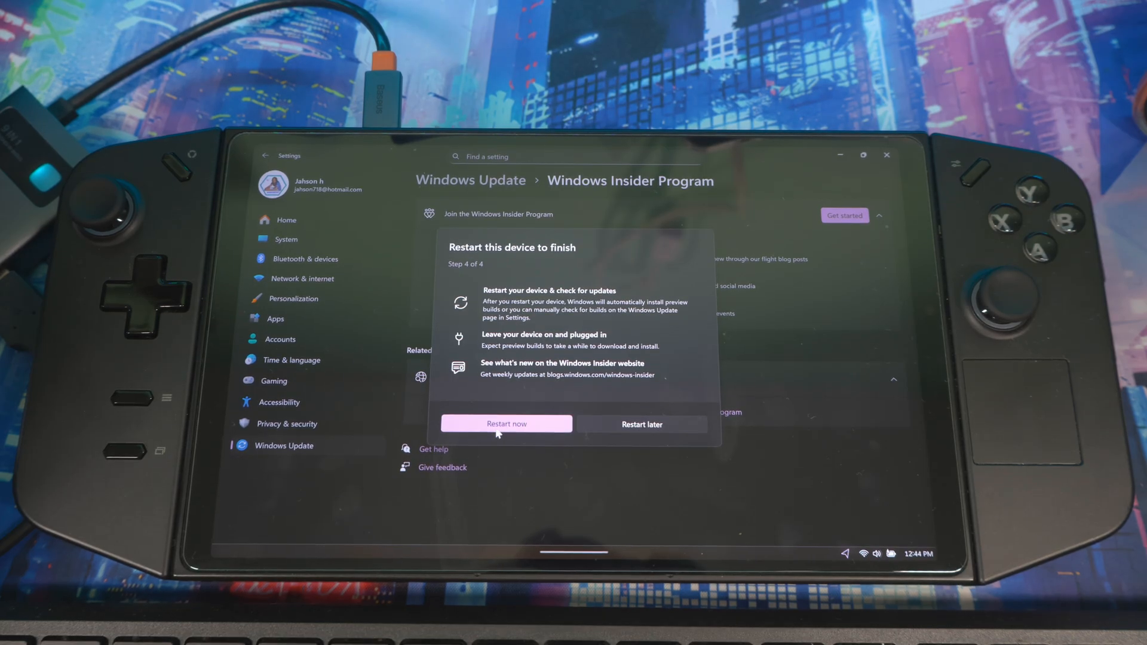
left_click(506, 424)
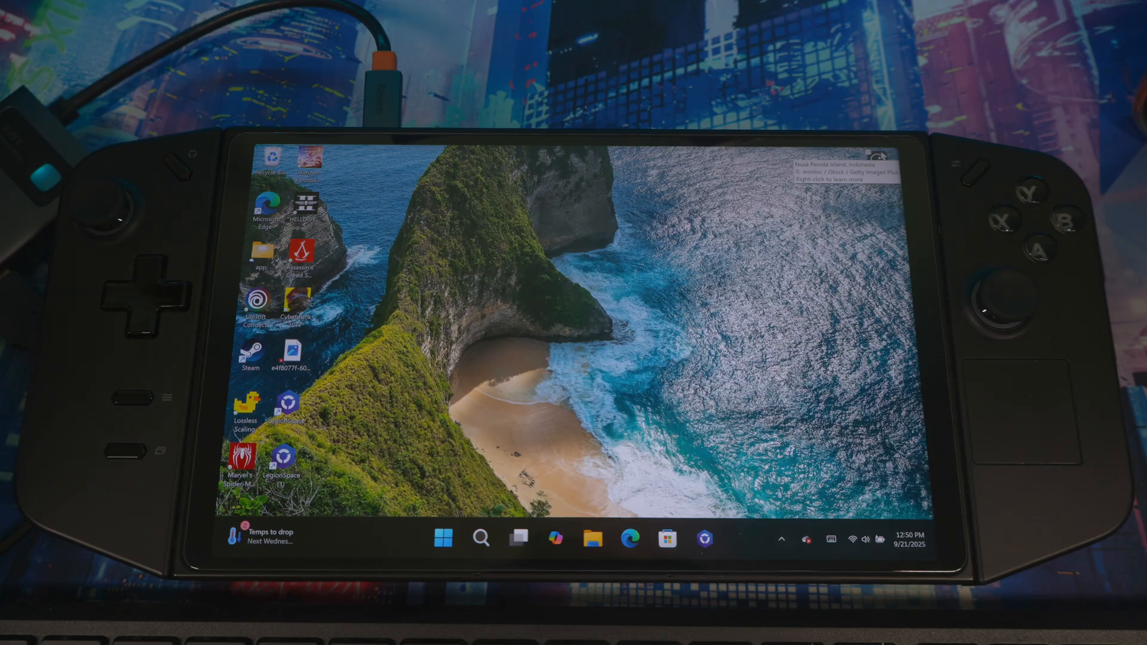
- Reopen Settings to System > About, showing version 24H2, OS build 26100.6584
left_click(480, 538)
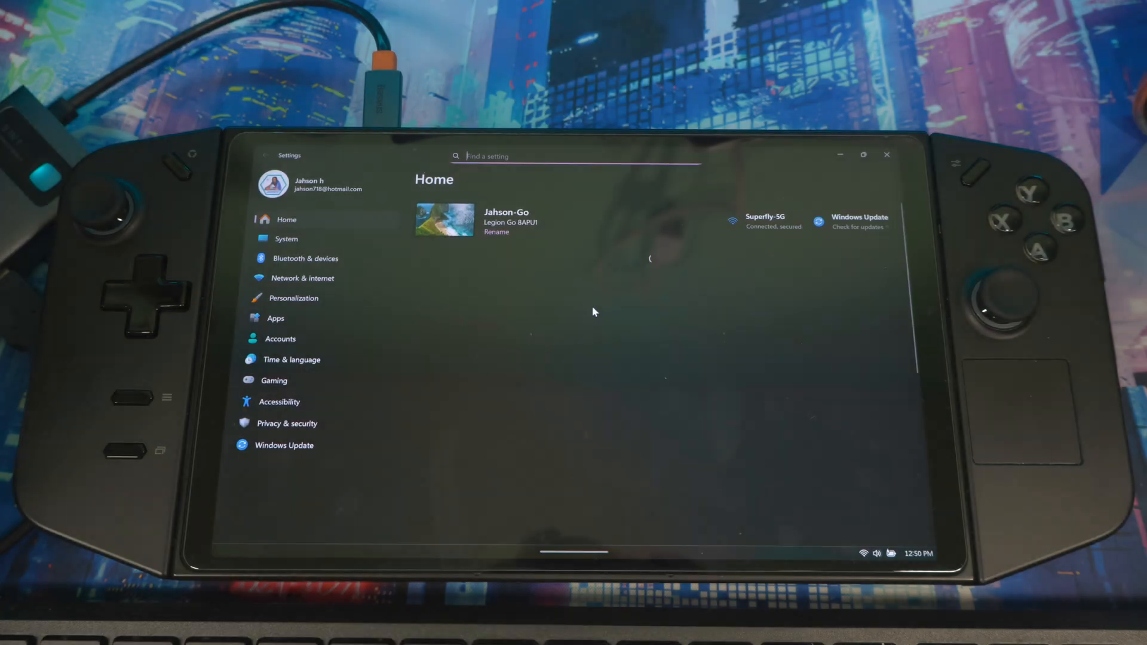
left_click(286, 238)
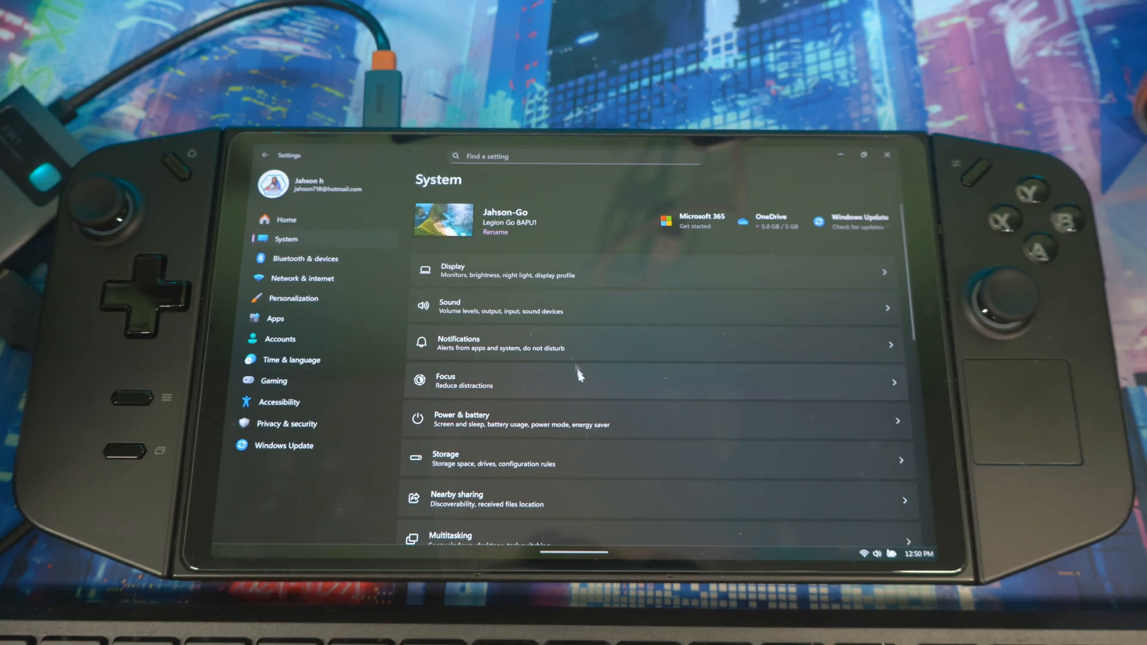
scroll("down", 3)
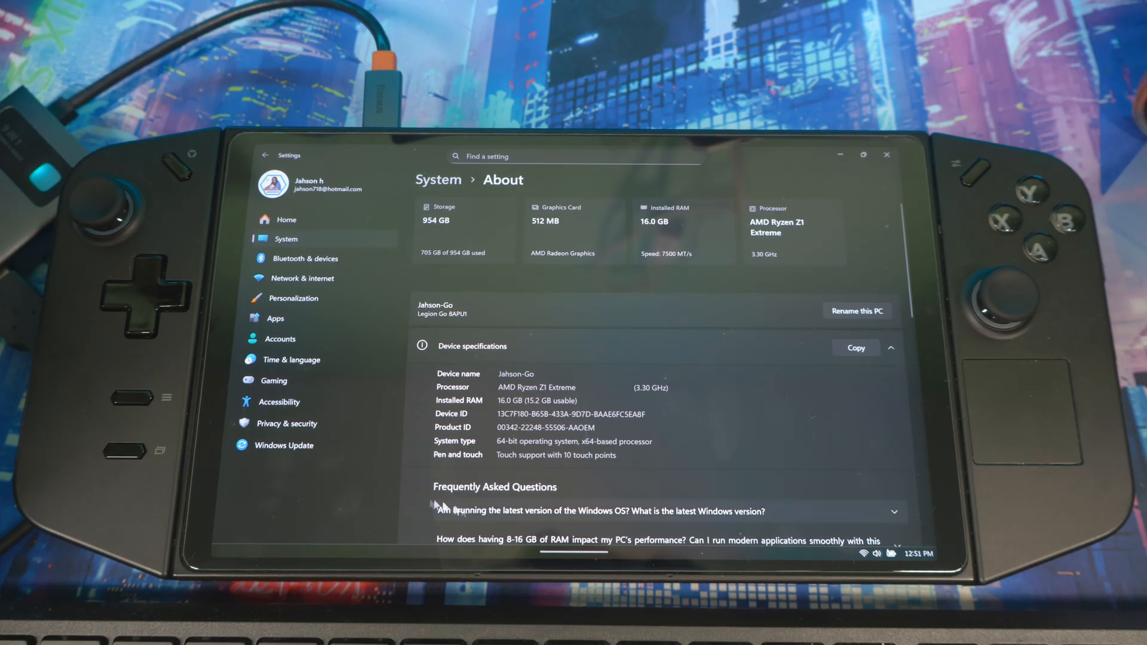
scroll("down", 3)
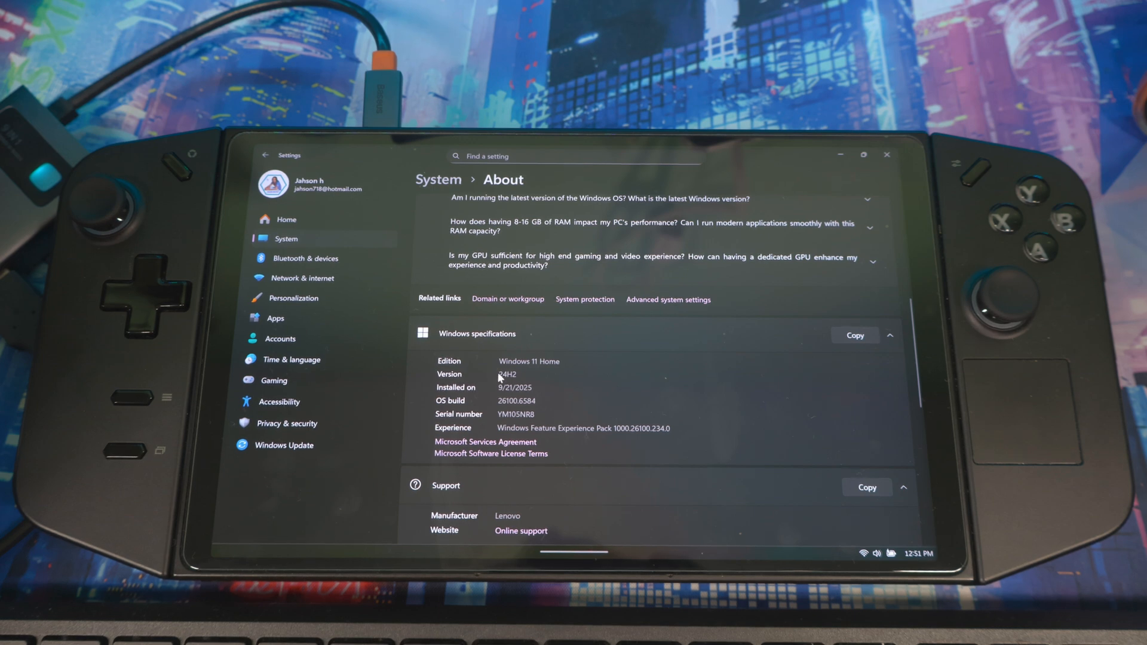
mouse_move(756, 398)
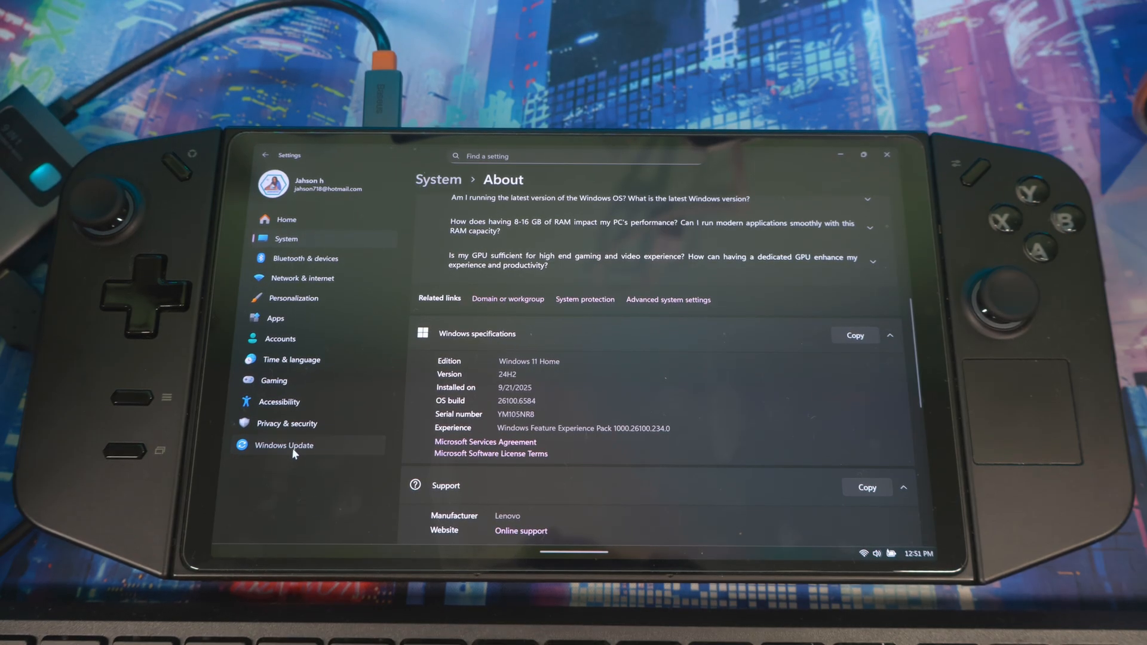
- Check for updates on the Windows Update page
left_click(284, 444)
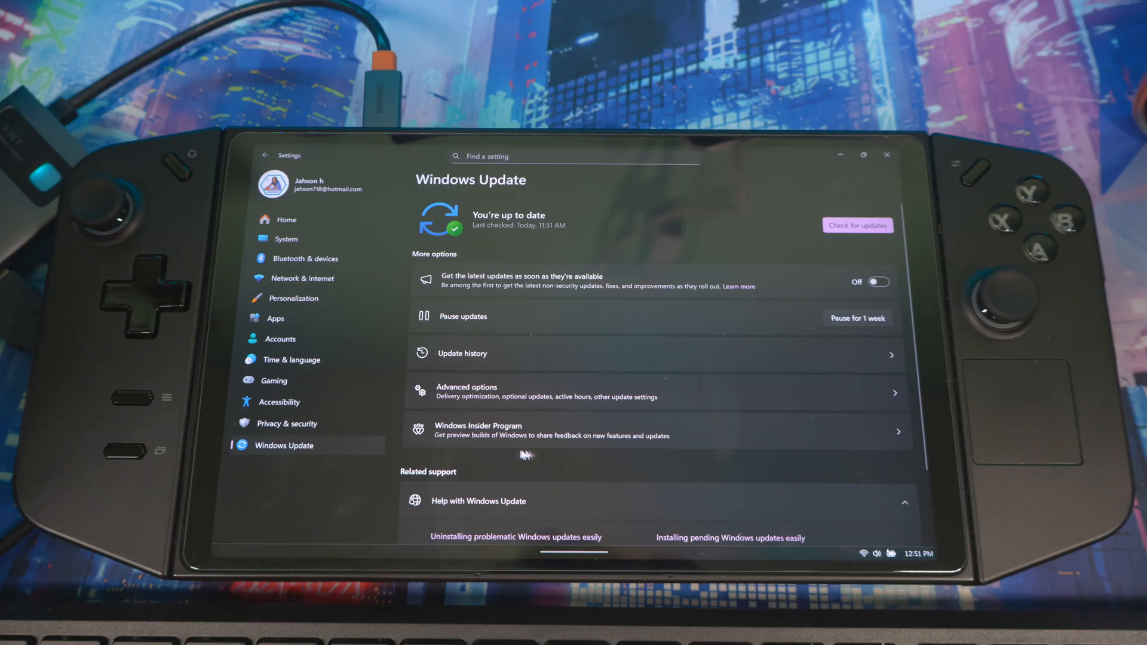
left_click(857, 224)
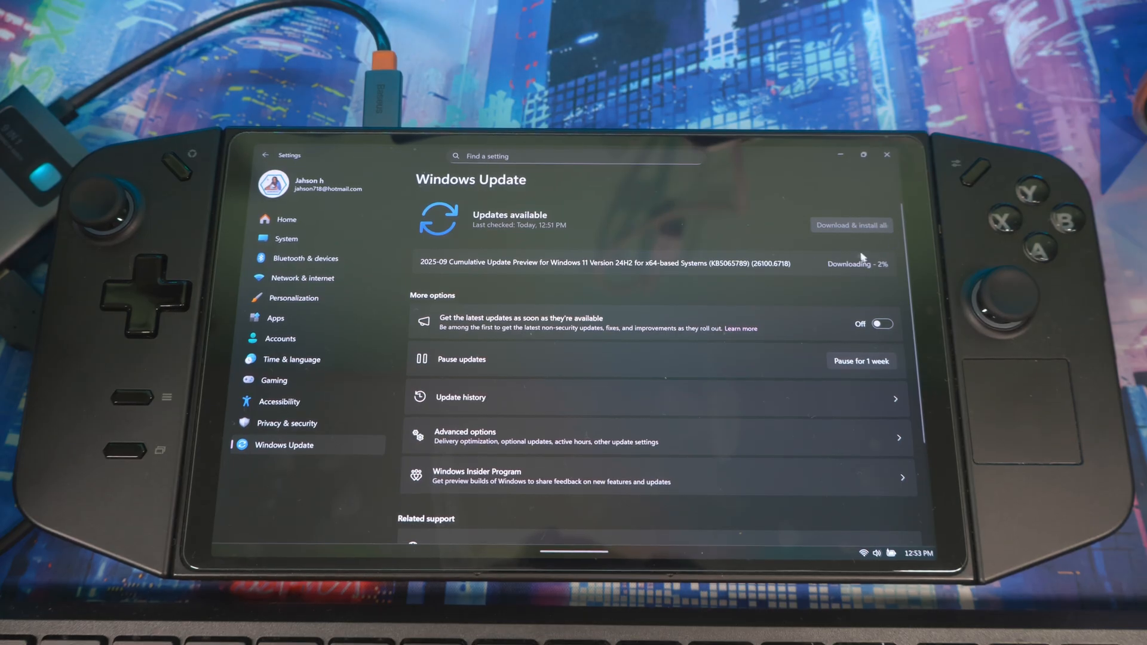
mouse_move(820, 315)
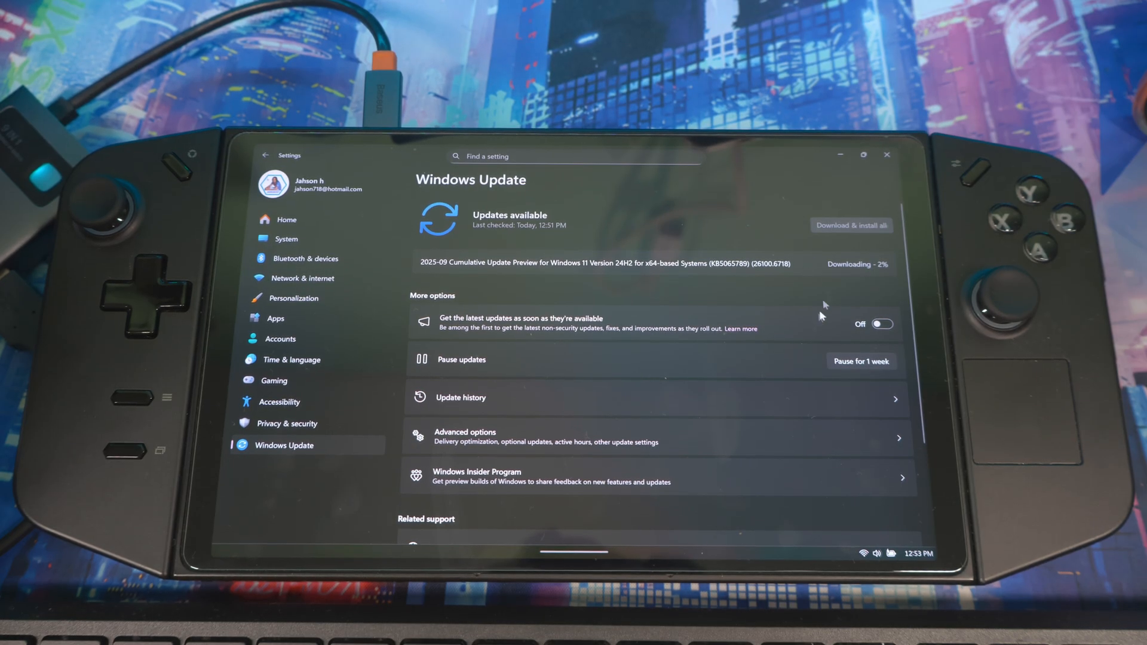
mouse_move(681, 225)
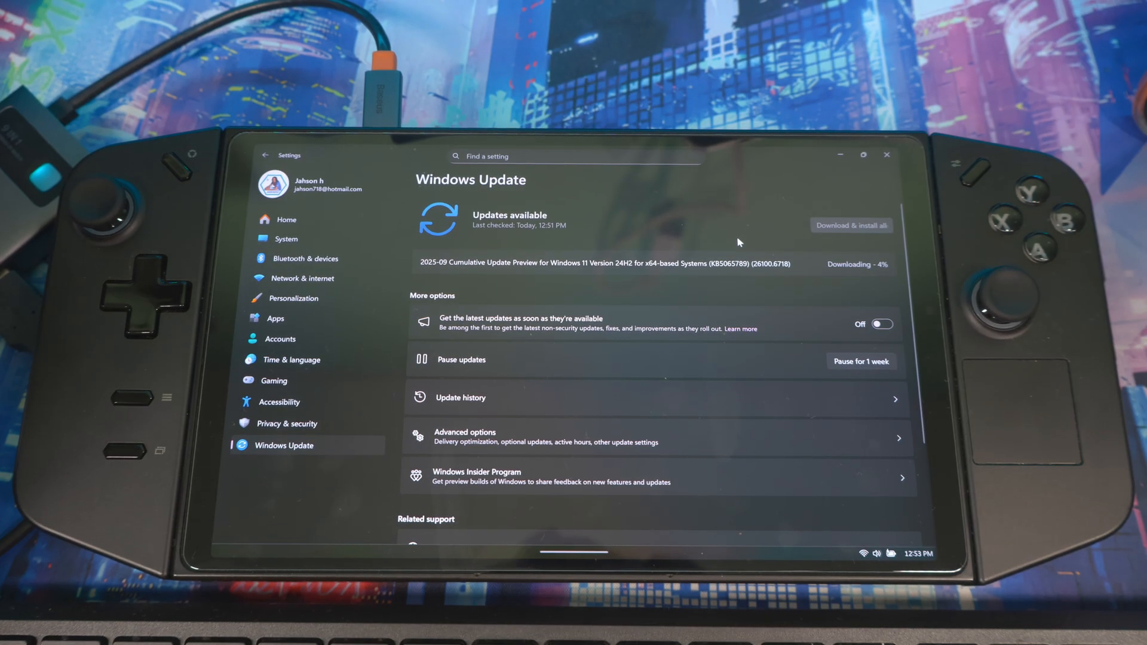
mouse_move(667, 274)
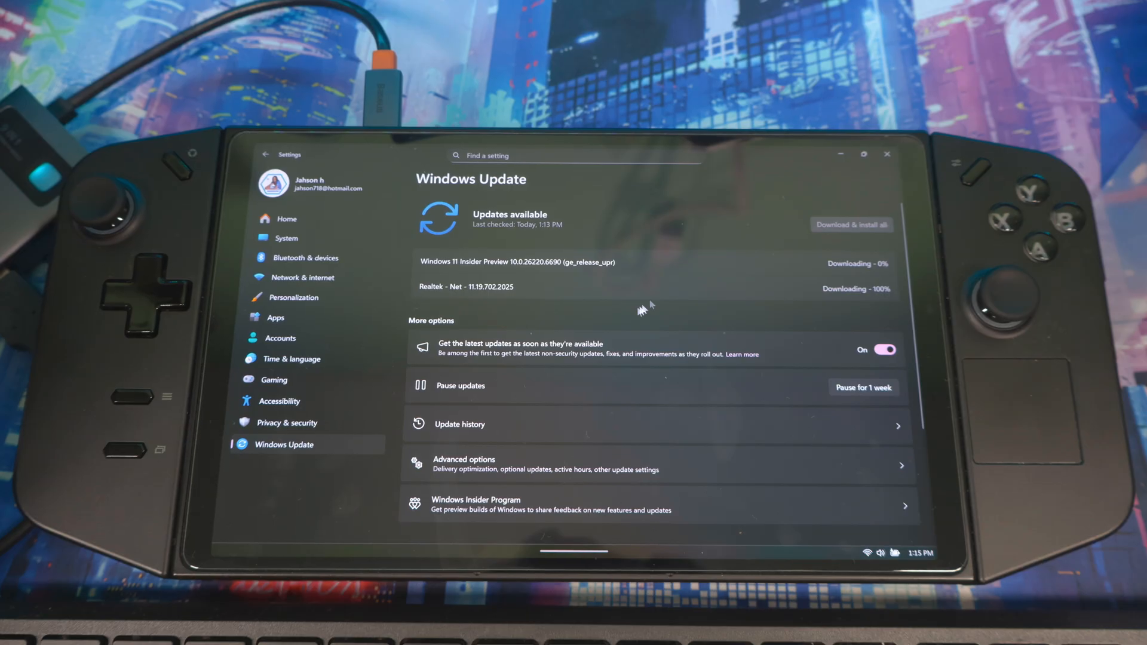
mouse_move(810, 311)
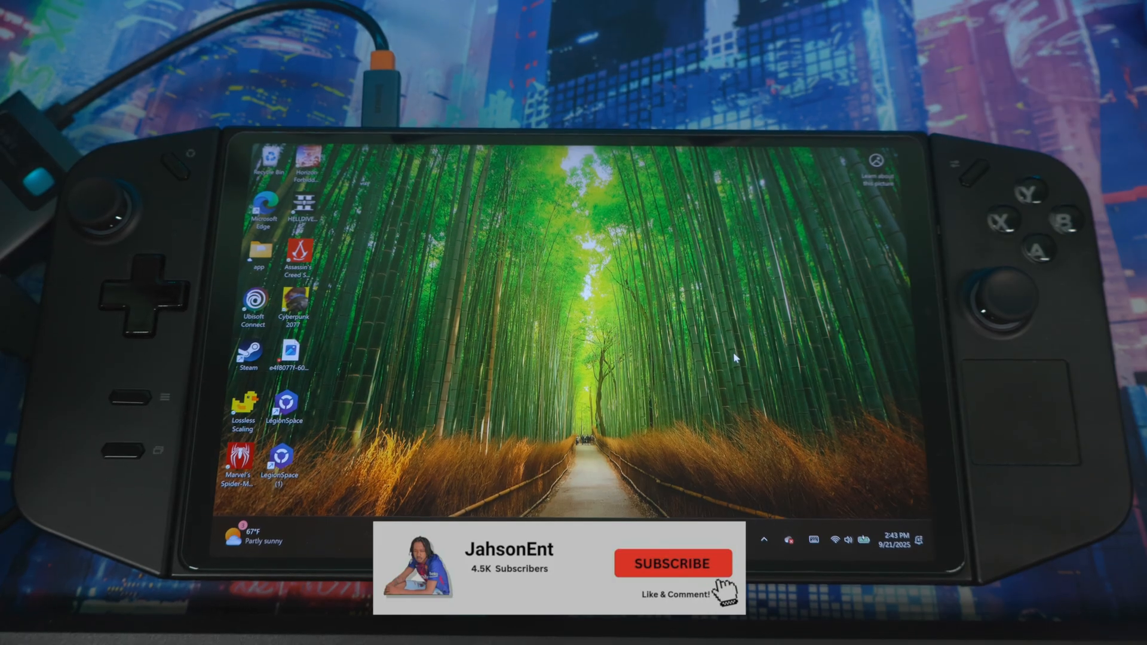
mouse_move(754, 381)
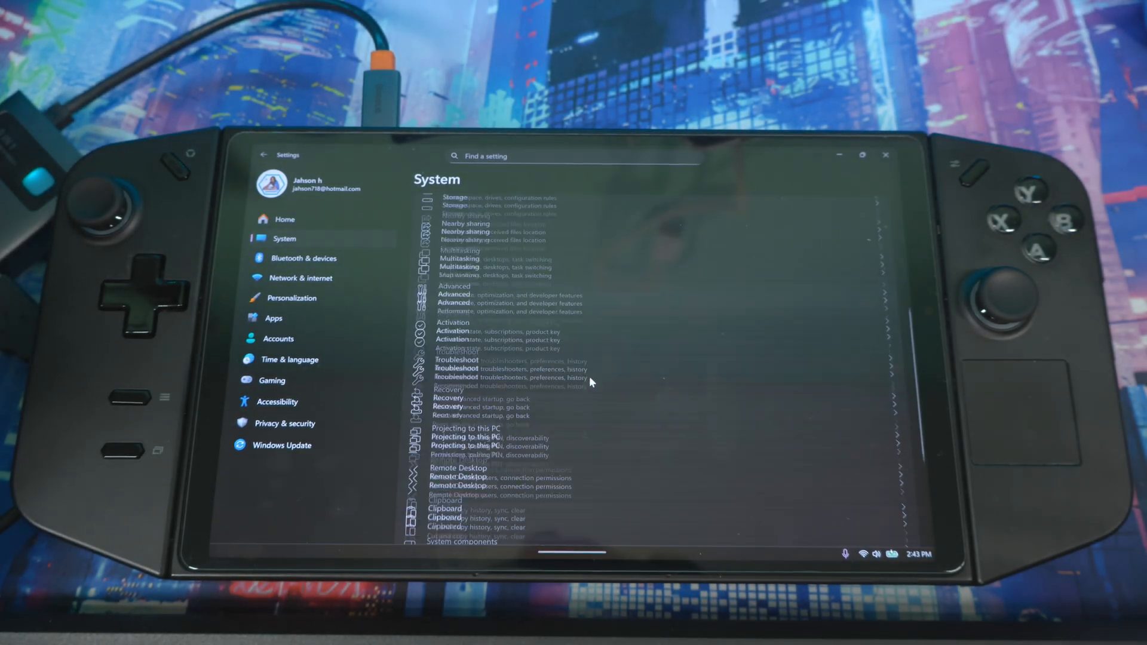
- Scroll System to About and view specifications showing 25H2, OS build 26220.6690
scroll("down", 3)
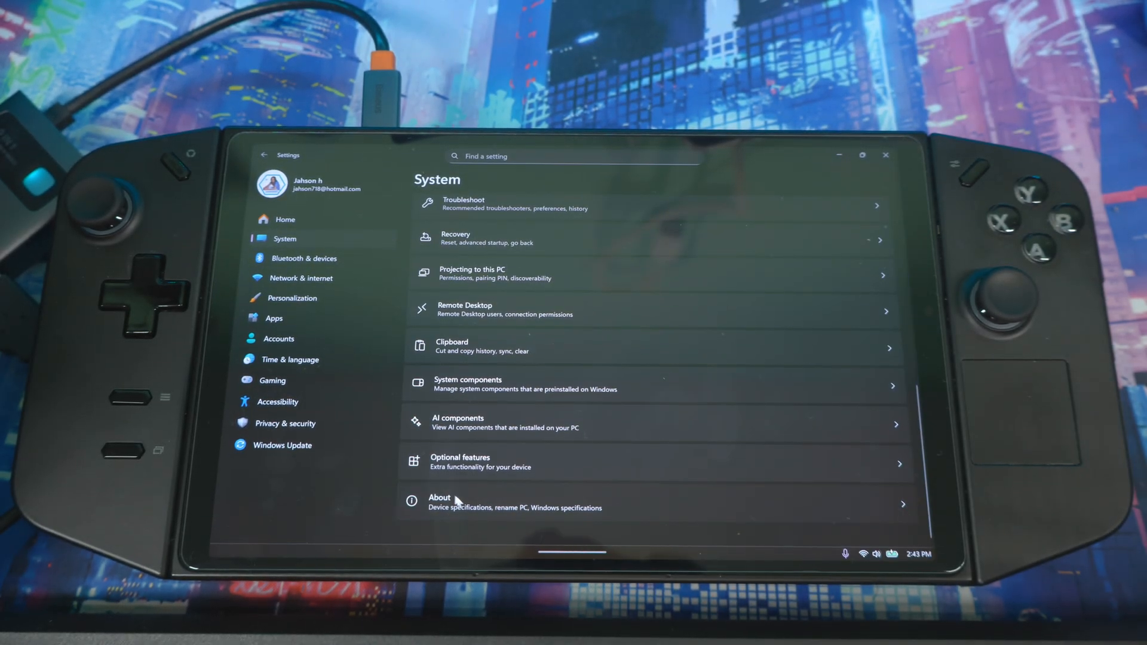
left_click(439, 503)
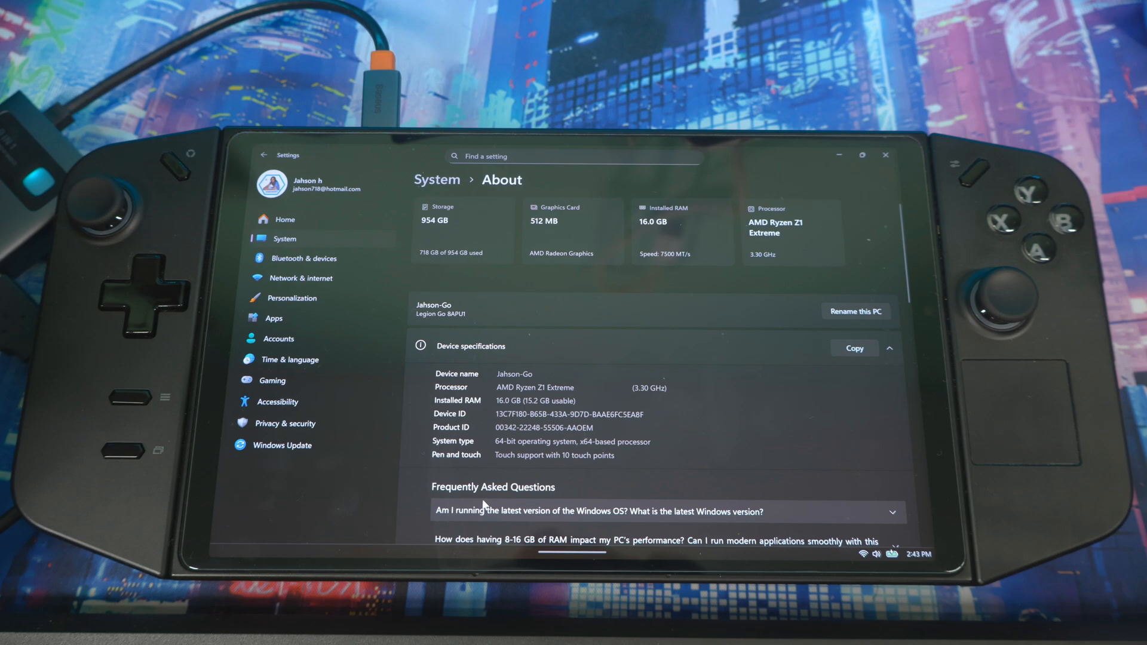
scroll("down", 3)
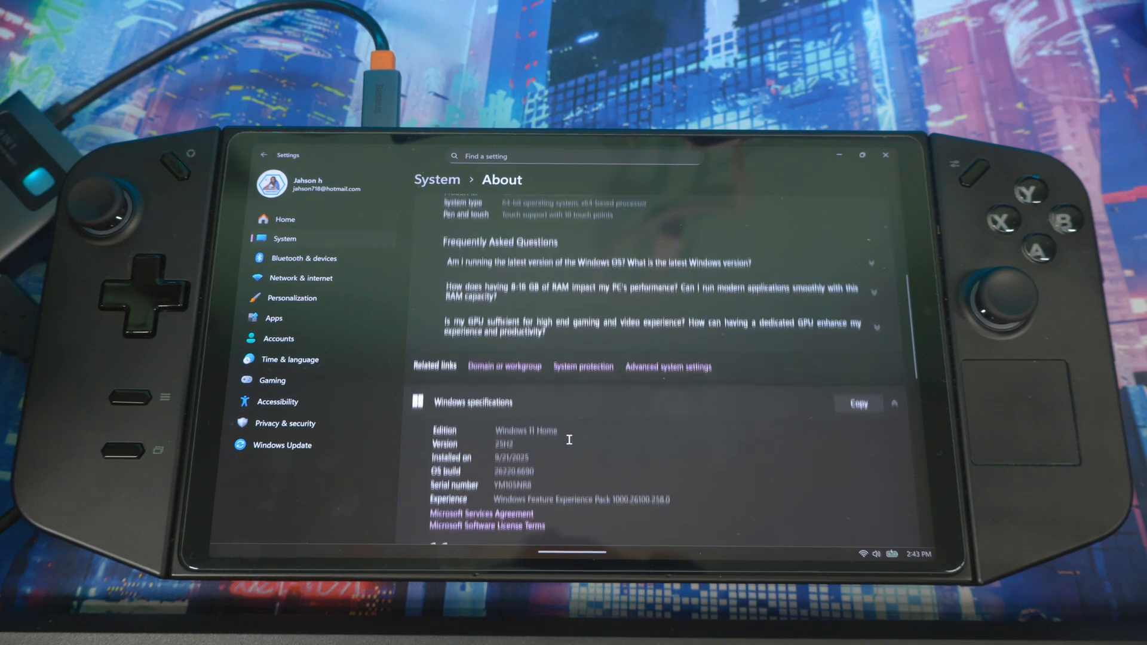
scroll("down", 3)
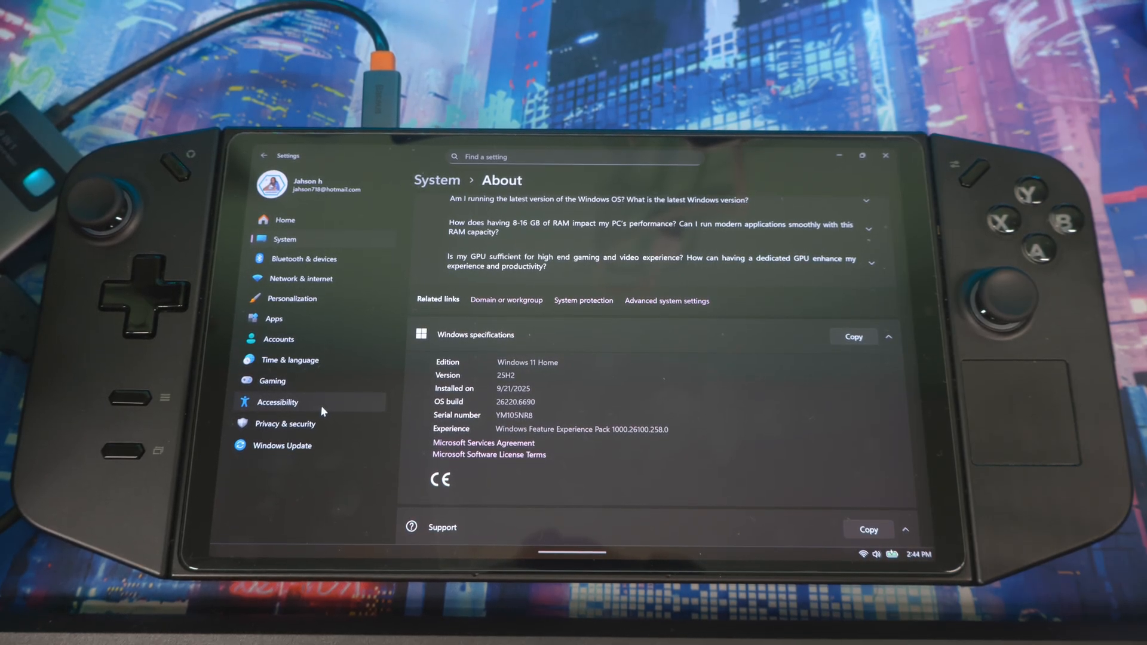
mouse_move(273, 380)
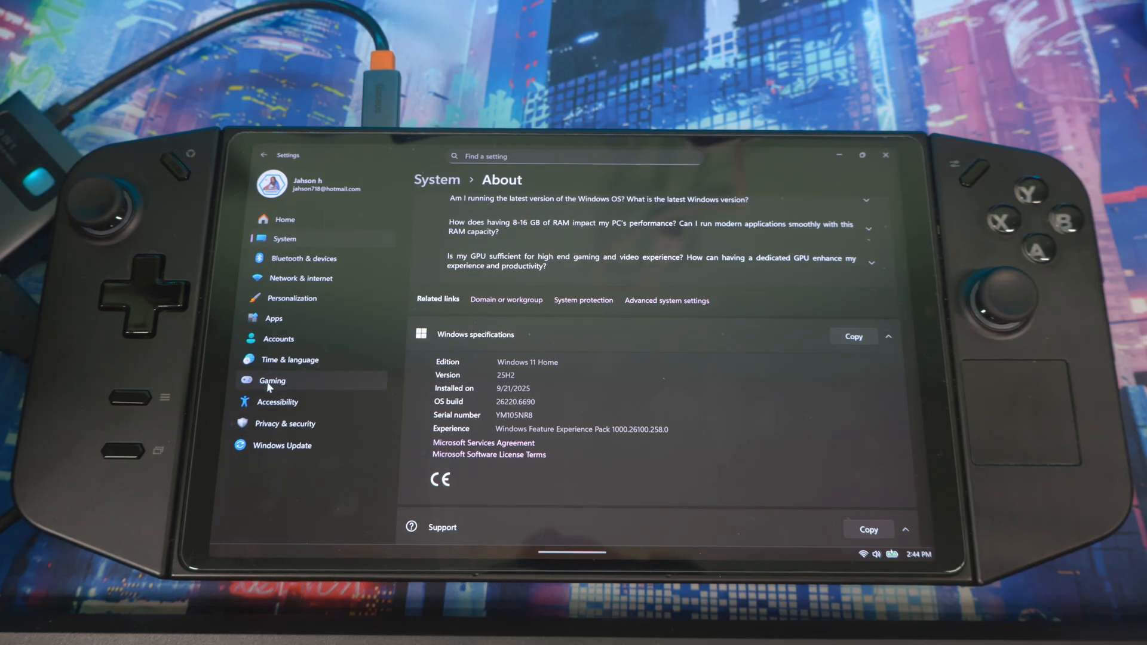
- Open Gaming settings, which list only Game Bar, Captures and Game Mode
left_click(272, 380)
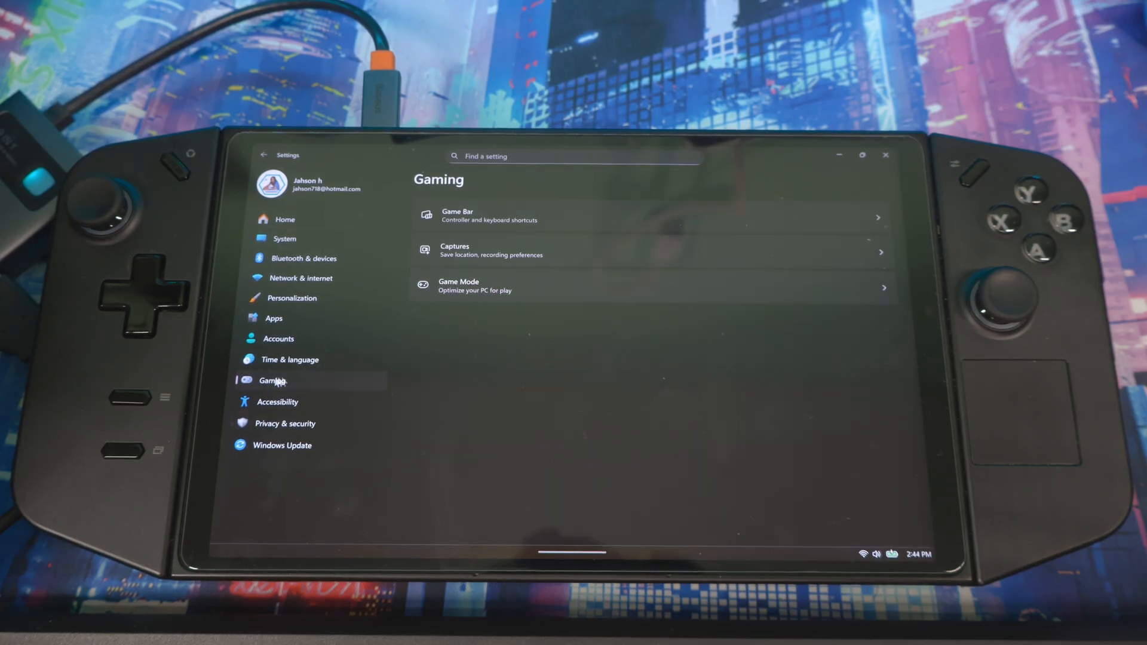
mouse_move(492, 196)
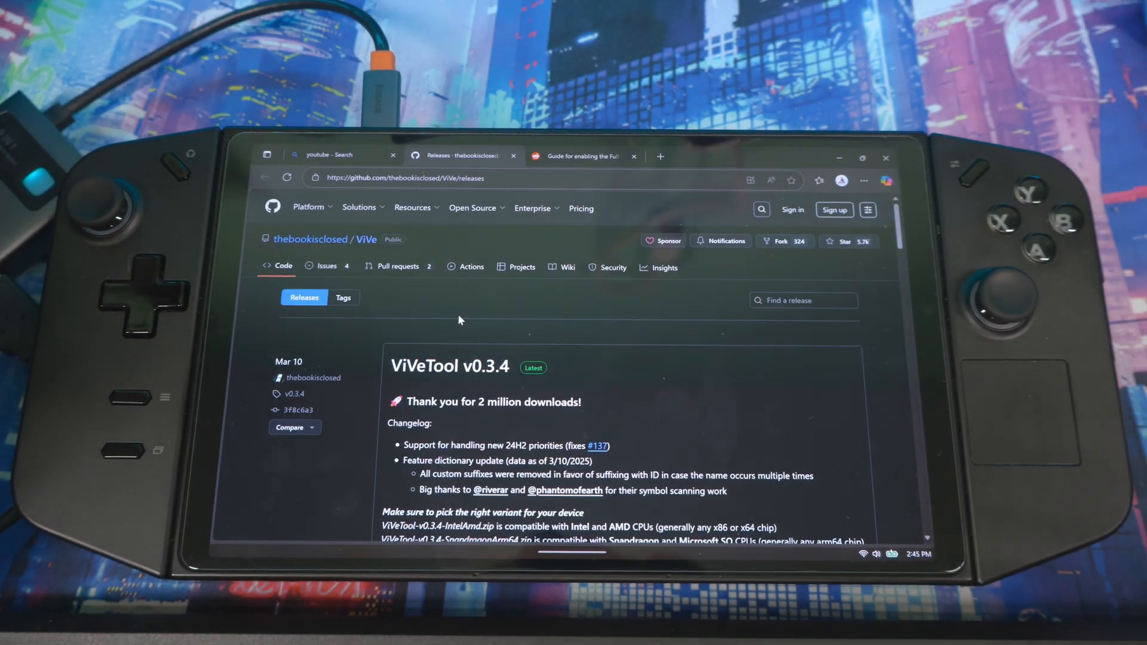
- Download ViVeTool-v0.3.4-IntelAmd.zip from the v0.3.4 release assets
scroll("down", 3)
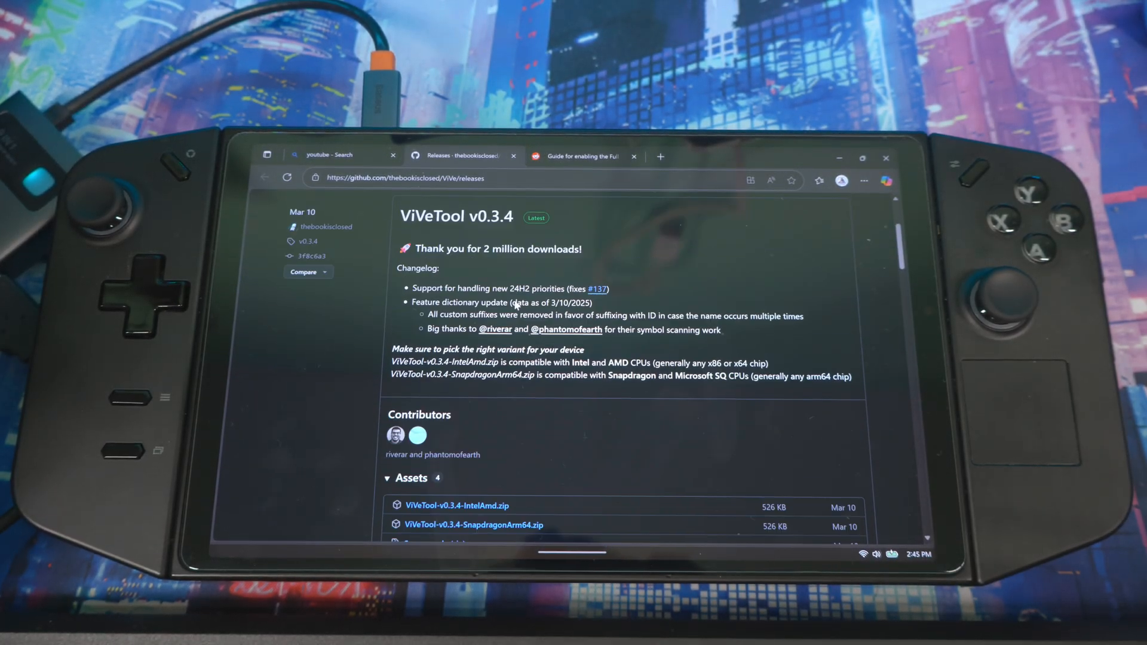
scroll("down", 3)
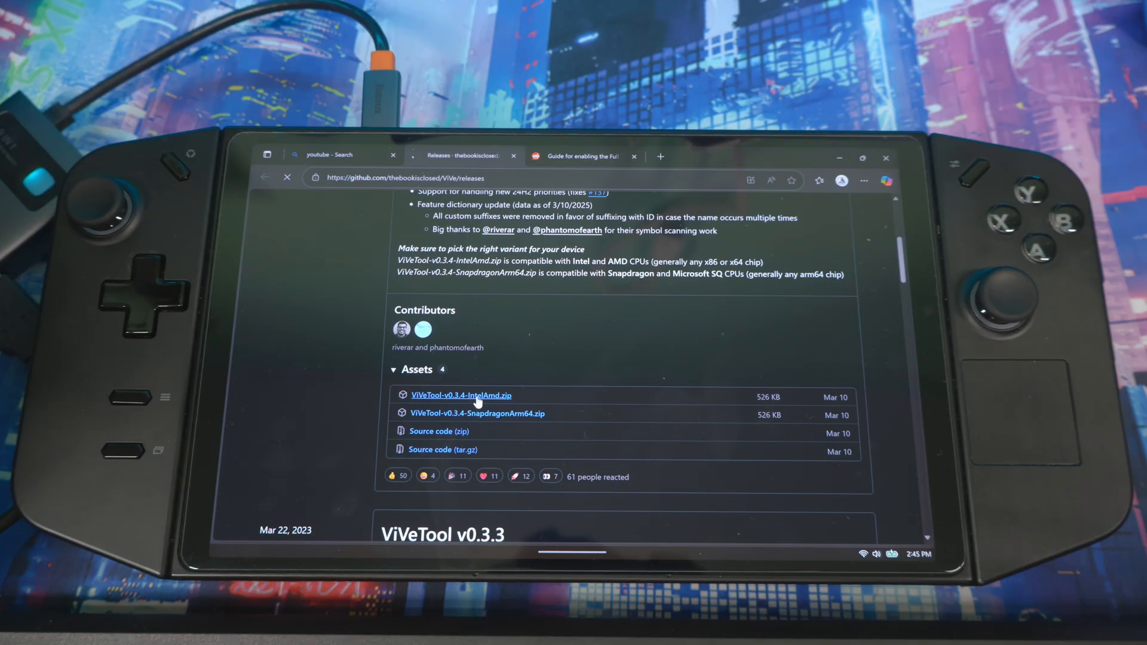
left_click(460, 395)
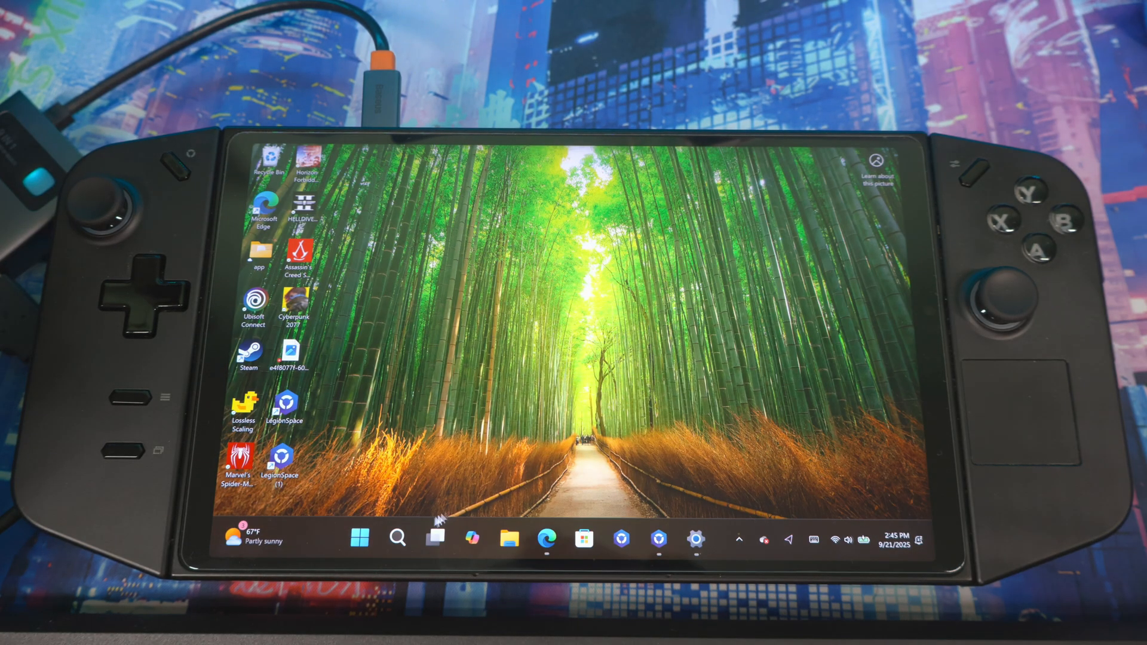
- Find the ViVeTool zip in Downloads and bring up its extraction options
left_click(397, 538)
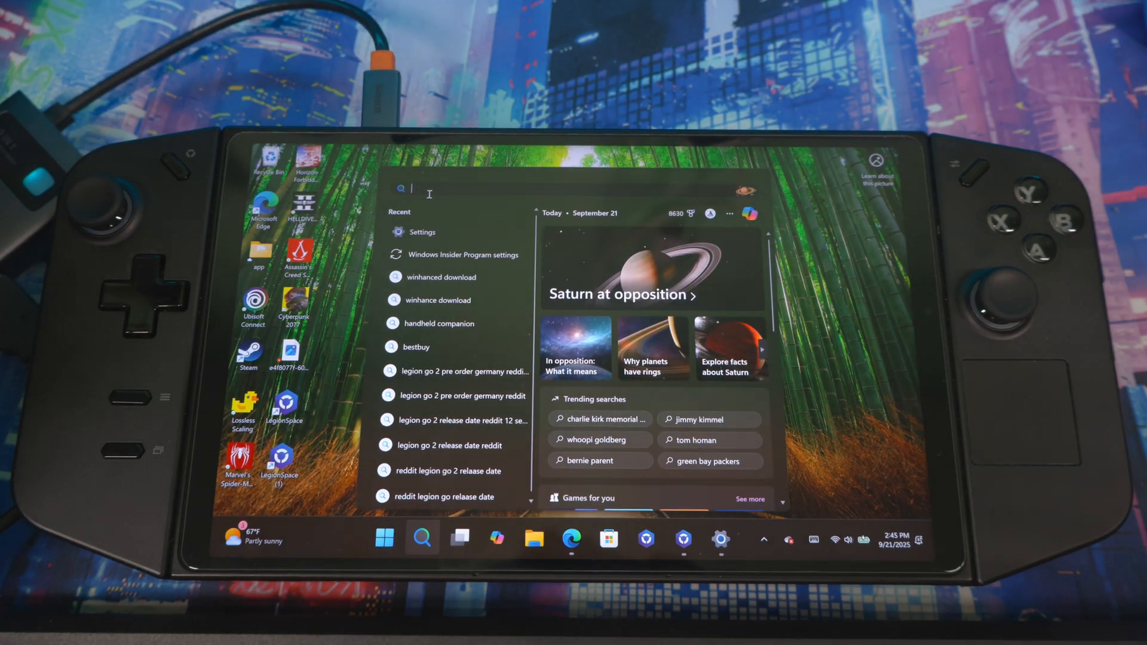
type("do")
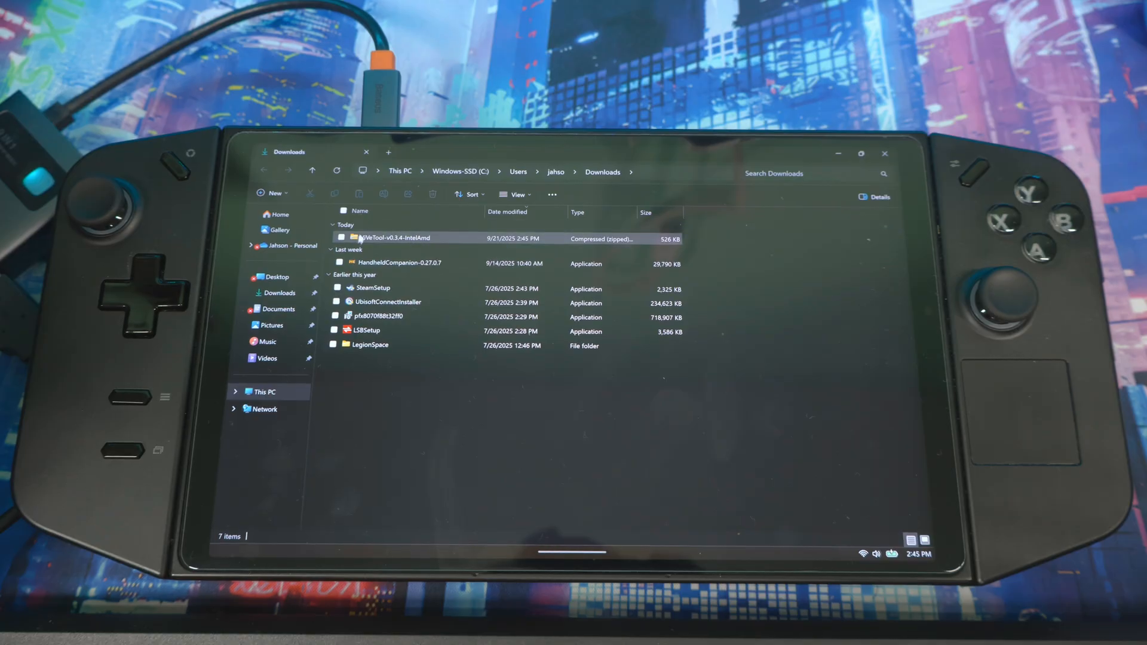
right_click(392, 238)
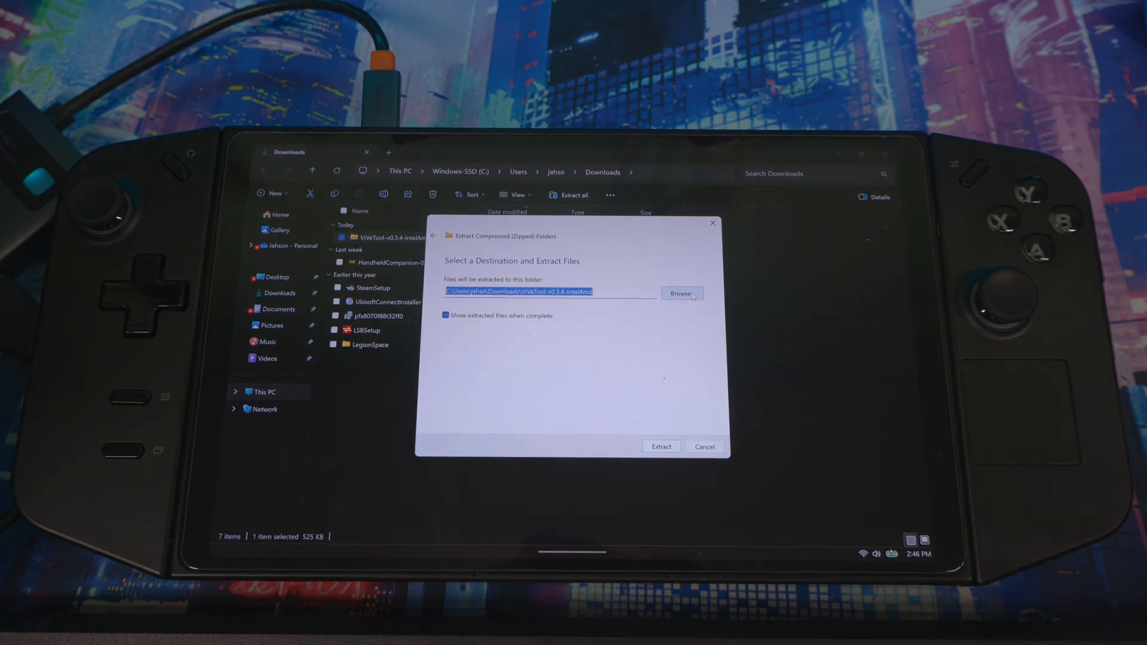
- Set the extraction destination to a new vivetool folder on C:
left_click(680, 293)
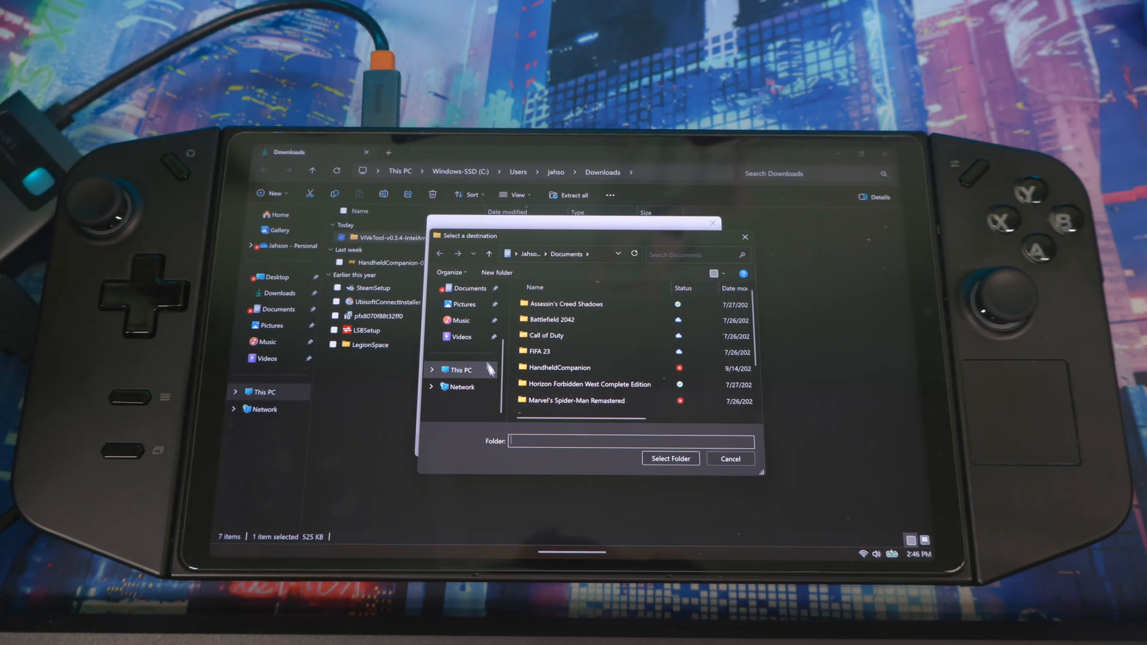
left_click(459, 369)
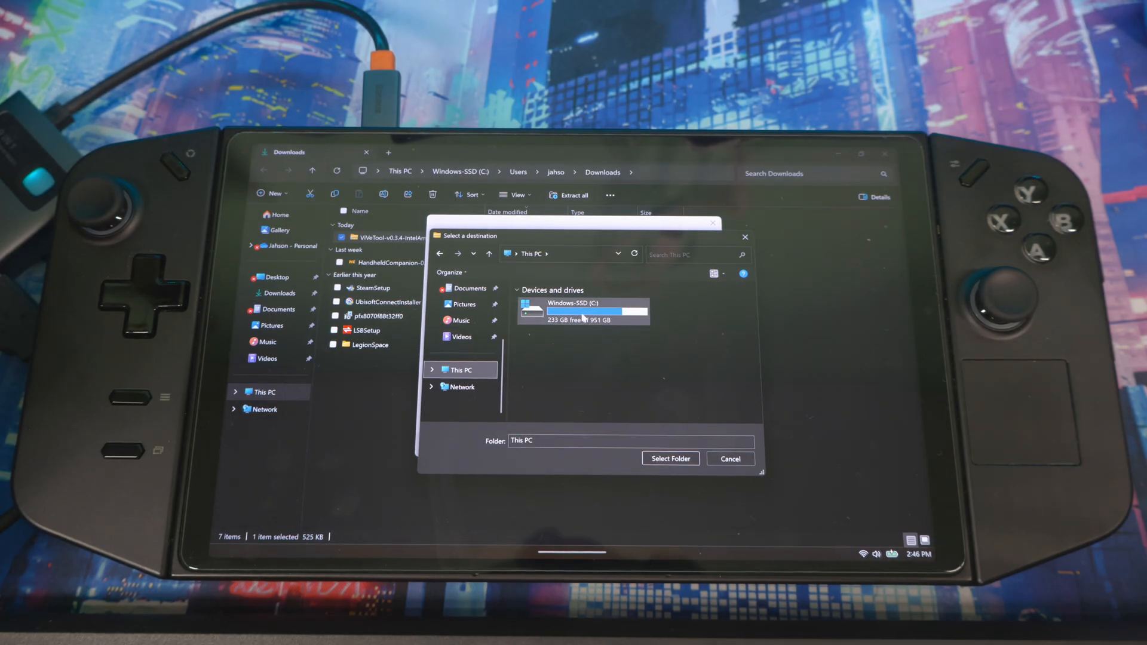
left_click(581, 308)
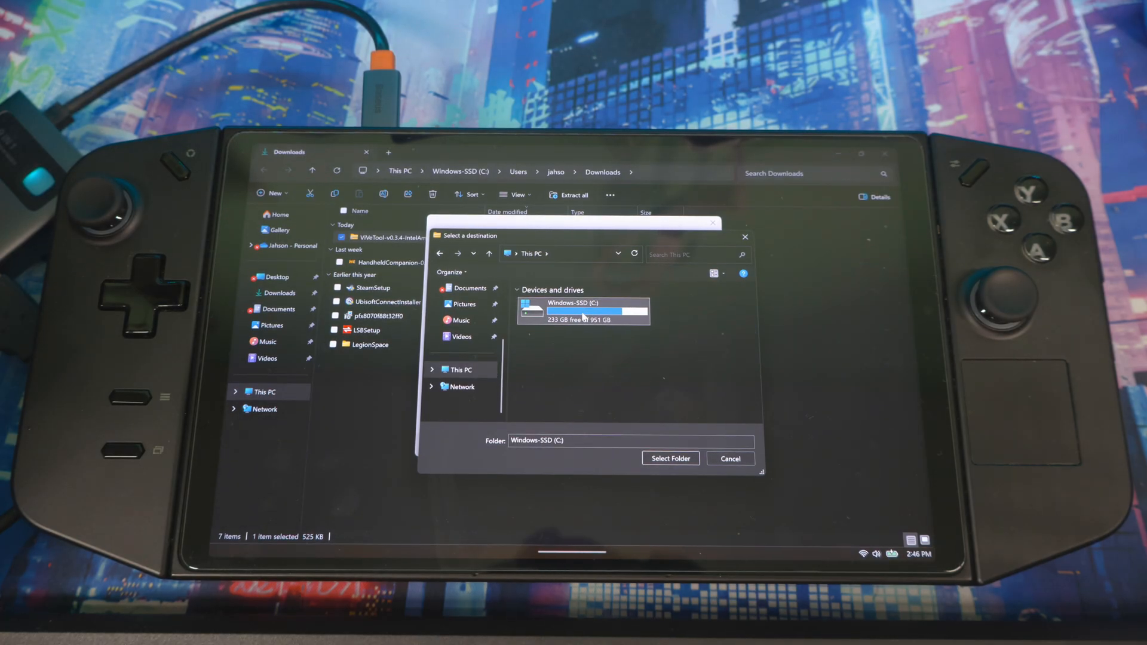
double_click(582, 307)
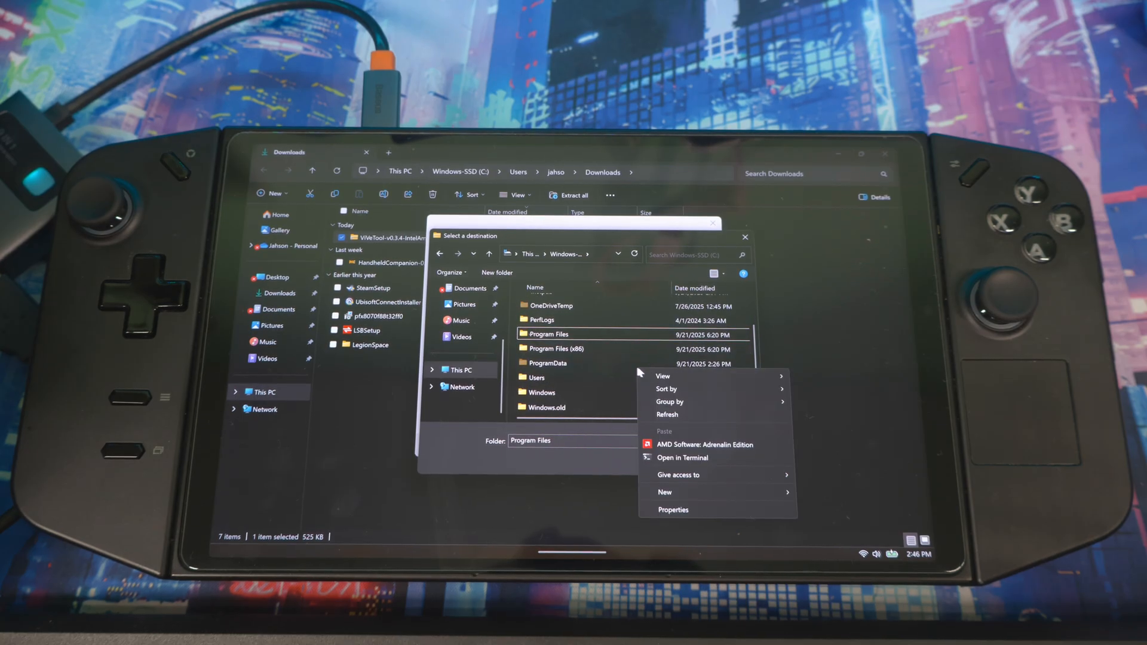
mouse_move(666, 492)
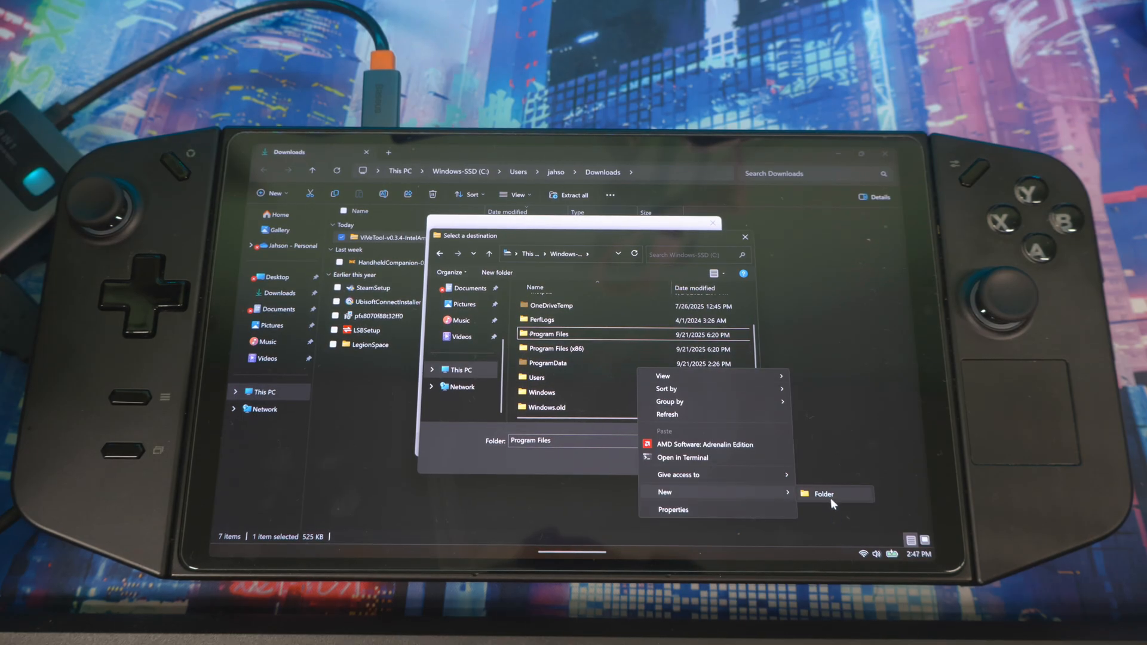
left_click(824, 494)
type("vivetool")
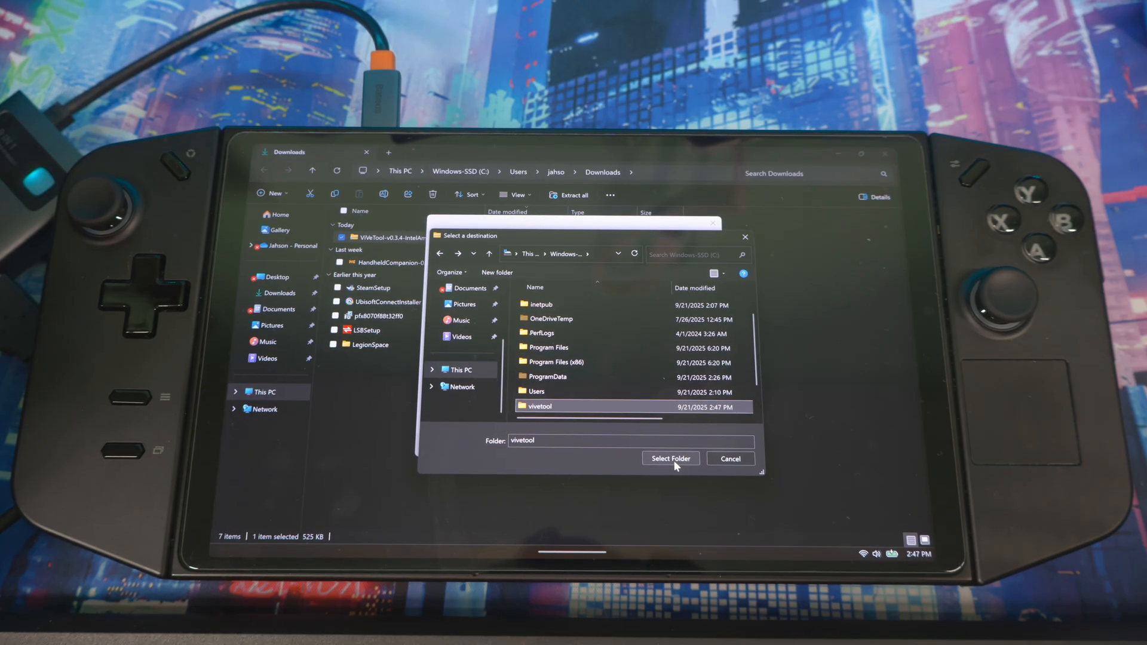
left_click(669, 459)
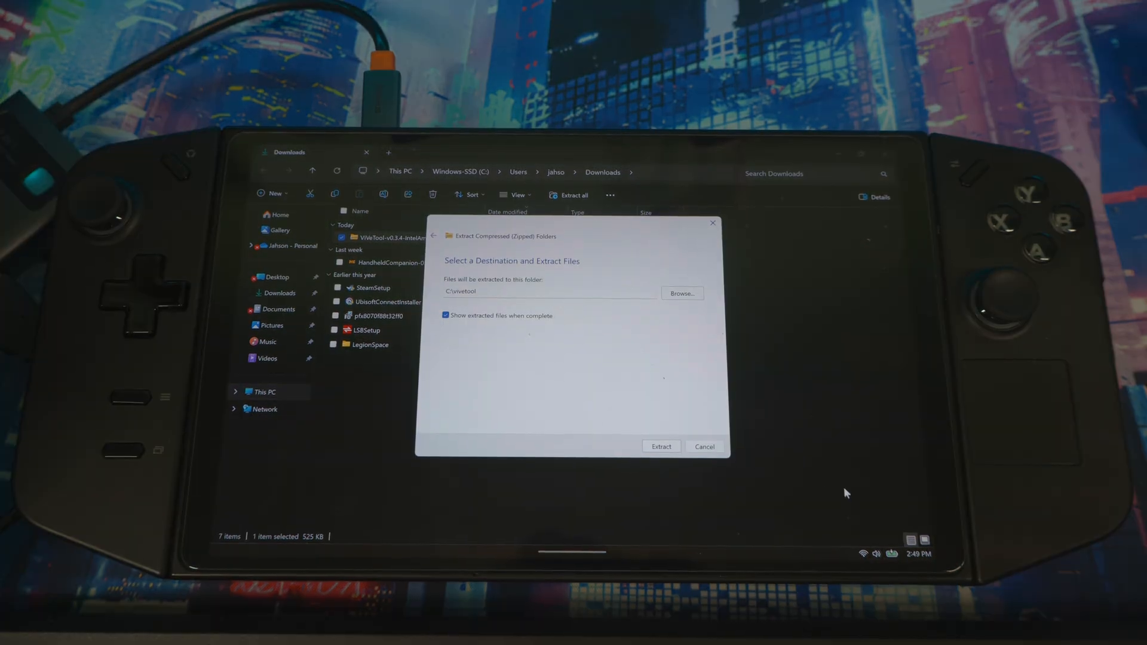
- Extract the zip into C:\vivetool and browse there to confirm ViVeTool.exe and DLLs
left_click(659, 447)
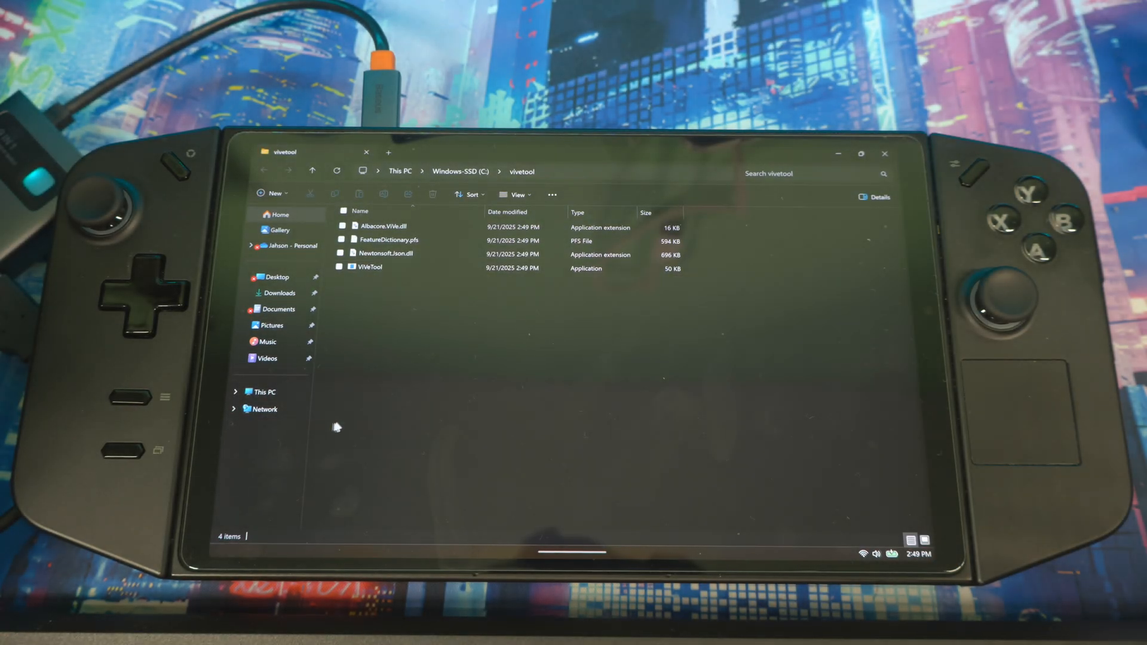
left_click(265, 391)
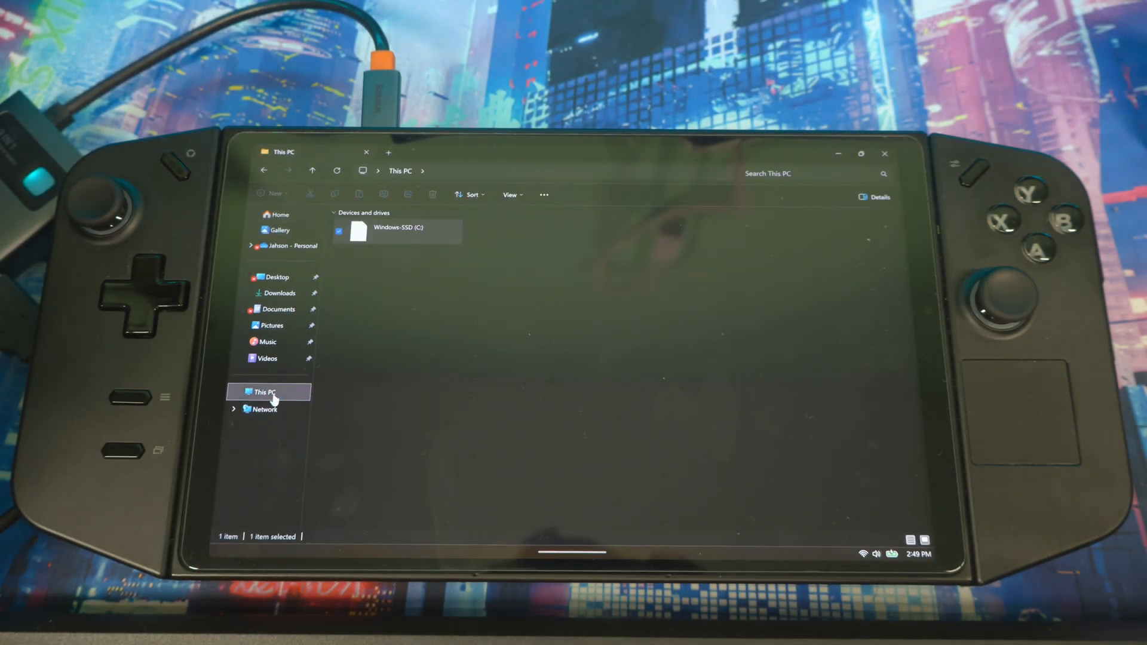
double_click(397, 232)
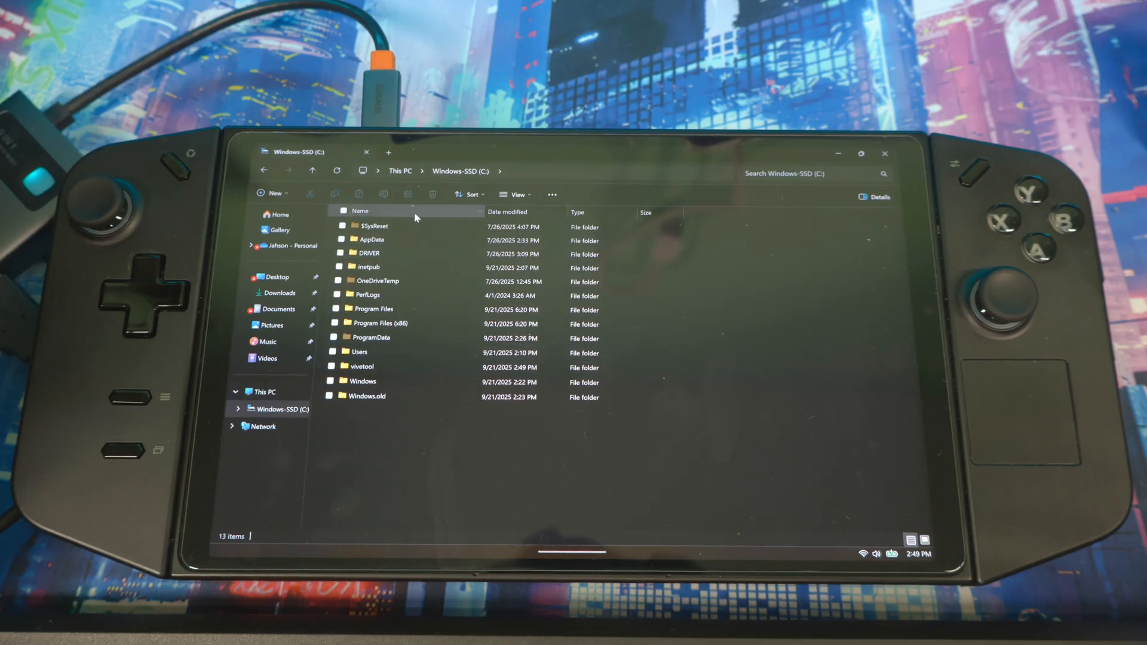
left_click(362, 382)
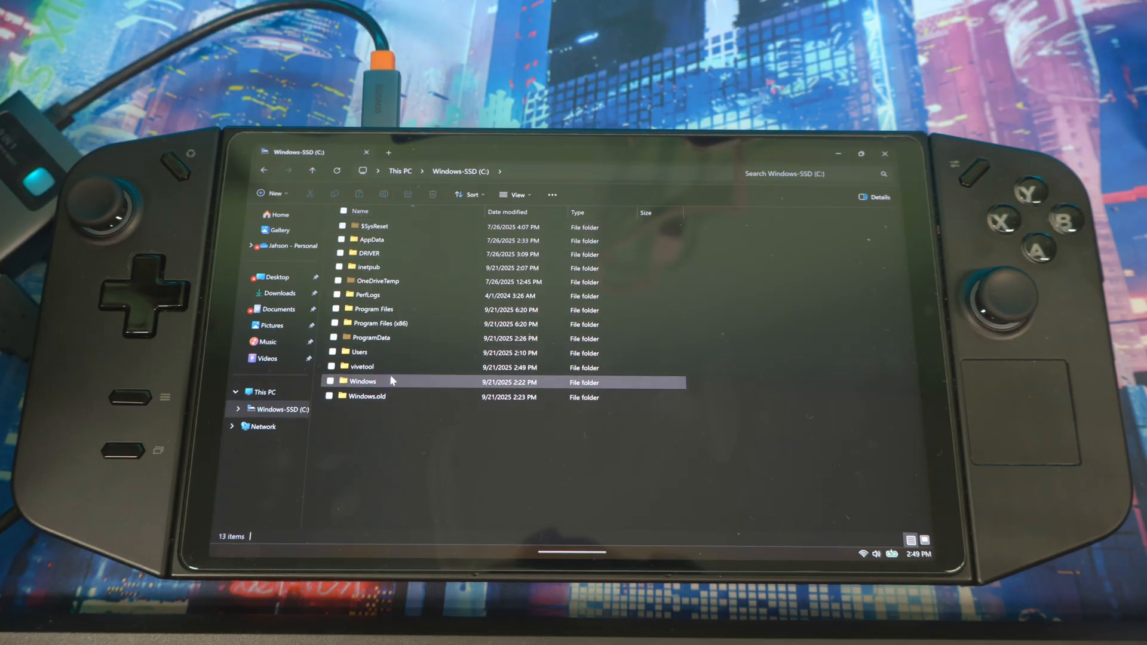
double_click(360, 366)
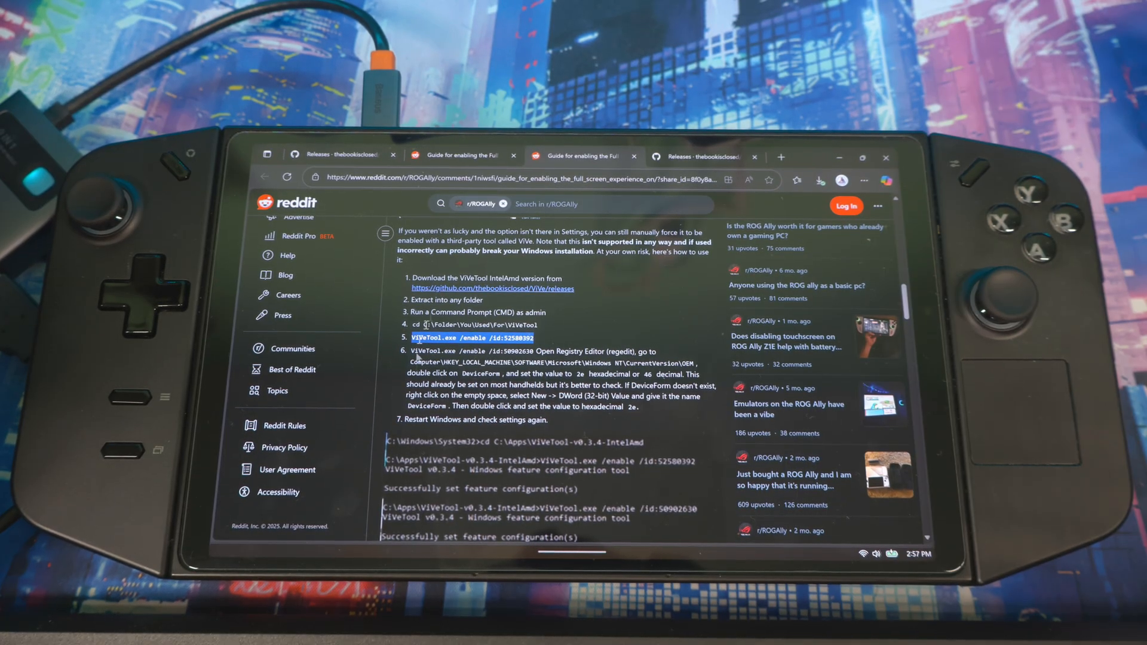
mouse_move(533, 306)
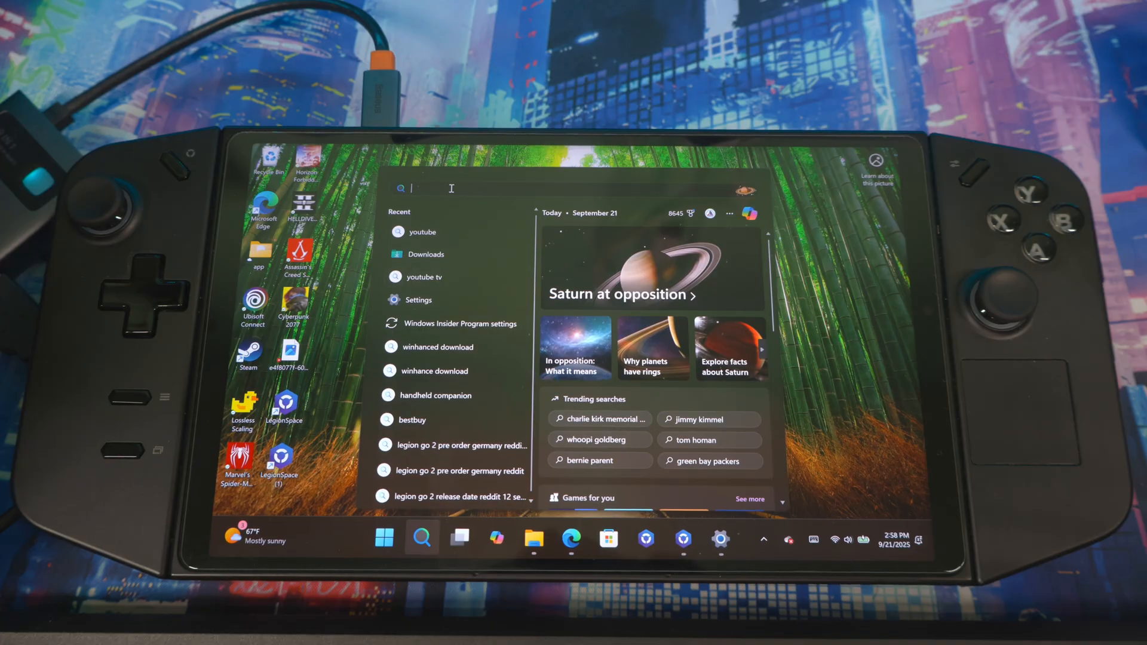
- Launch an administrator Command Prompt and change directory to c:\vivetool
type("command Prompt")
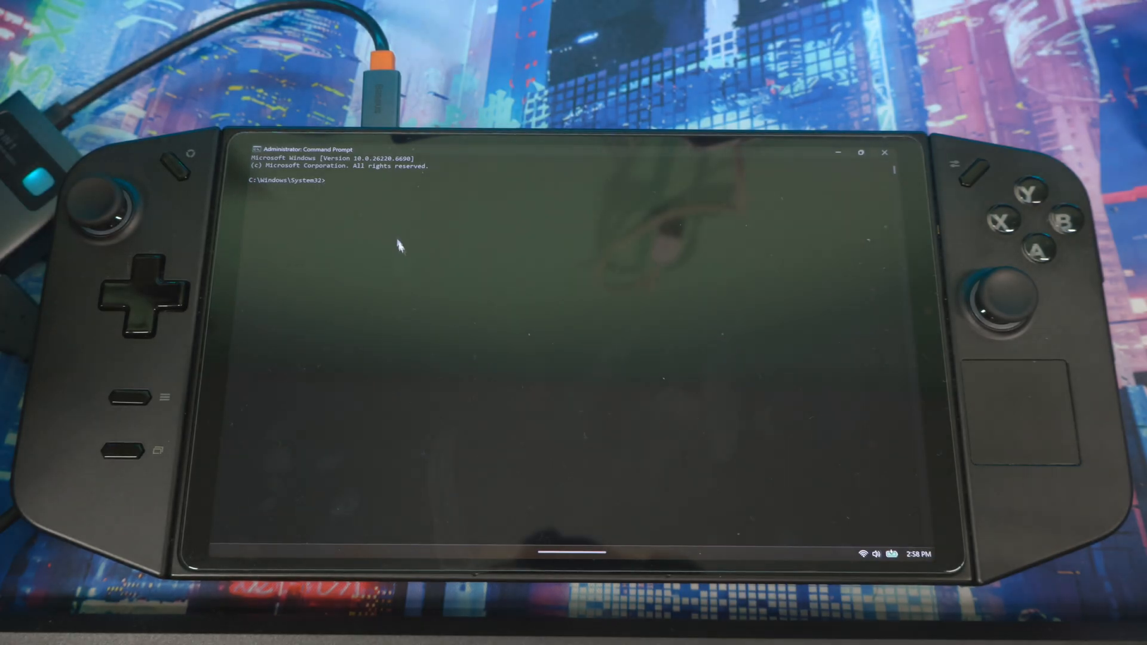
mouse_move(322, 194)
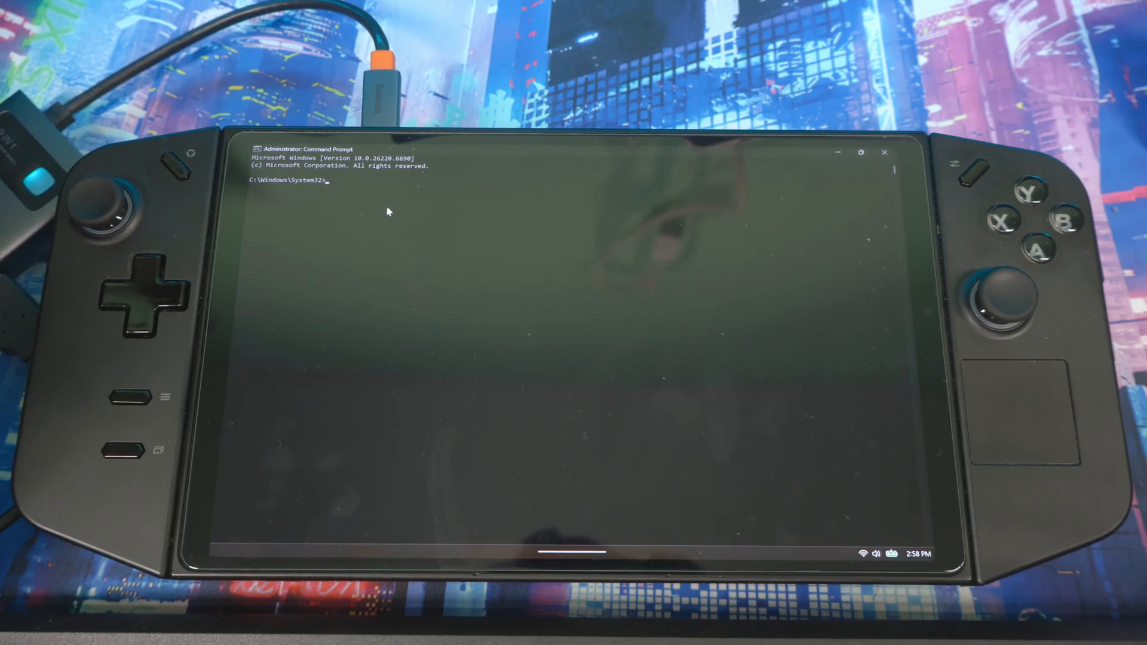
mouse_move(372, 216)
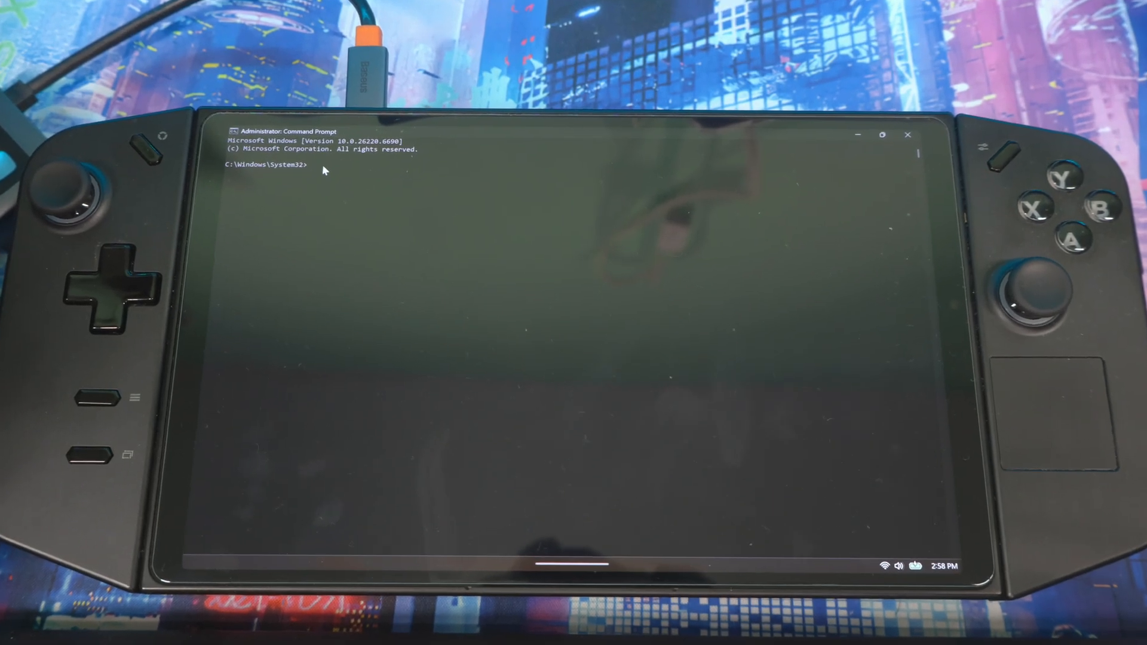
type("cd c:\\")
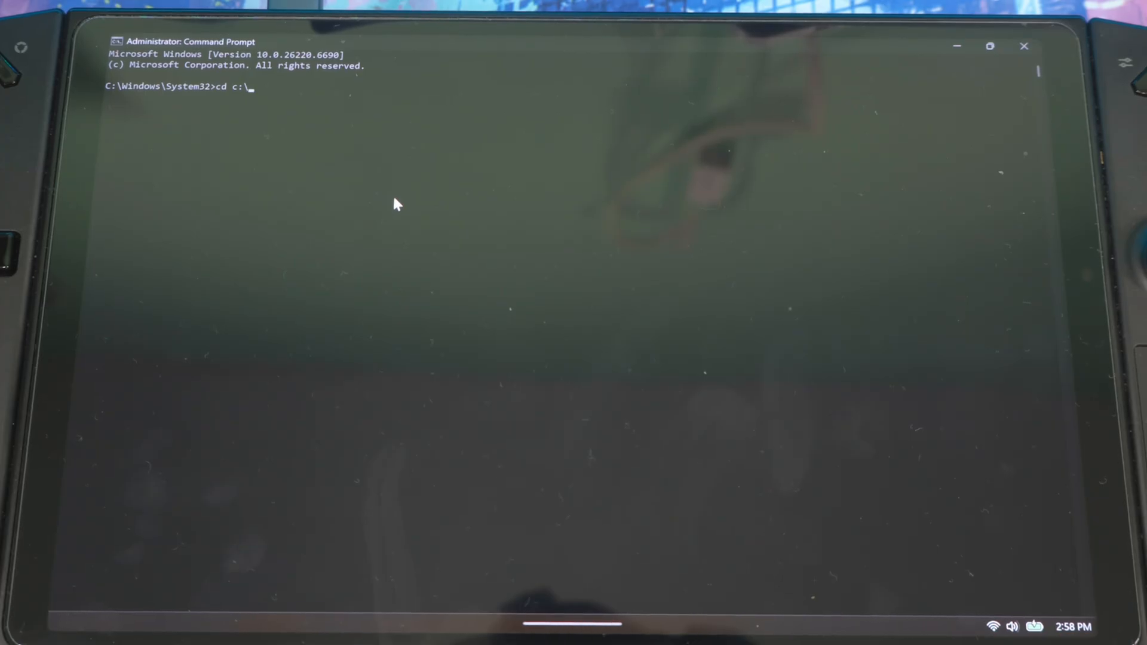
type("vivetool")
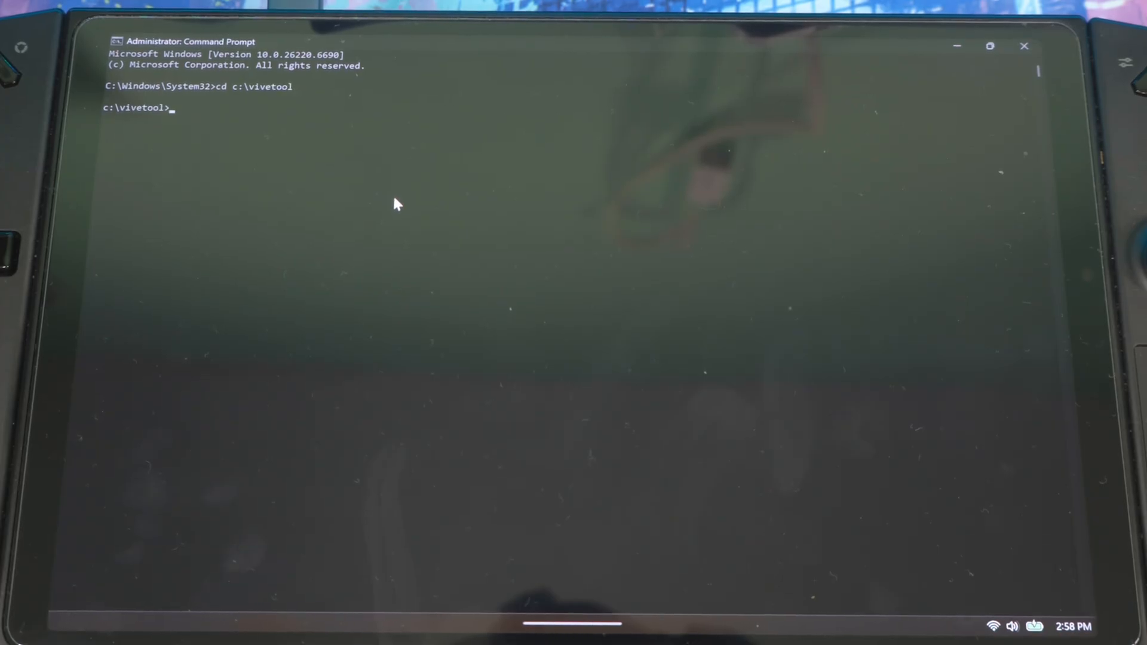
mouse_move(120, 125)
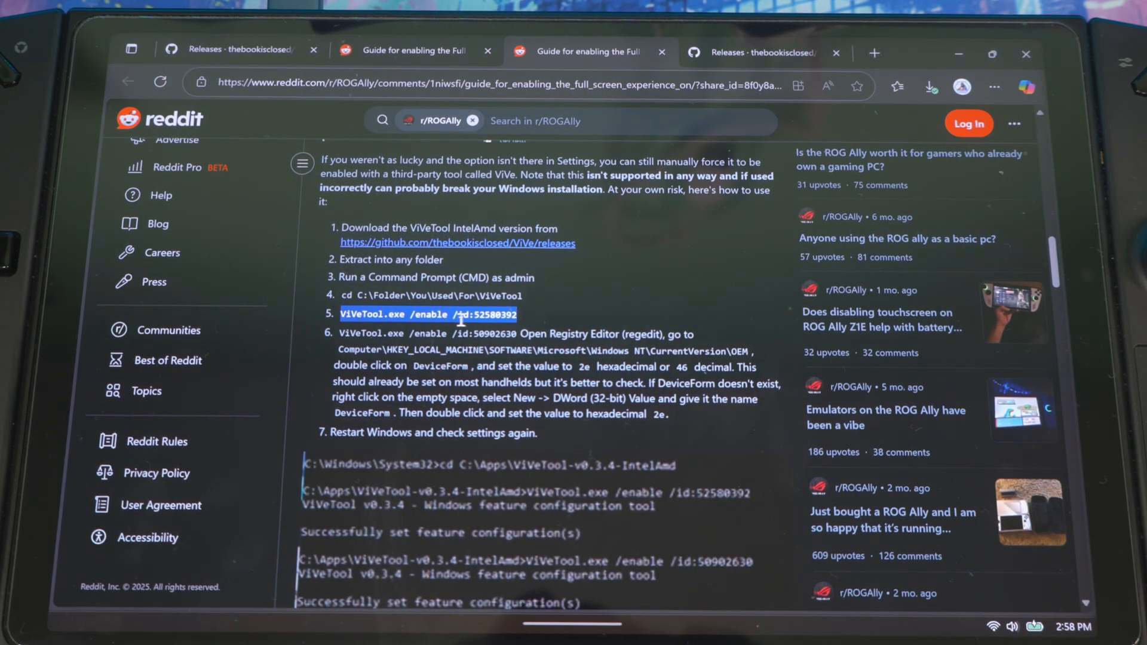
- Run ViVeTool.exe /enable /id:52580392, then the enable command for ID 50902630
right_click(428, 314)
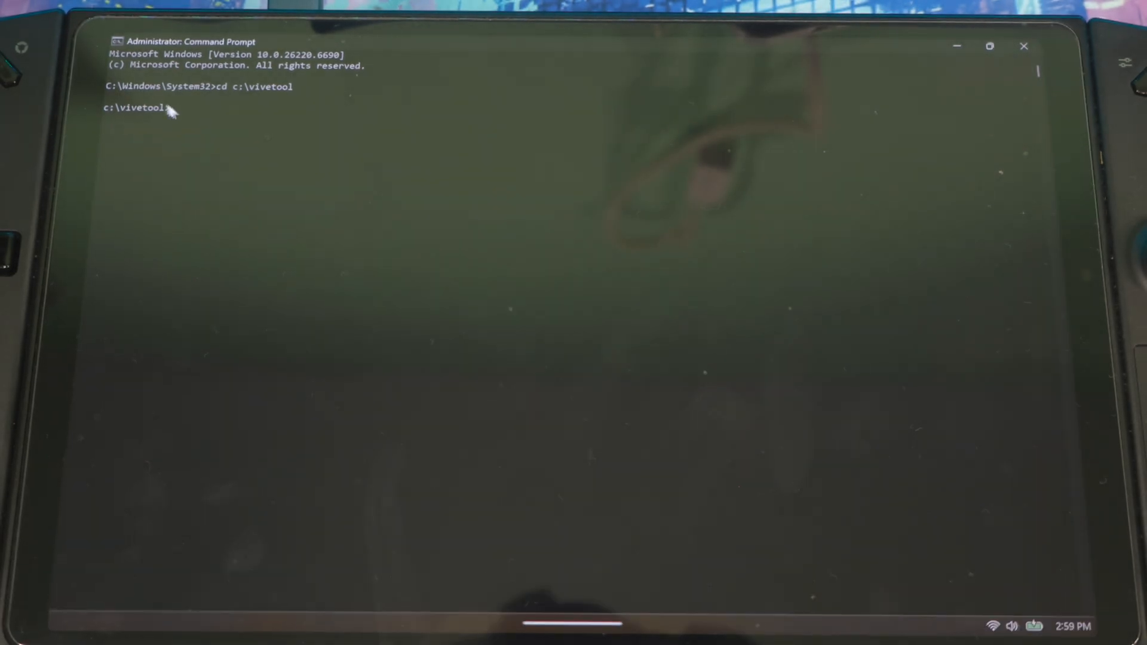
type("ViVeTool.exe /enable /id:52580392")
type("ViVeTool.exe /enable /id:50902630")
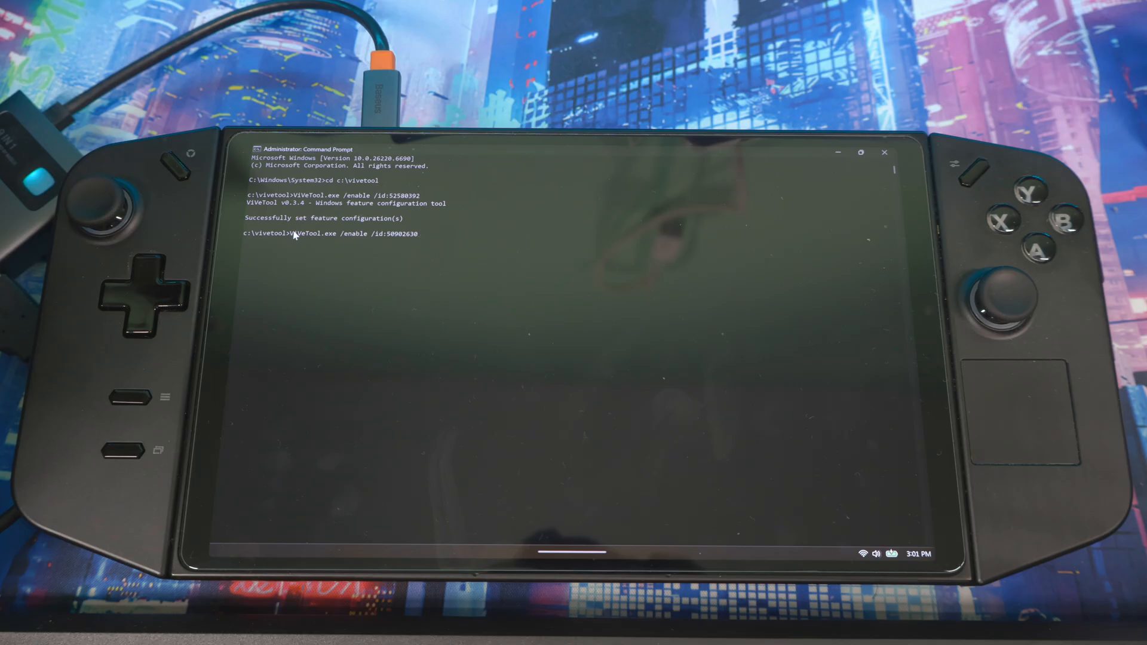
key("enter")
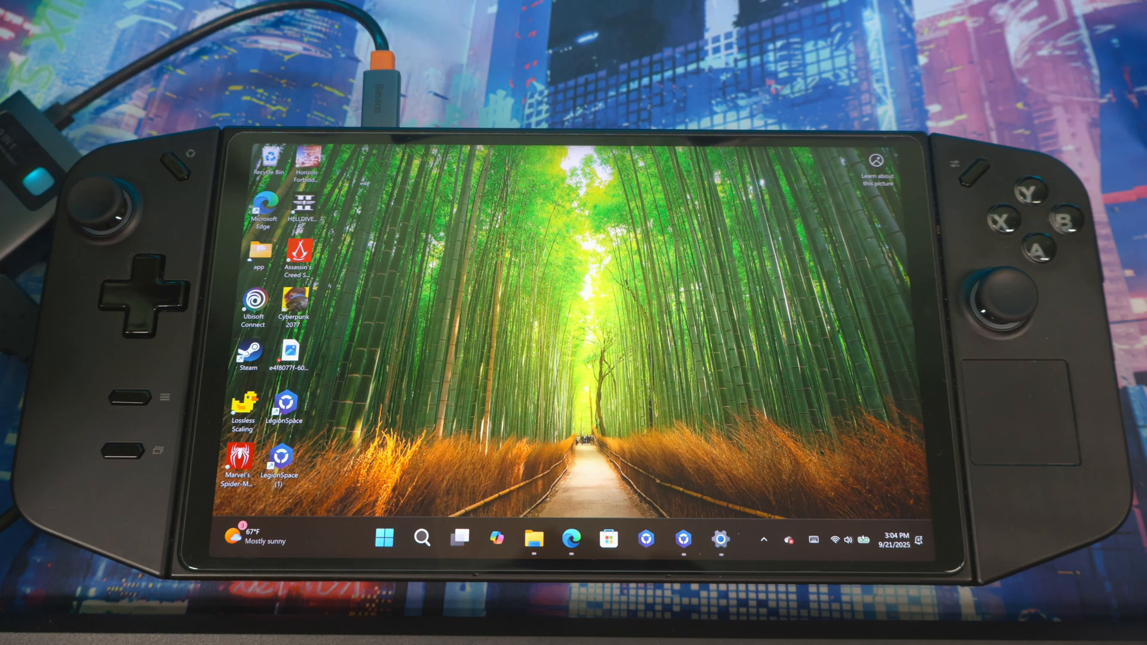
- Search for 'registry Editor', launch it, and approve the User Account Control prompt
left_click(421, 539)
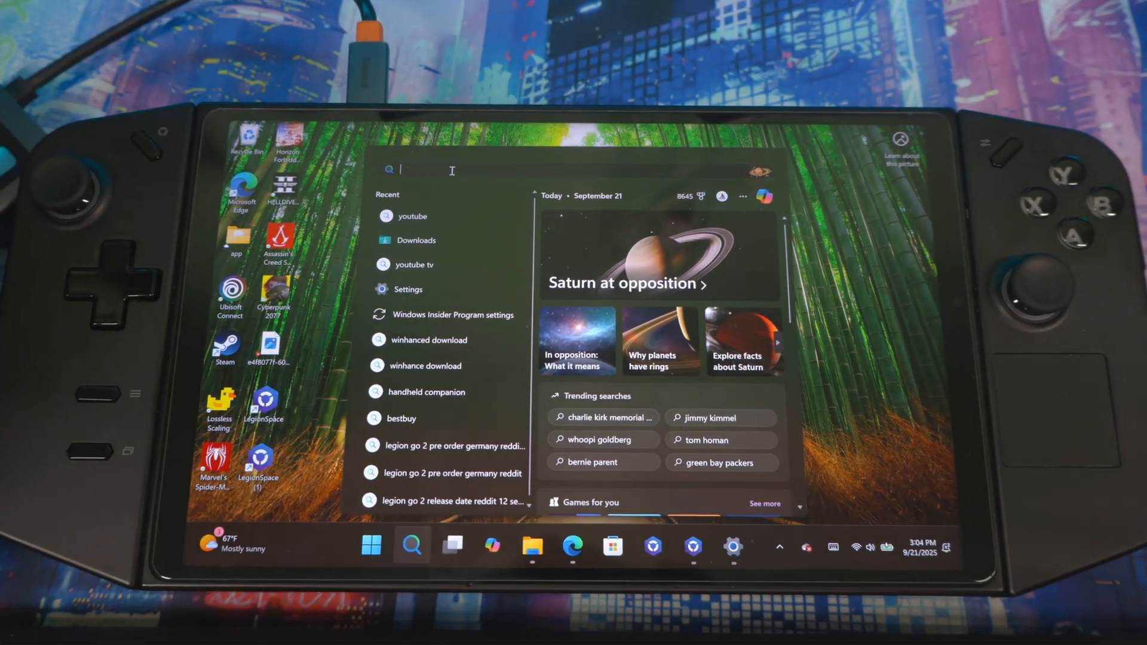
type("registry Editor")
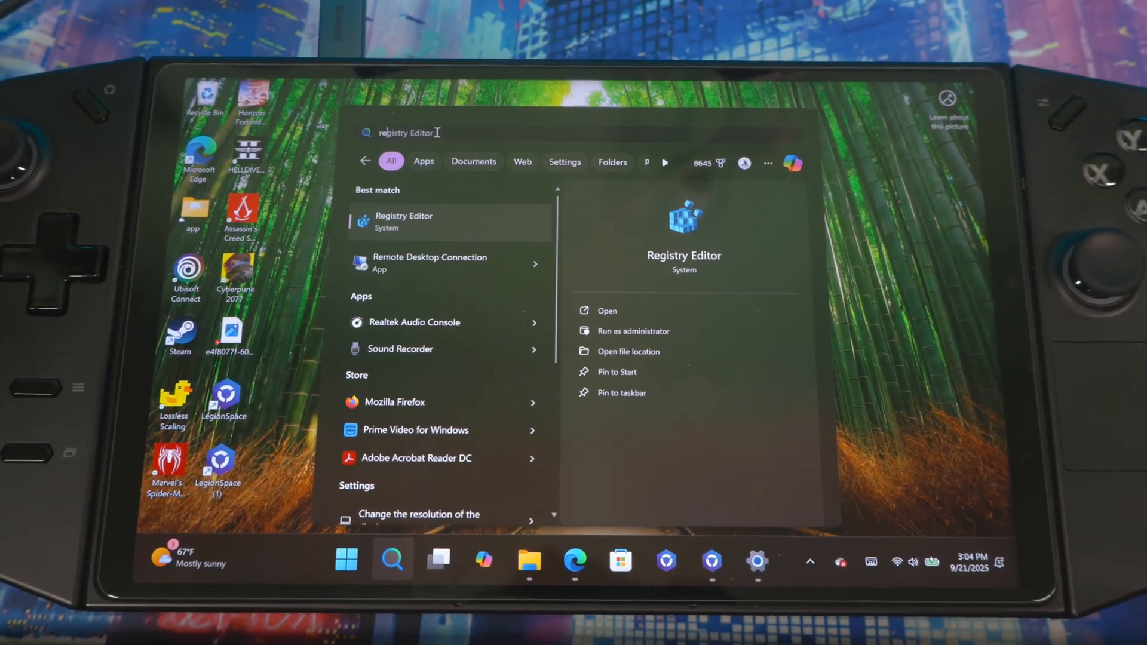
left_click(633, 330)
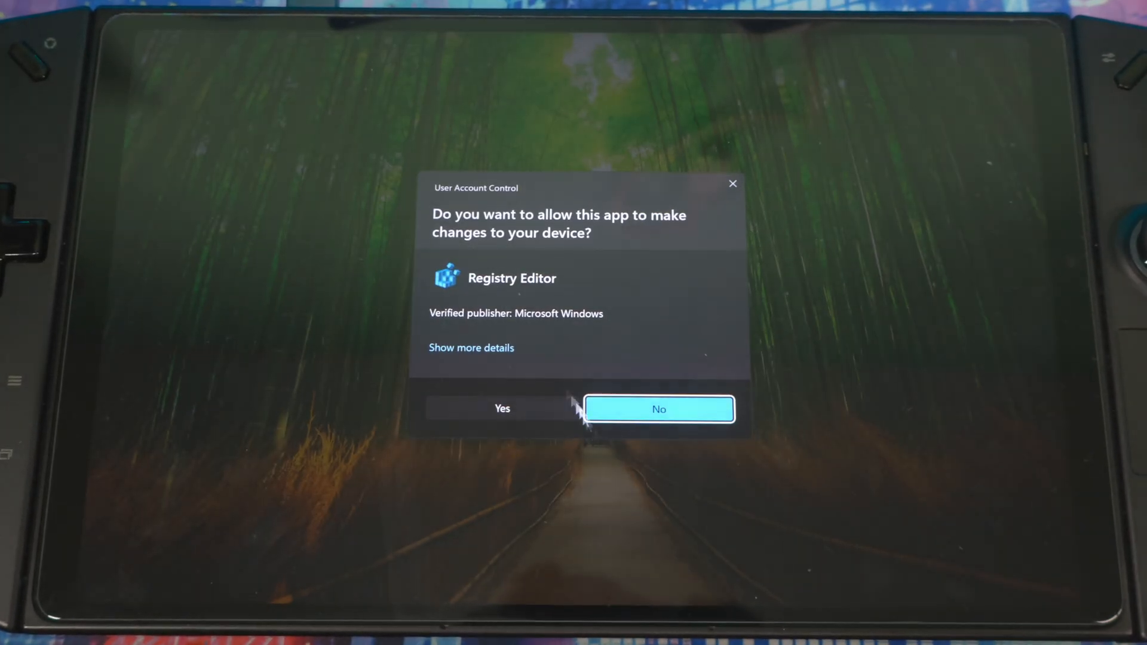
left_click(502, 408)
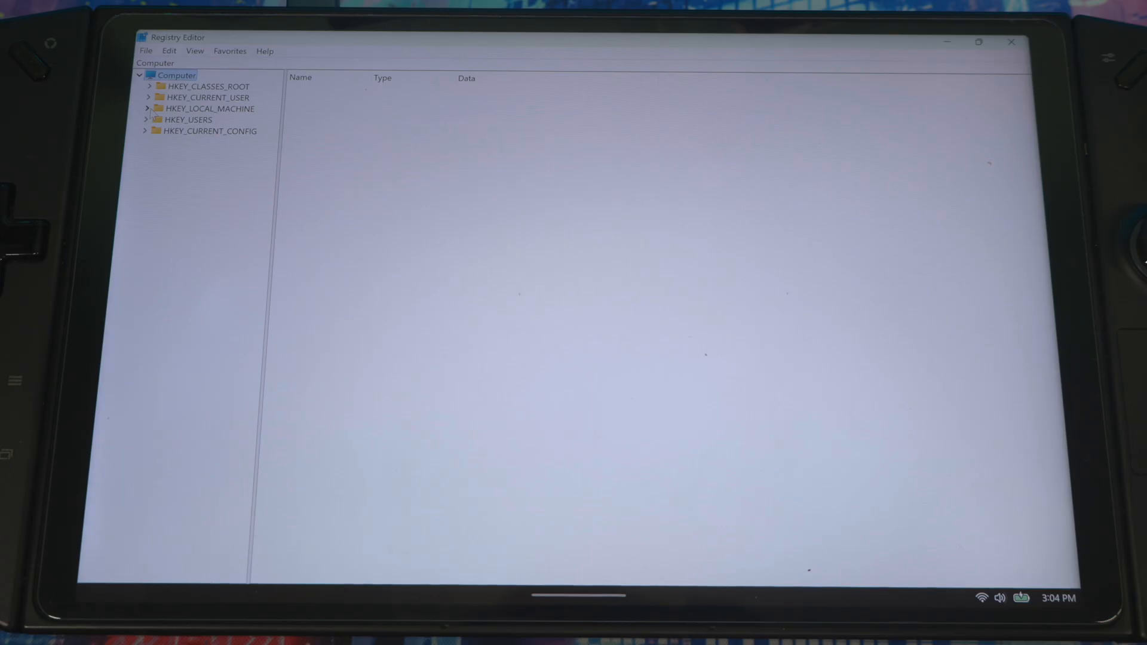
- Navigate to HKEY_LOCAL_MACHINE\SOFTWARE\Microsoft\Windows NT\CurrentVersion\OEM to show DeviceForm
left_click(147, 108)
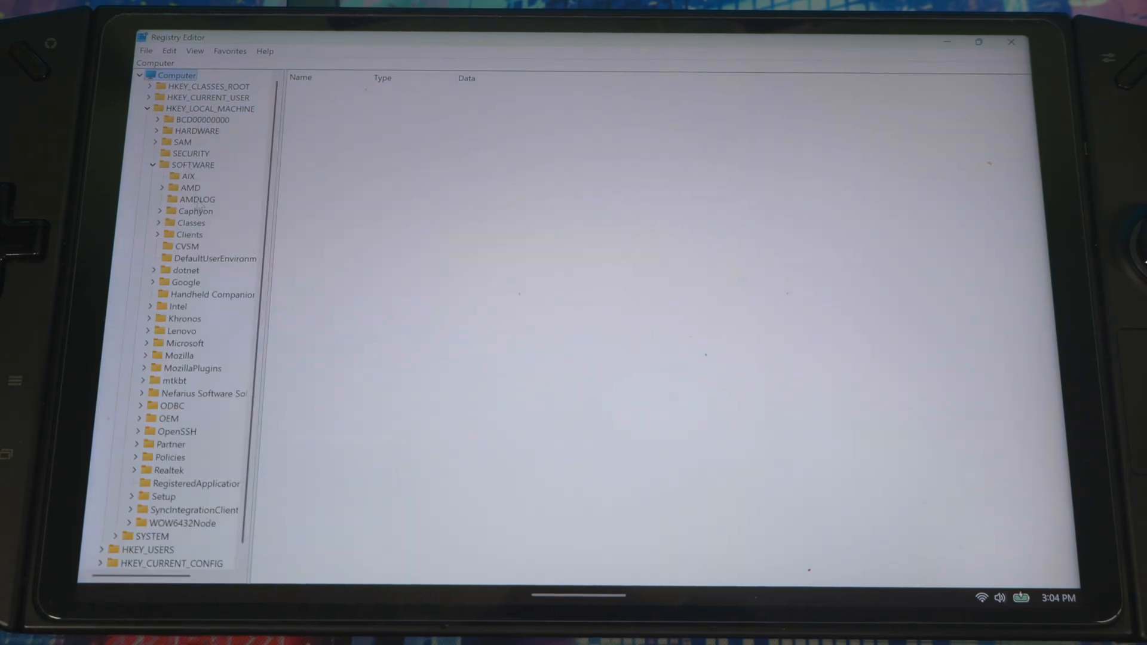
scroll("down", 3)
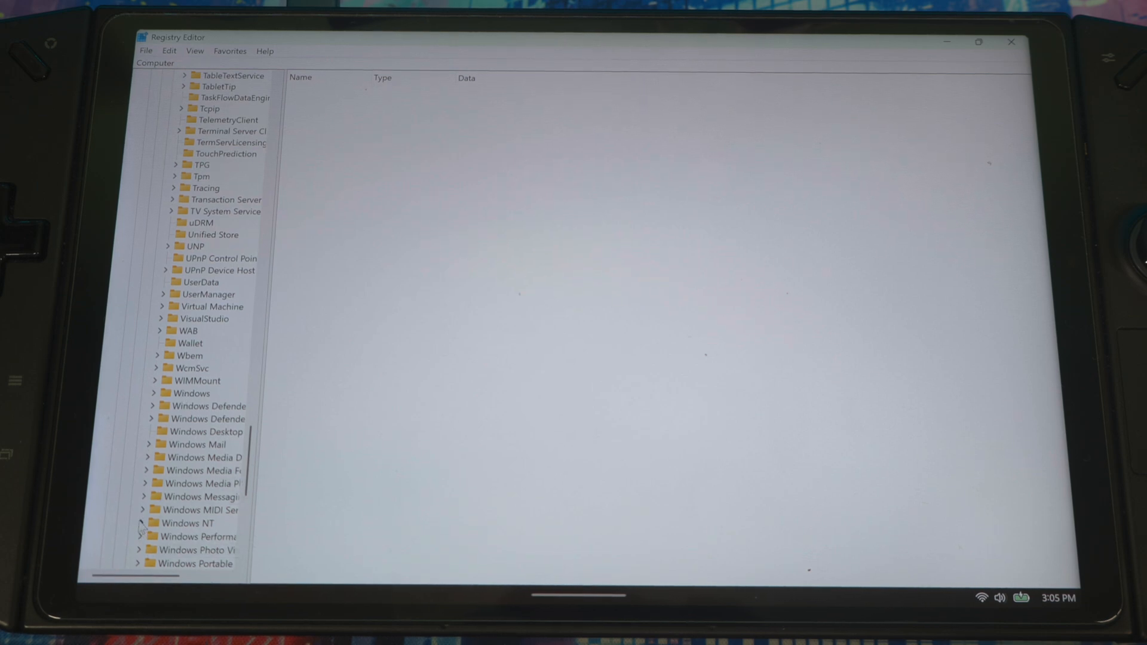
left_click(139, 523)
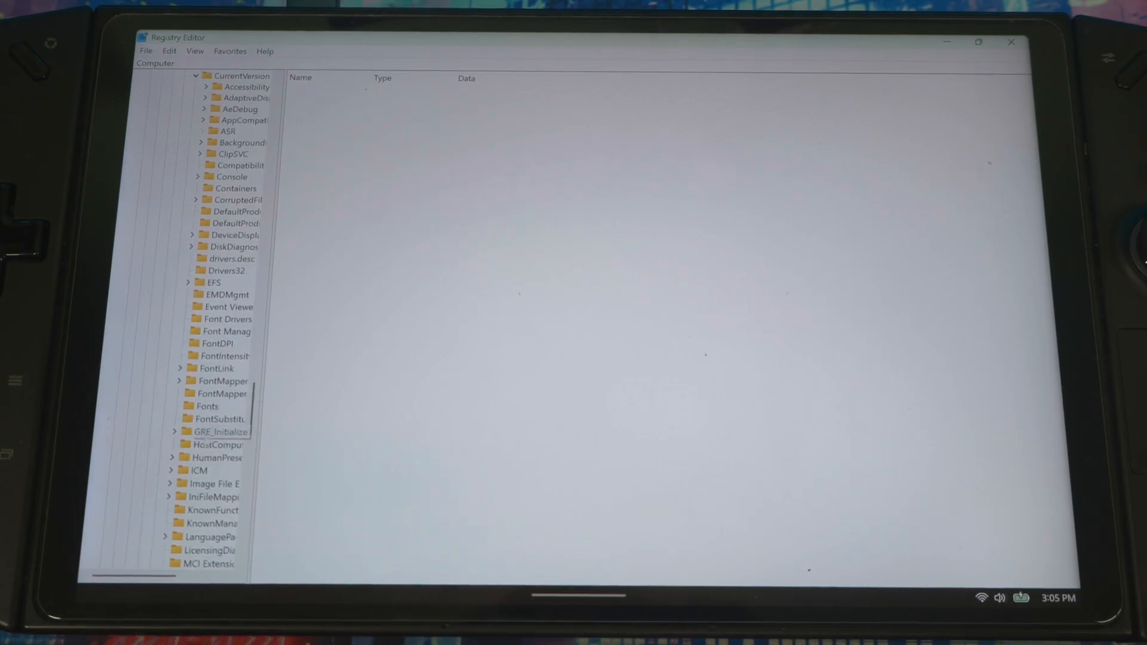
scroll("down", 3)
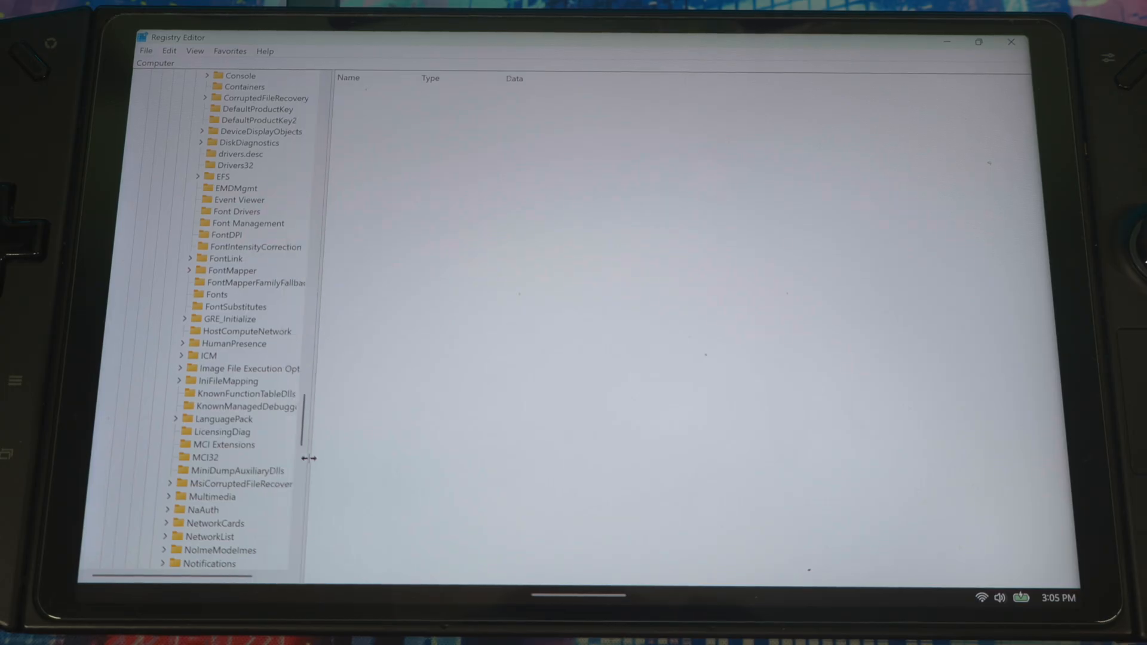
scroll("down", 3)
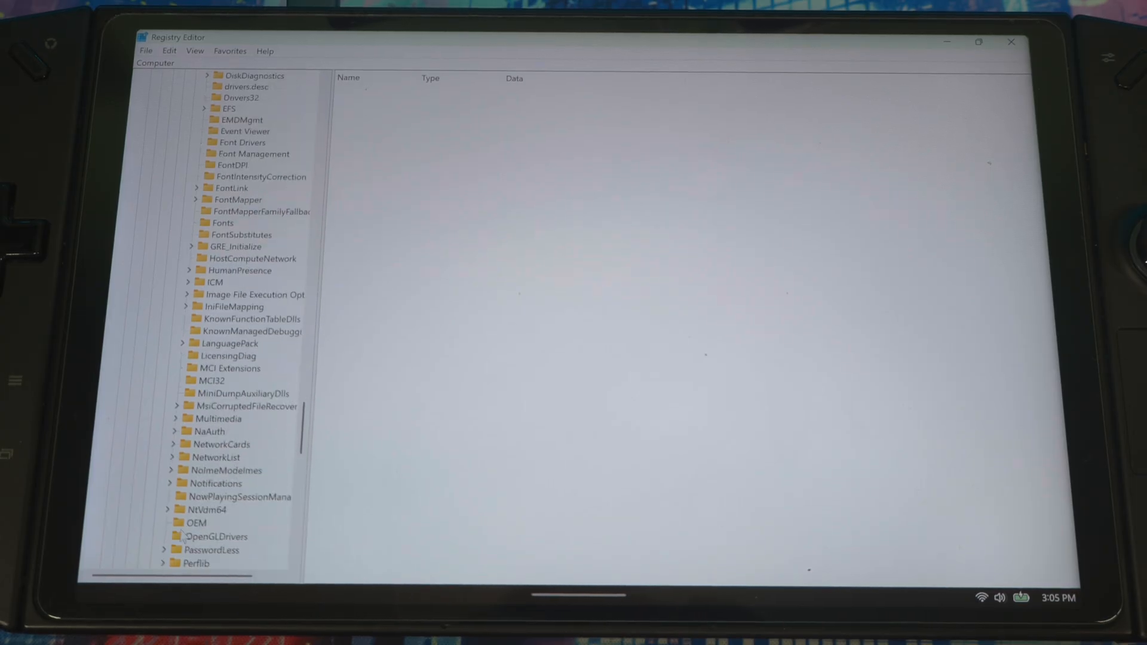
left_click(196, 522)
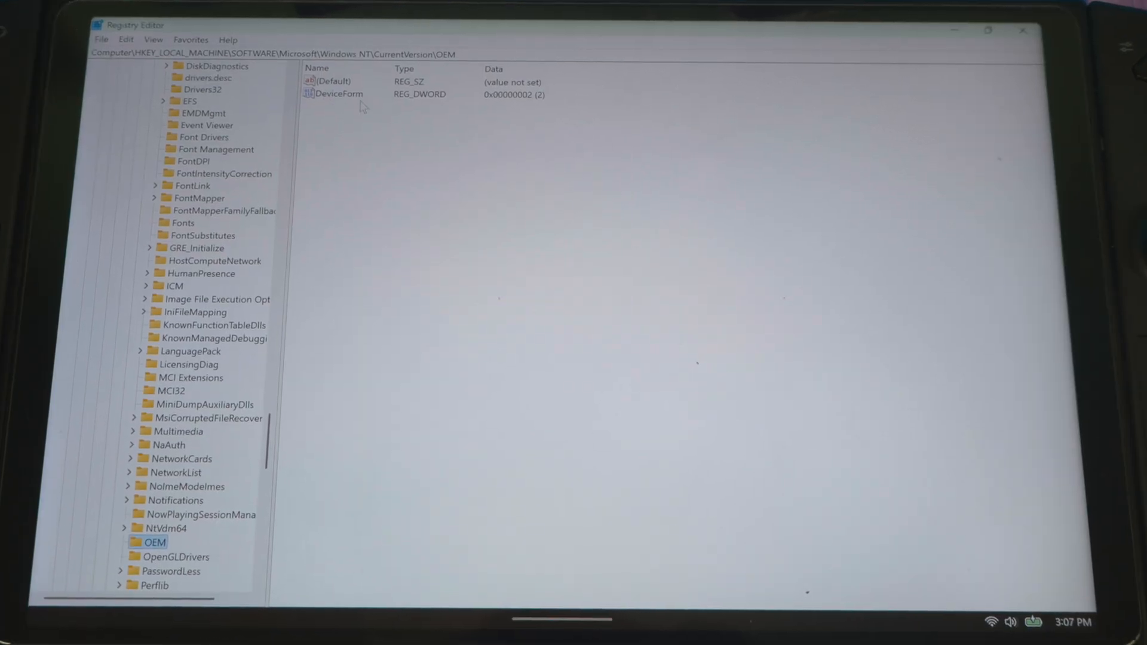
- Change DeviceForm to hexadecimal 2e and save it as decimal 46
double_click(339, 94)
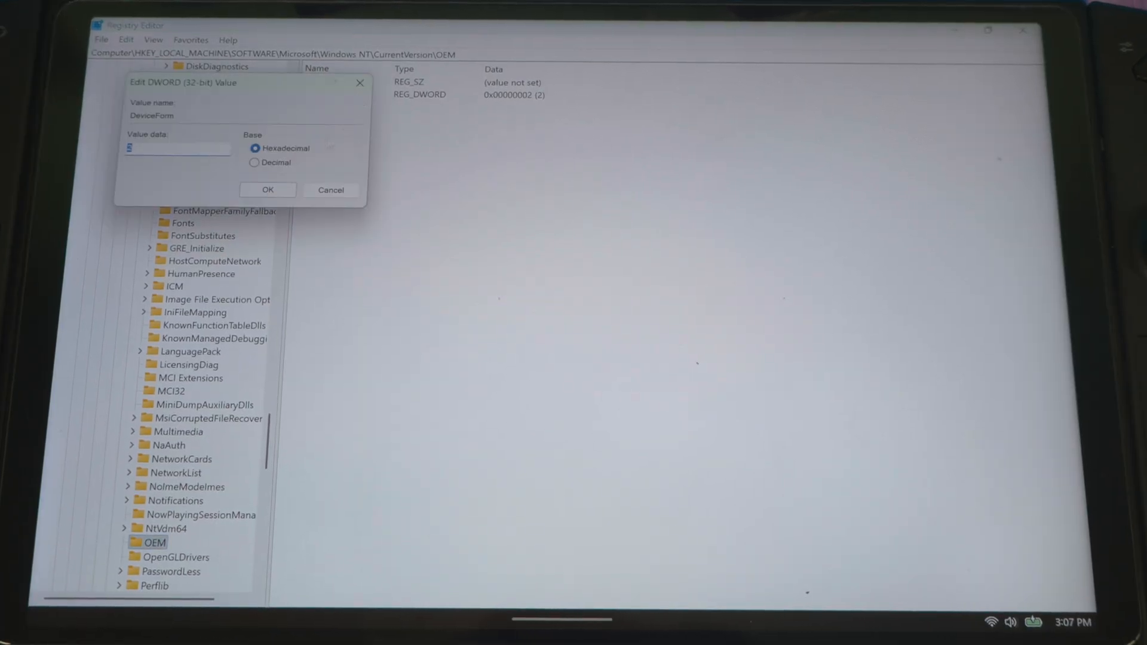
type("2")
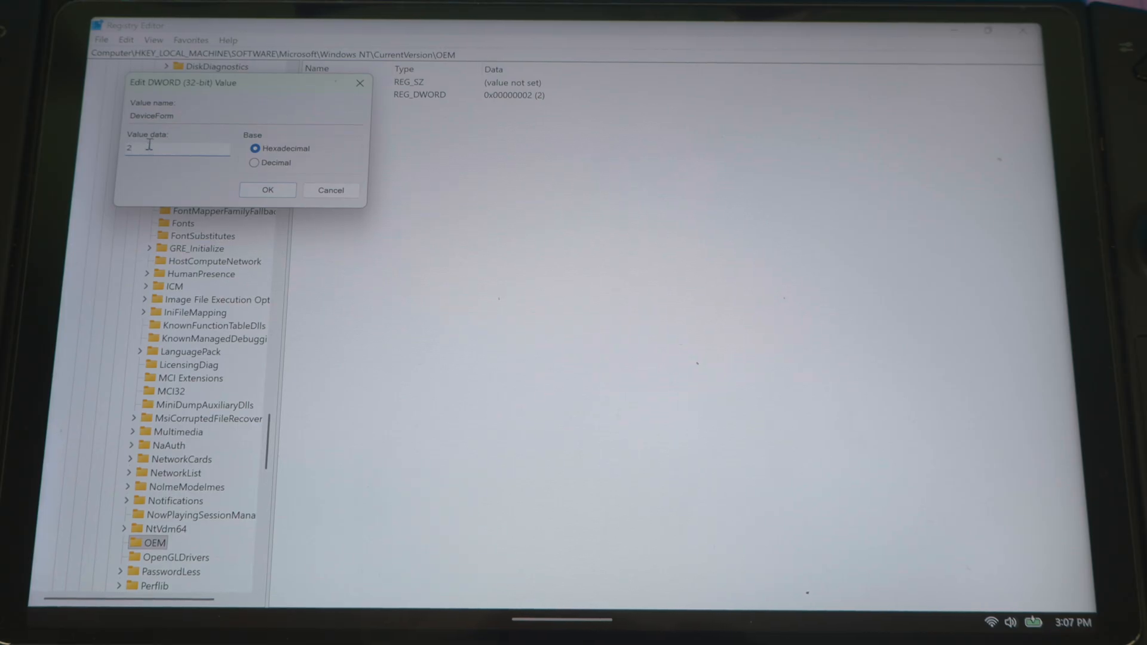
type("e")
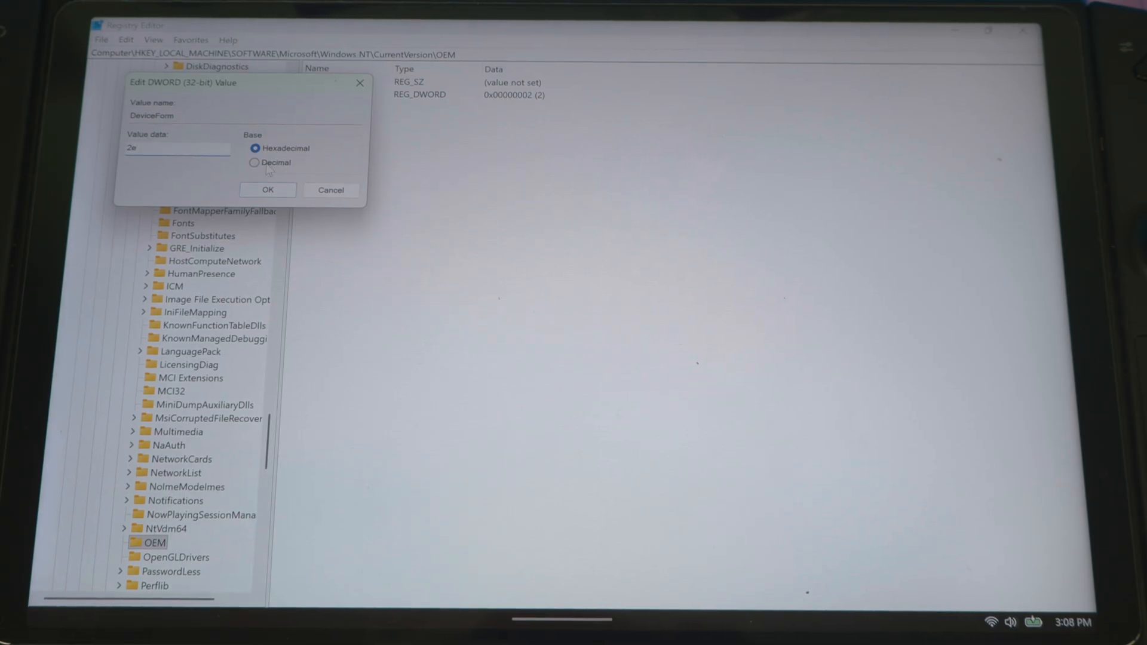
left_click(254, 162)
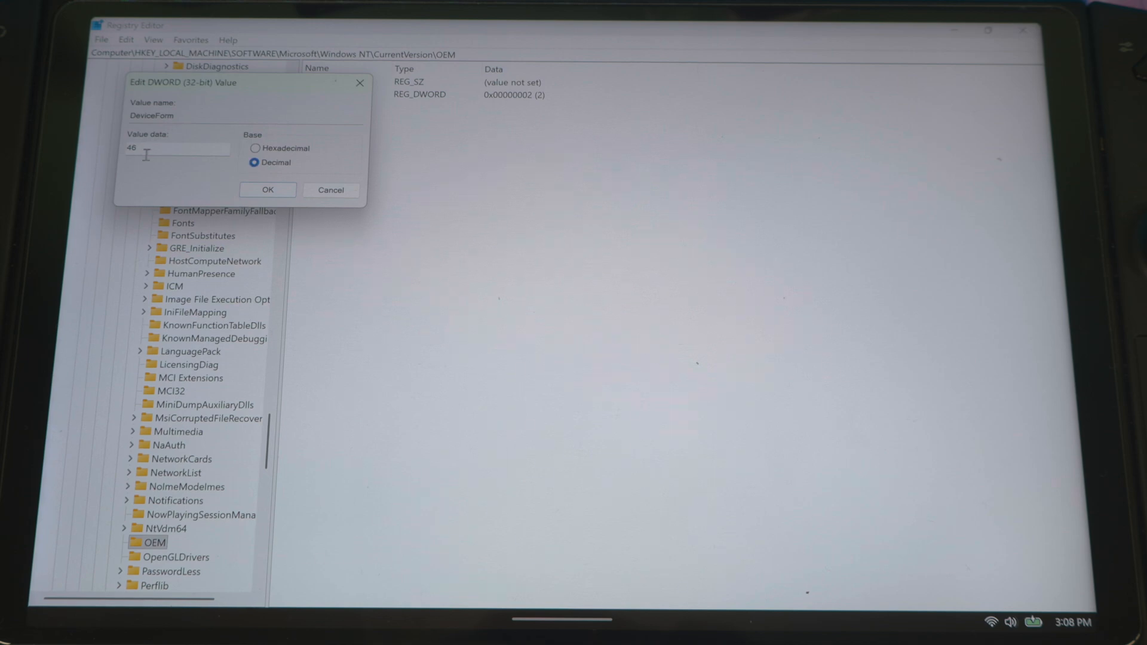
left_click(255, 147)
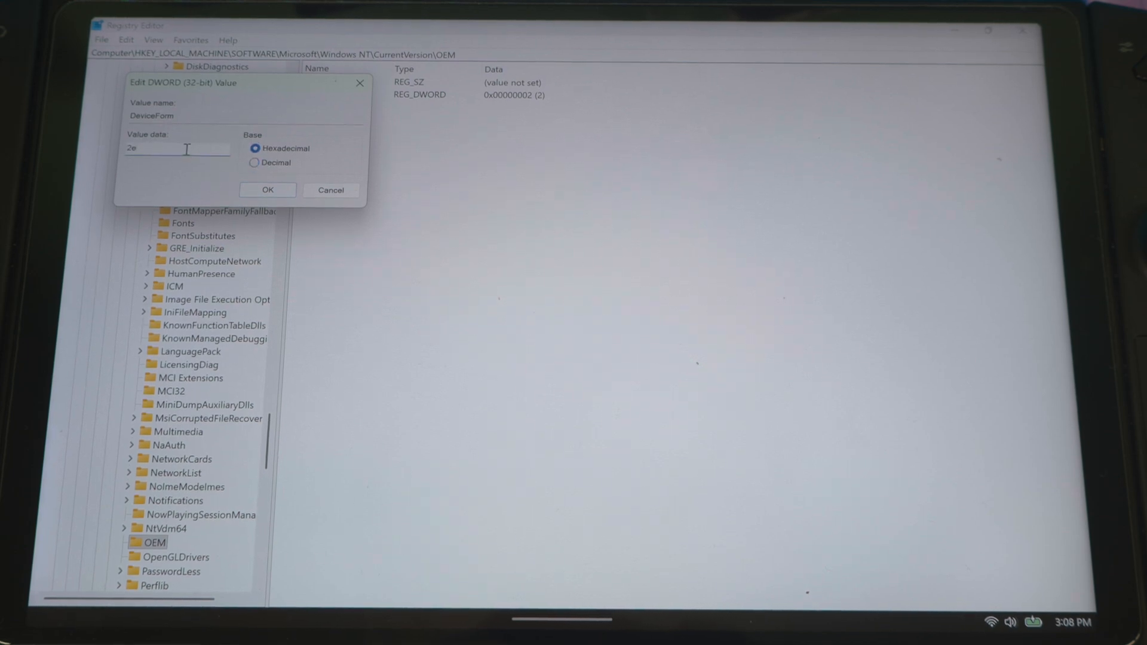
left_click(254, 163)
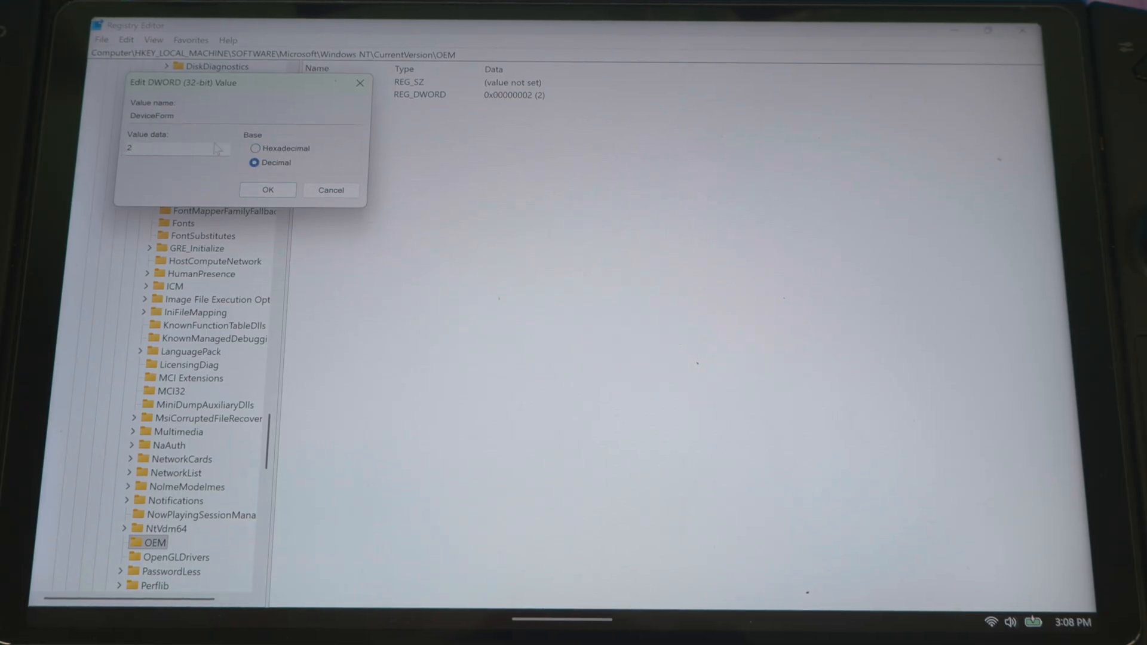
left_click(255, 149)
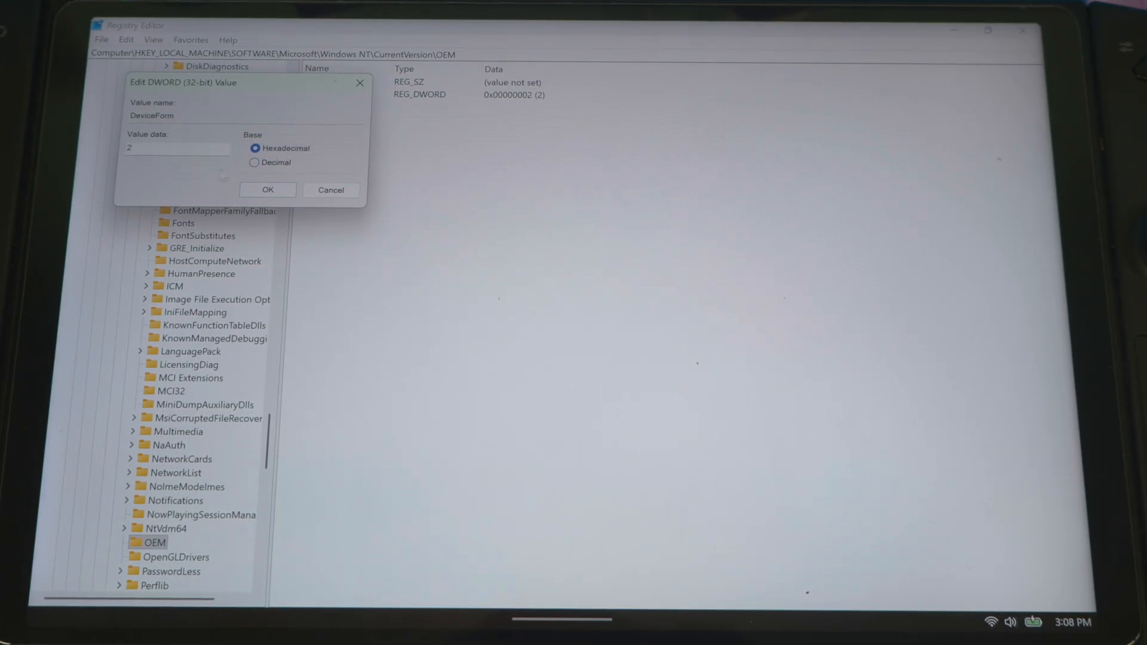
left_click(254, 162)
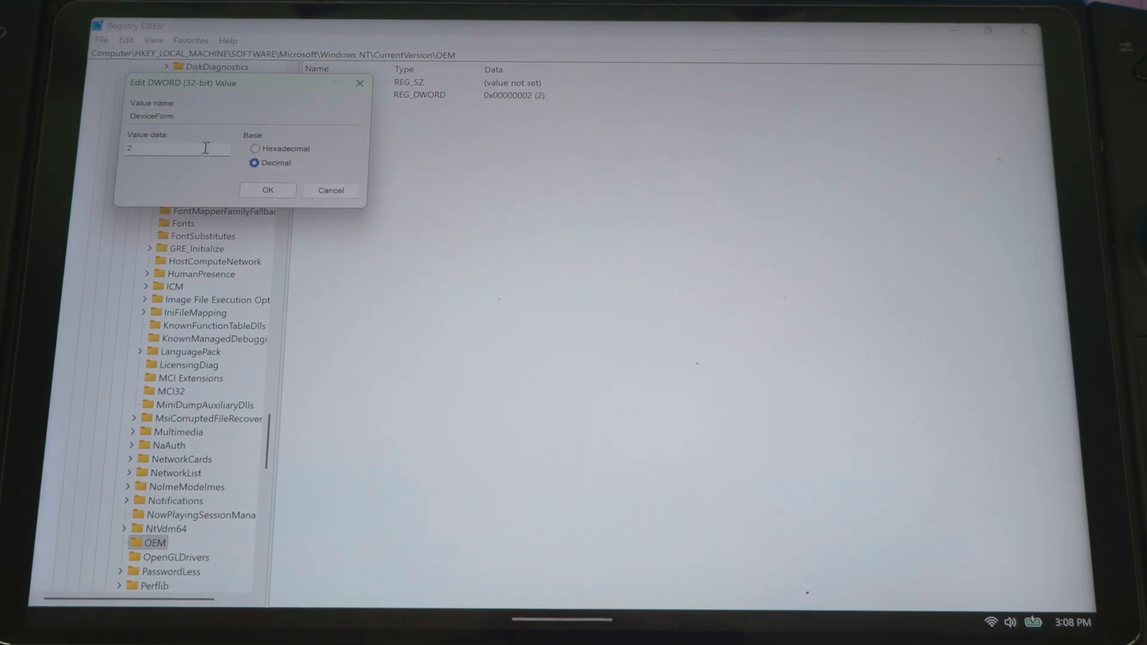
type("46")
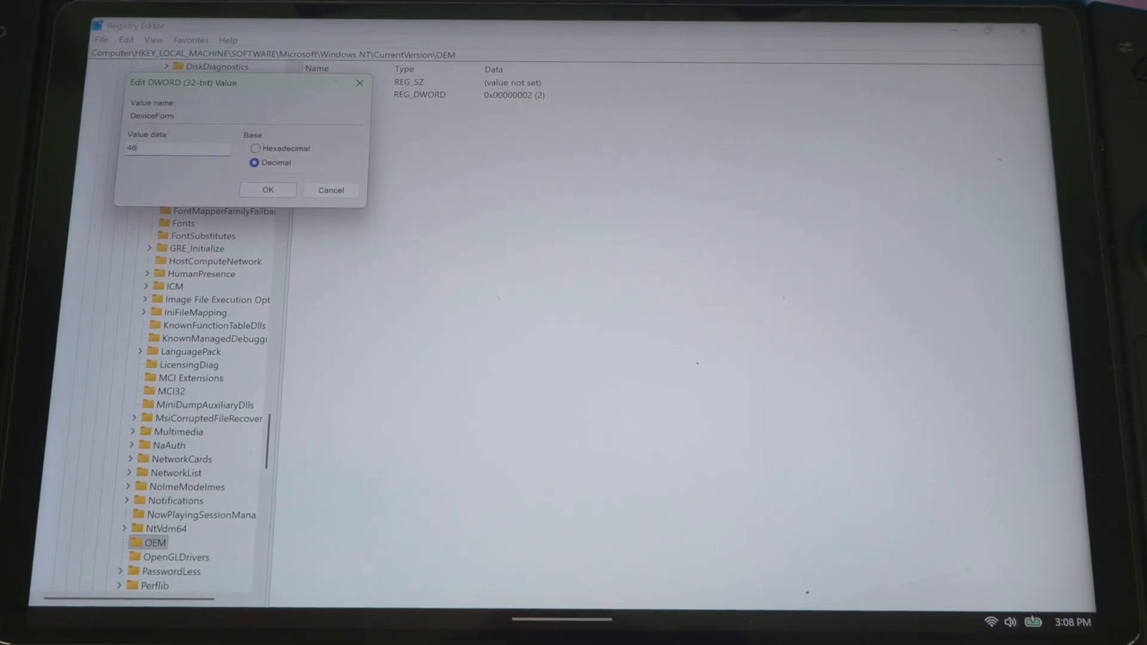
left_click(267, 189)
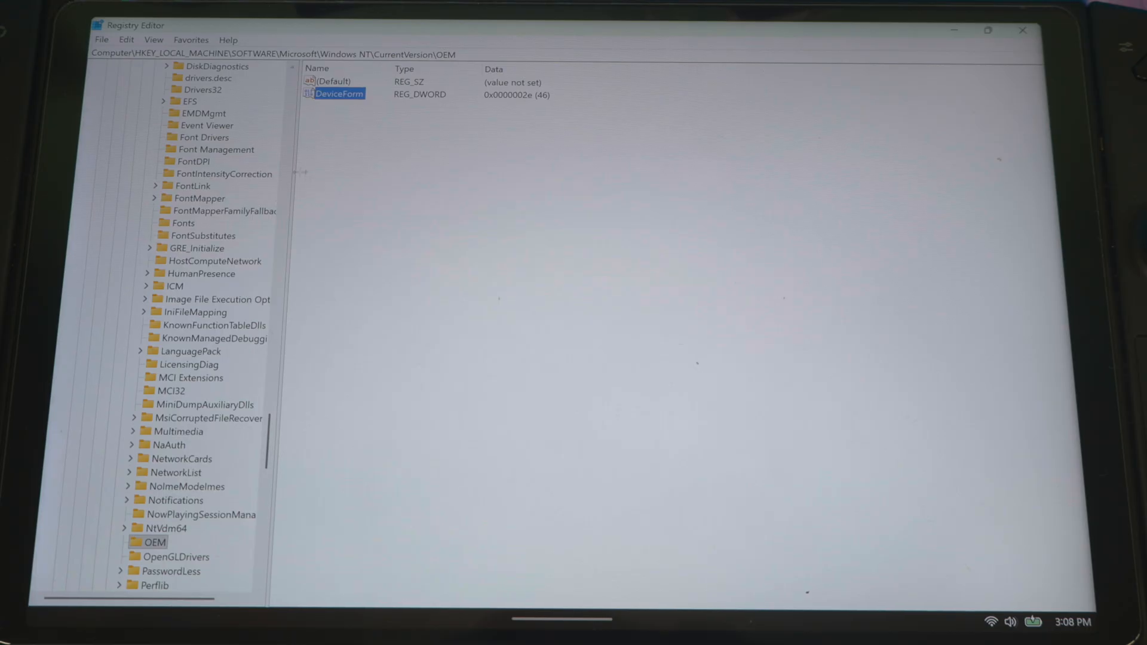
- Reopen DeviceForm and verify it holds 46 (0x2e) in both bases
double_click(337, 95)
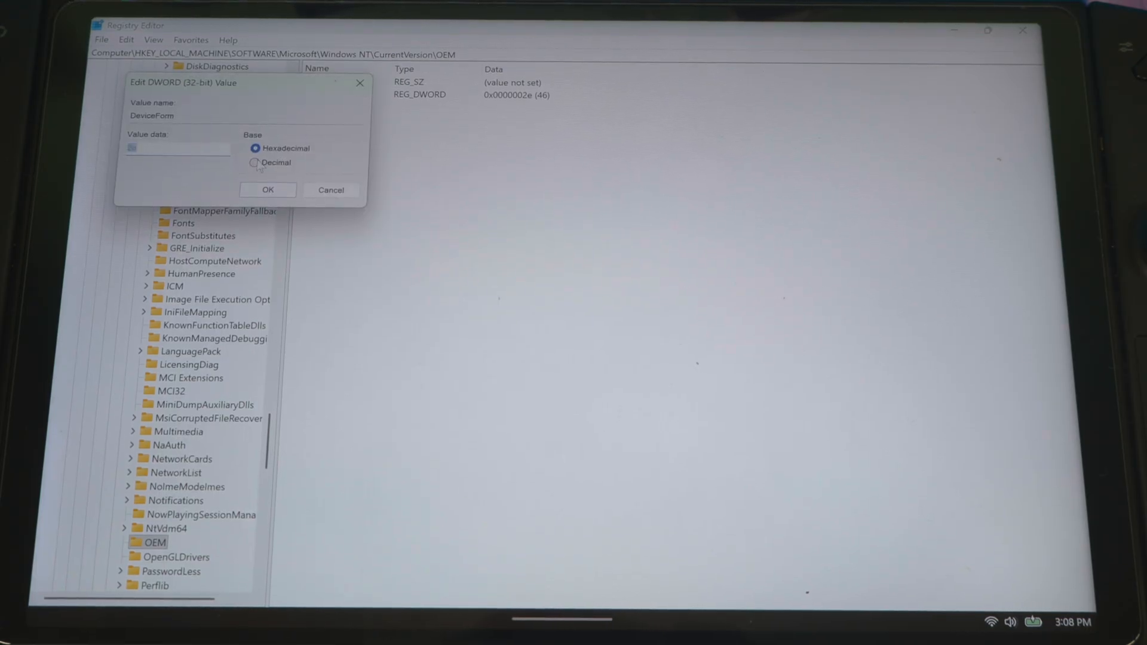
left_click(255, 163)
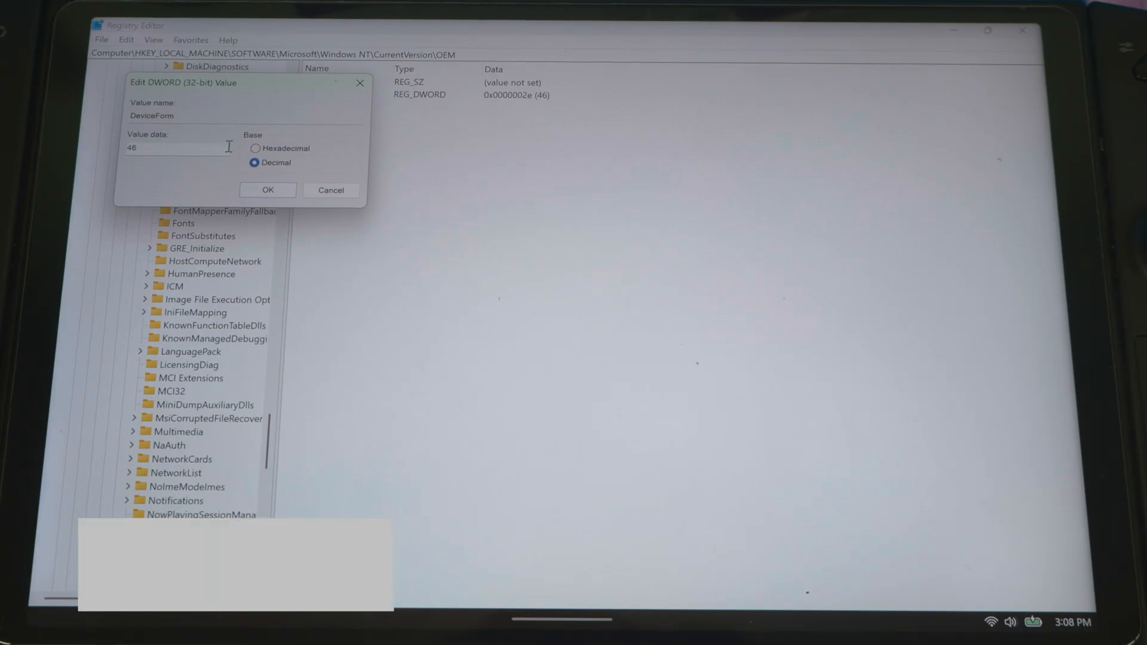
left_click(255, 148)
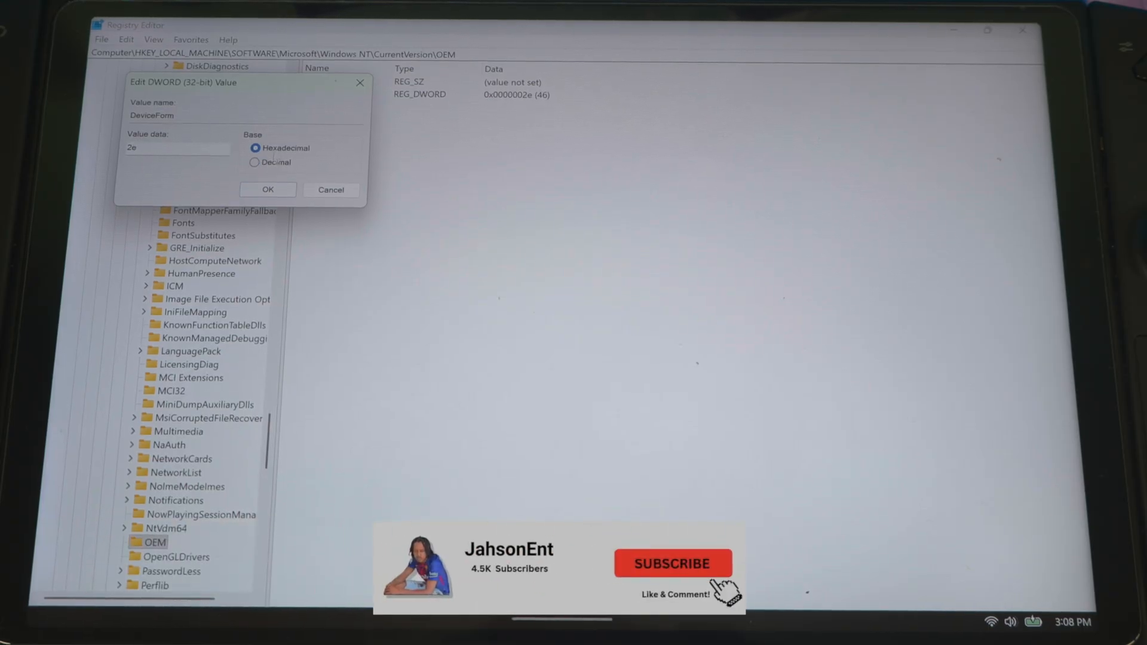
left_click(255, 162)
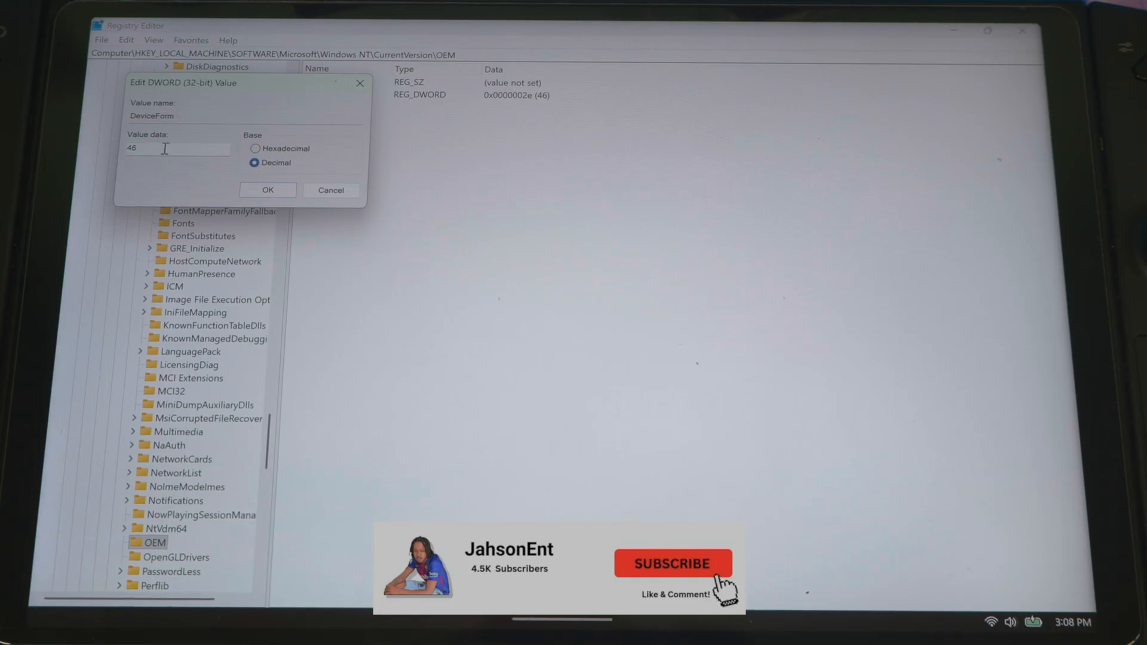
left_click(254, 149)
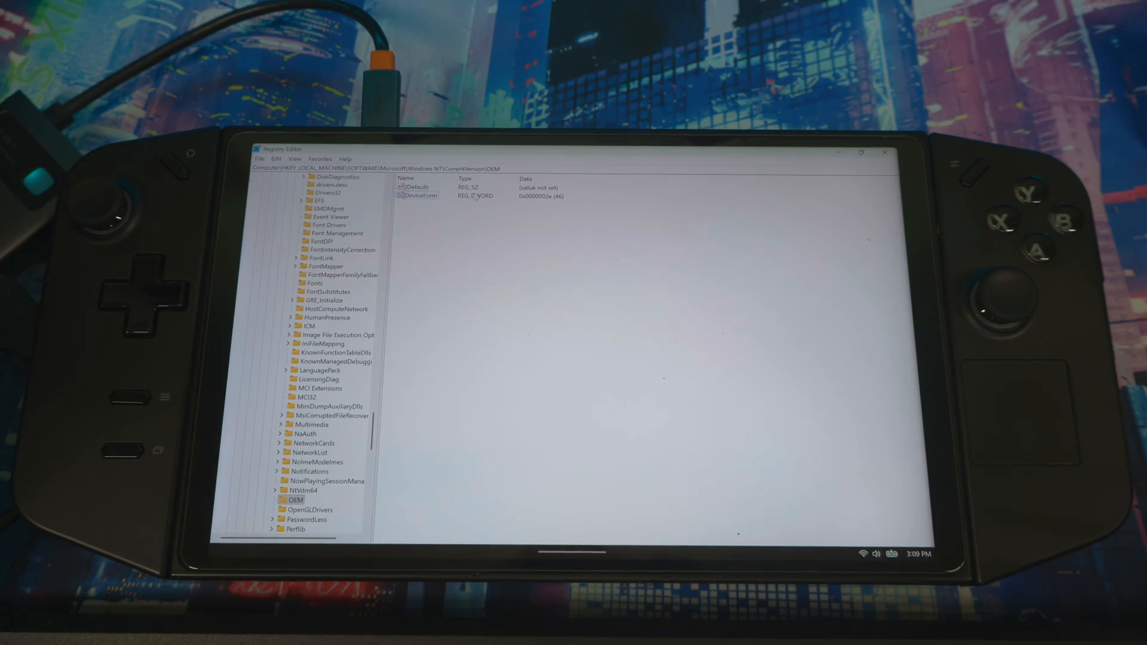
- Restart the handheld from Start > Power, then launch Settings from Search
double_click(418, 196)
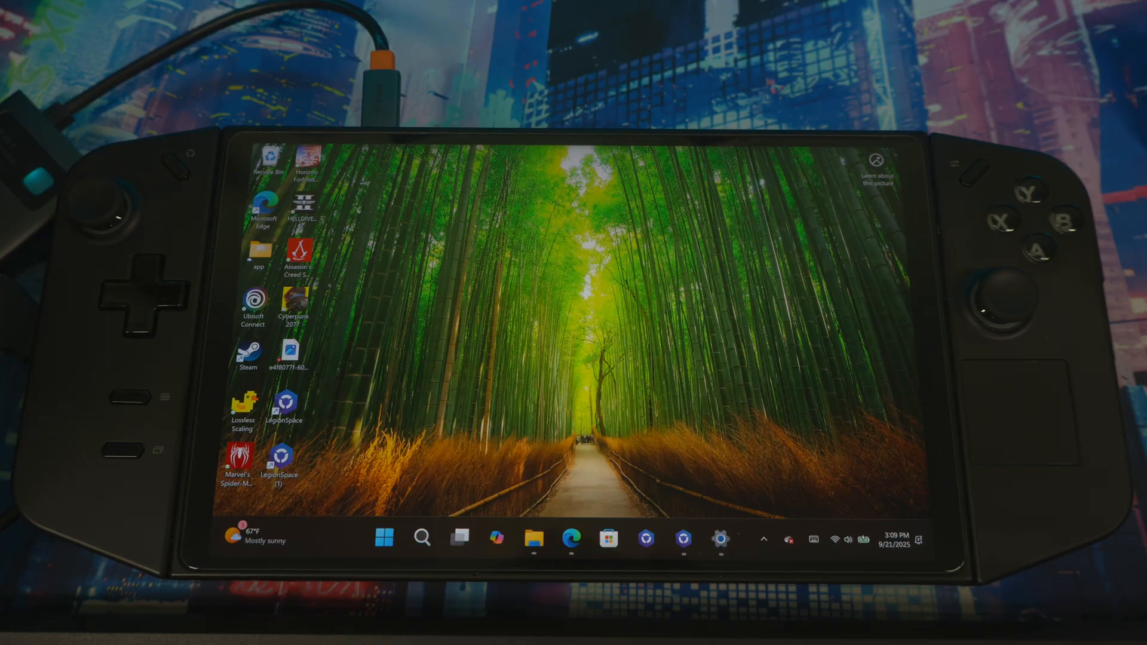
left_click(384, 538)
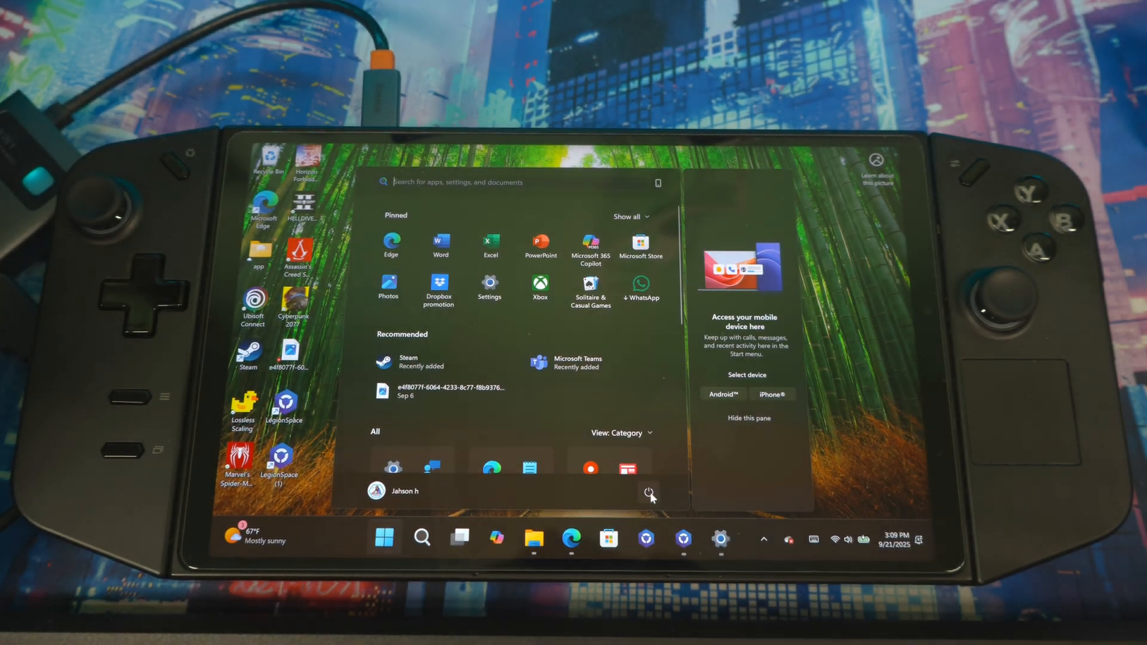
left_click(384, 539)
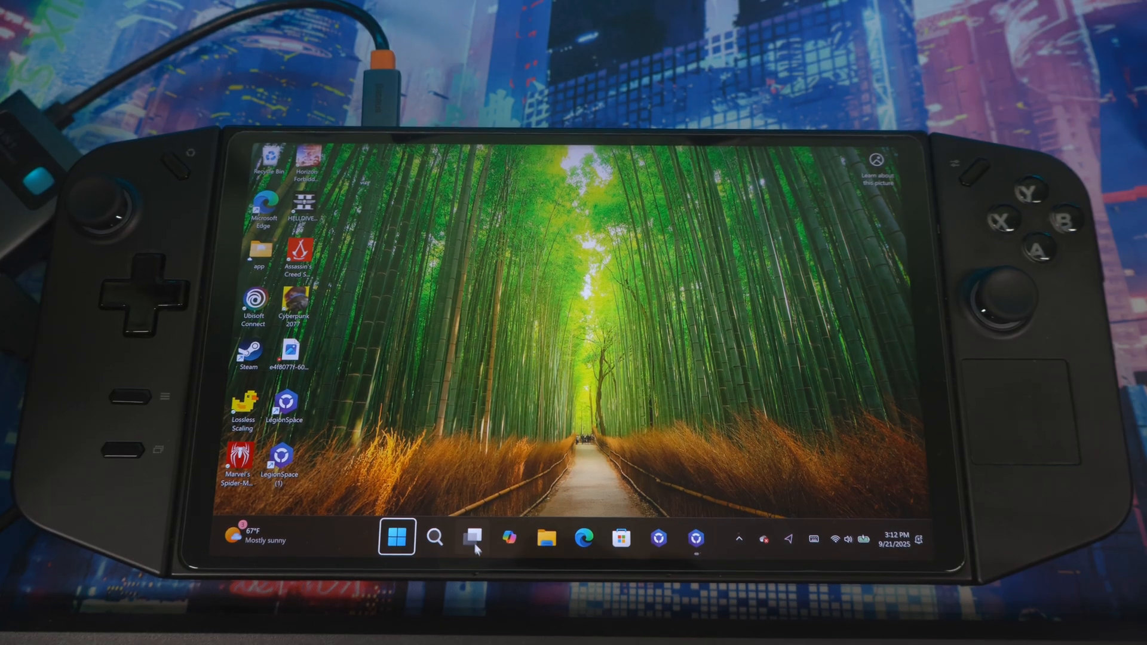
left_click(434, 538)
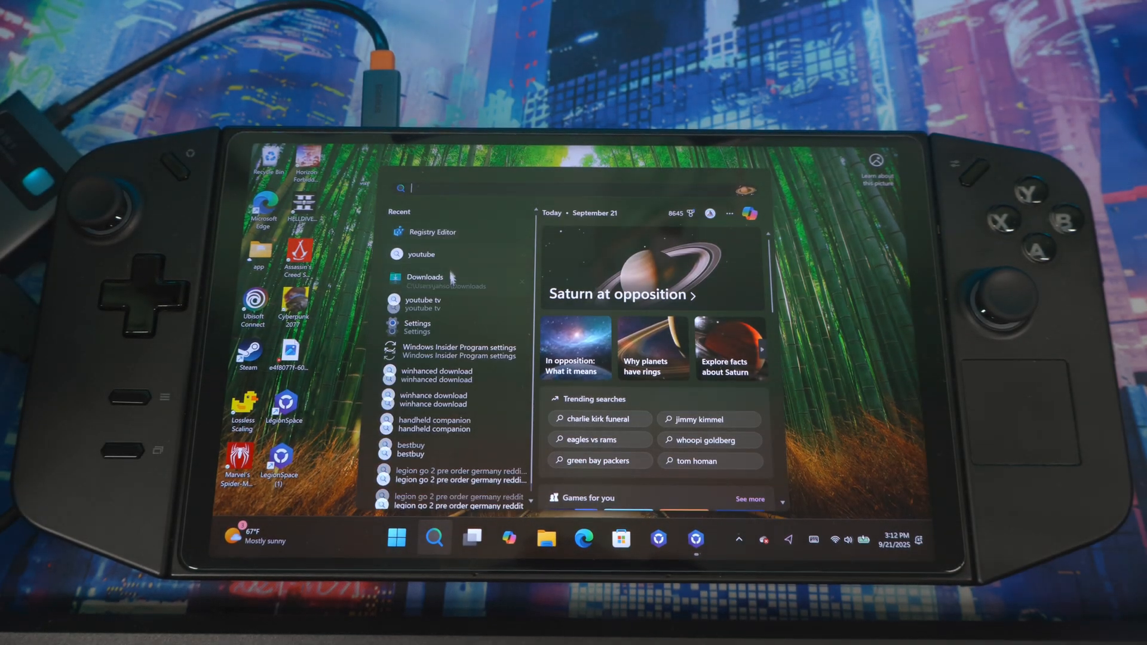
left_click(417, 327)
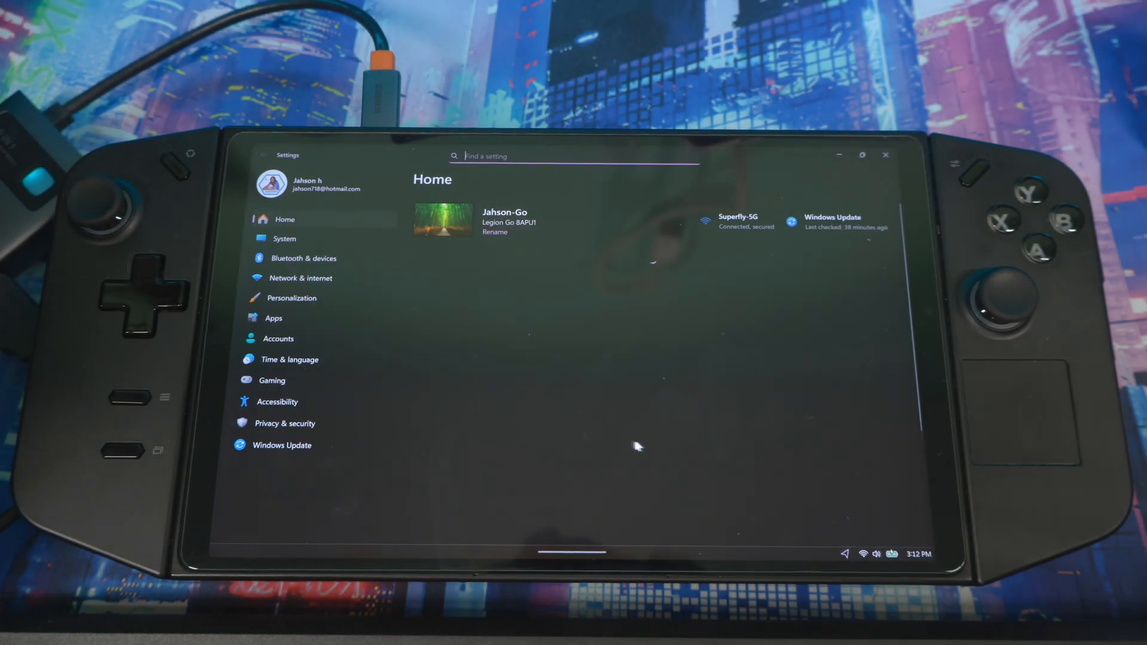
- Under Gaming > Full screen experience, pick Xbox from the home app dropdown
left_click(271, 380)
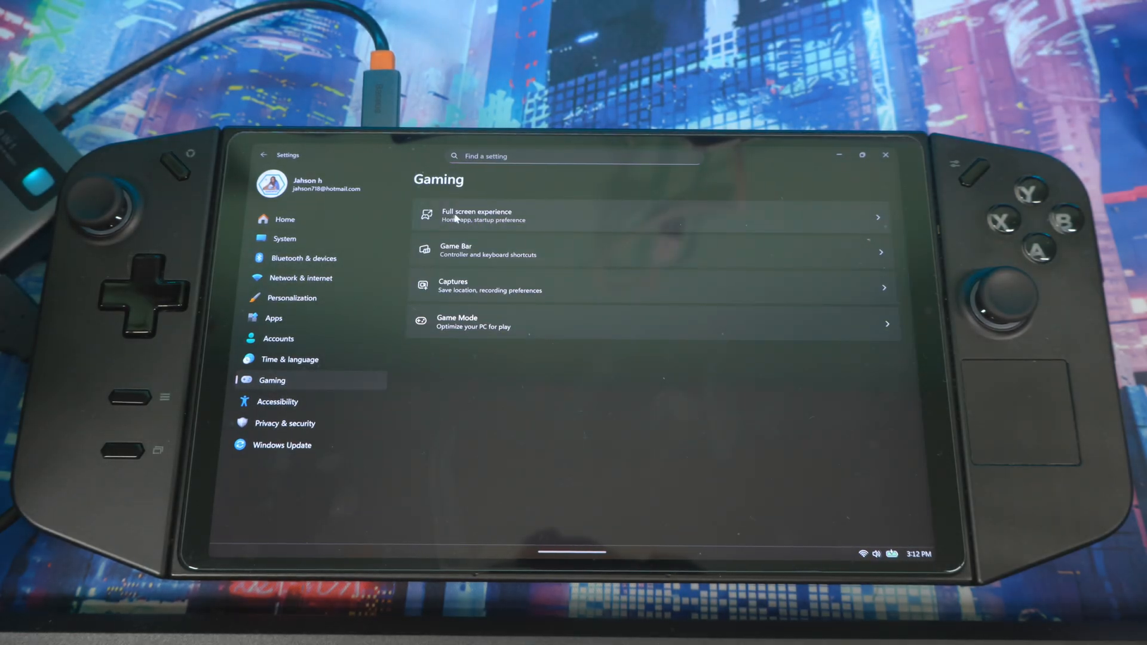
left_click(475, 216)
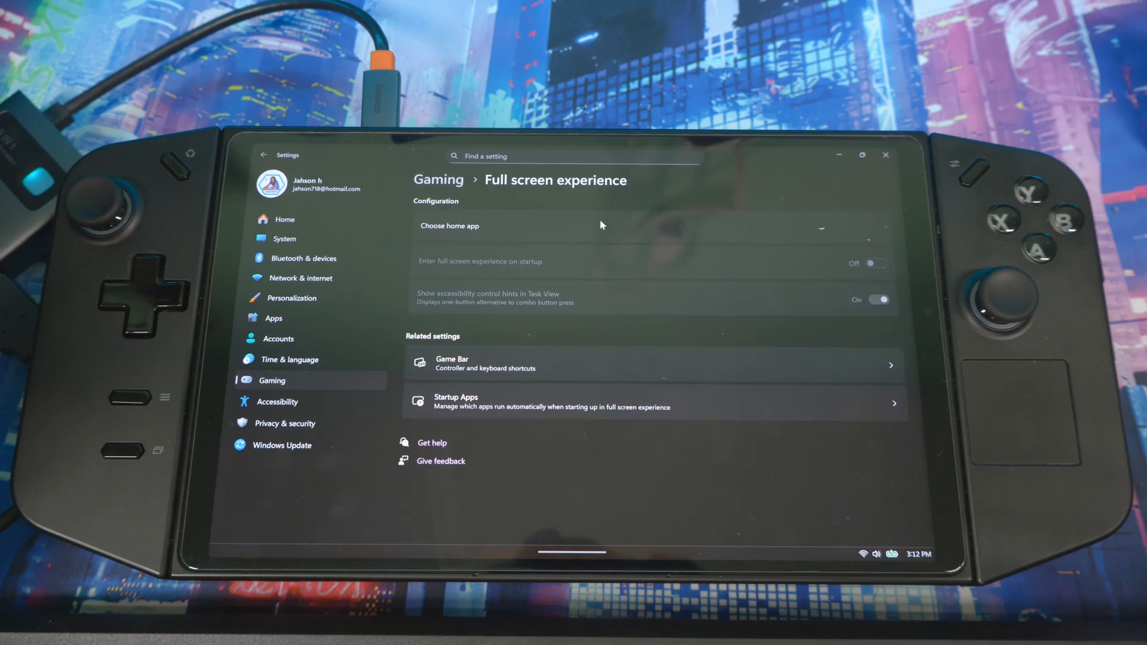
left_click(848, 226)
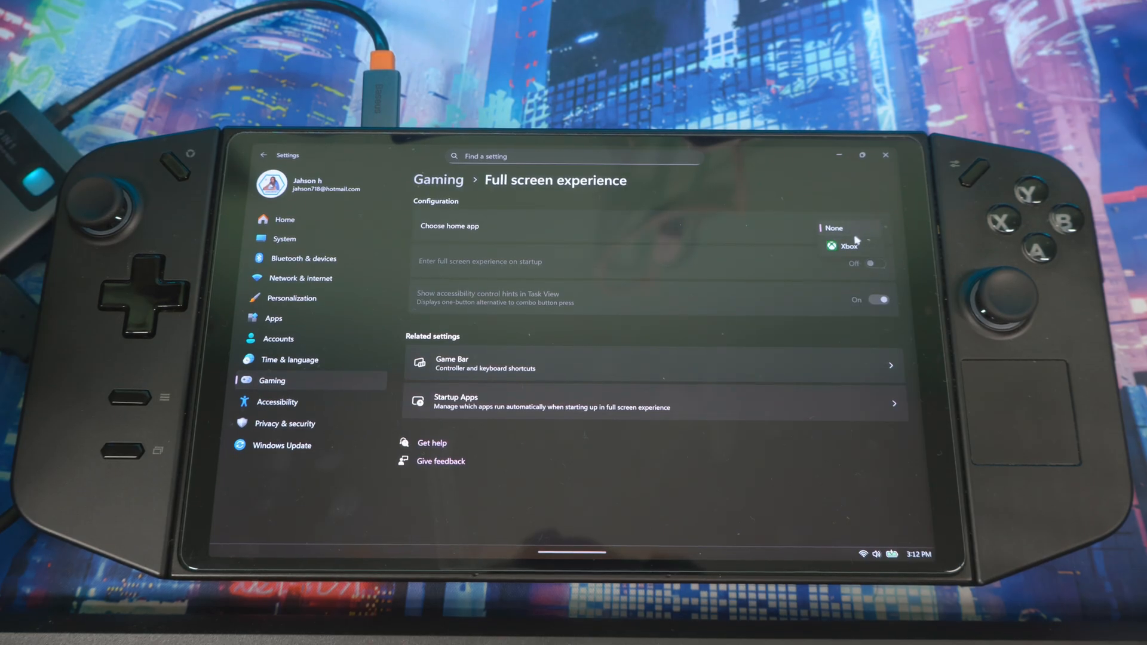
left_click(848, 246)
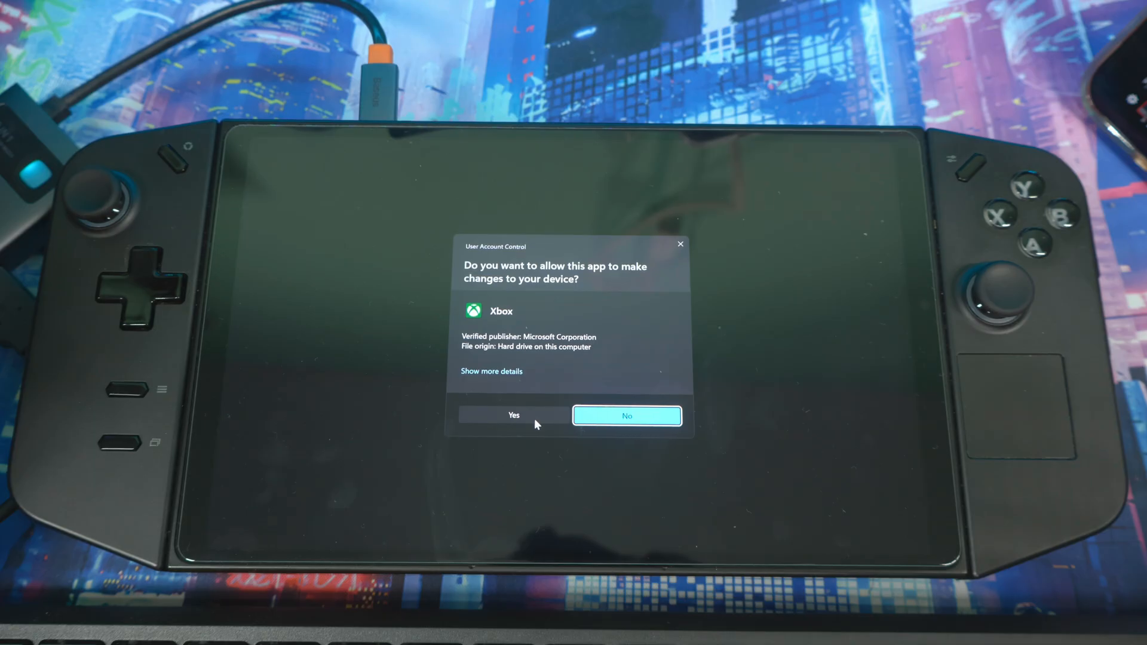
- Approve Xbox's User Account Control prompt and sign in with the Microsoft account
left_click(514, 414)
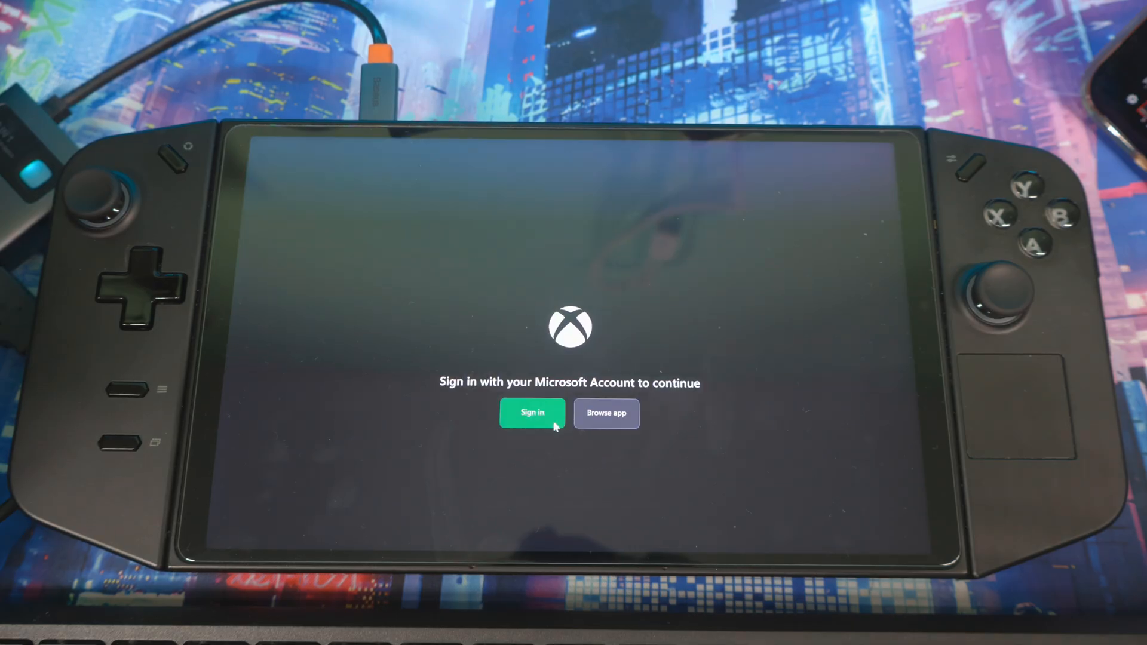
left_click(531, 412)
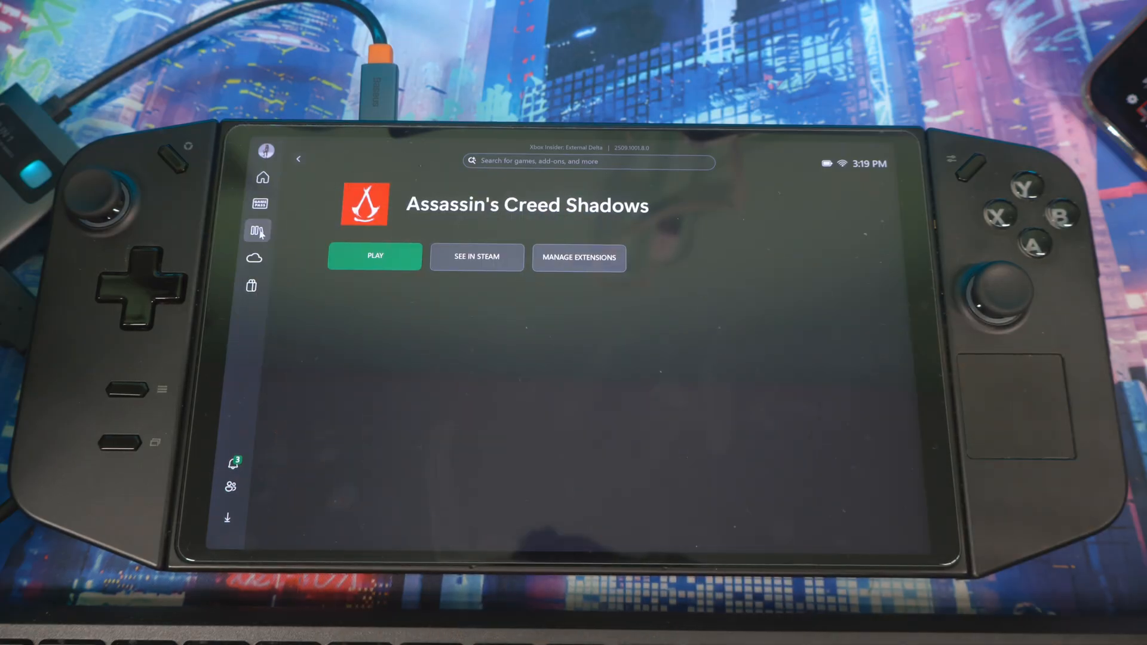
- Browse the Xbox library's My games and Play history, then open the Store and briefly the friends list
left_click(257, 231)
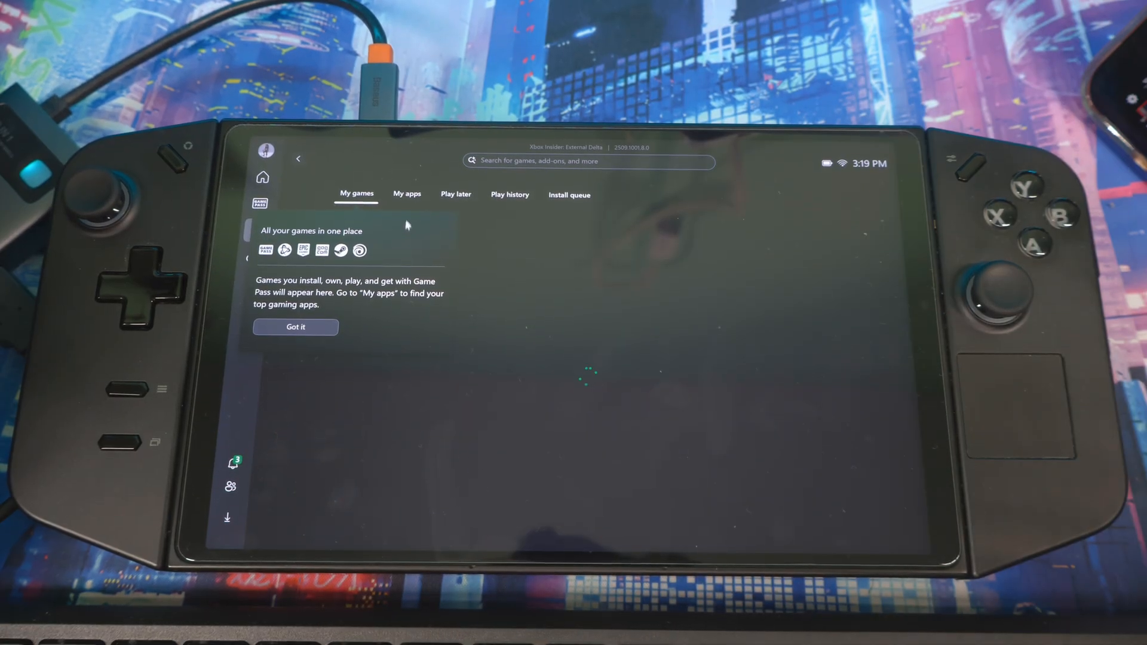
left_click(295, 326)
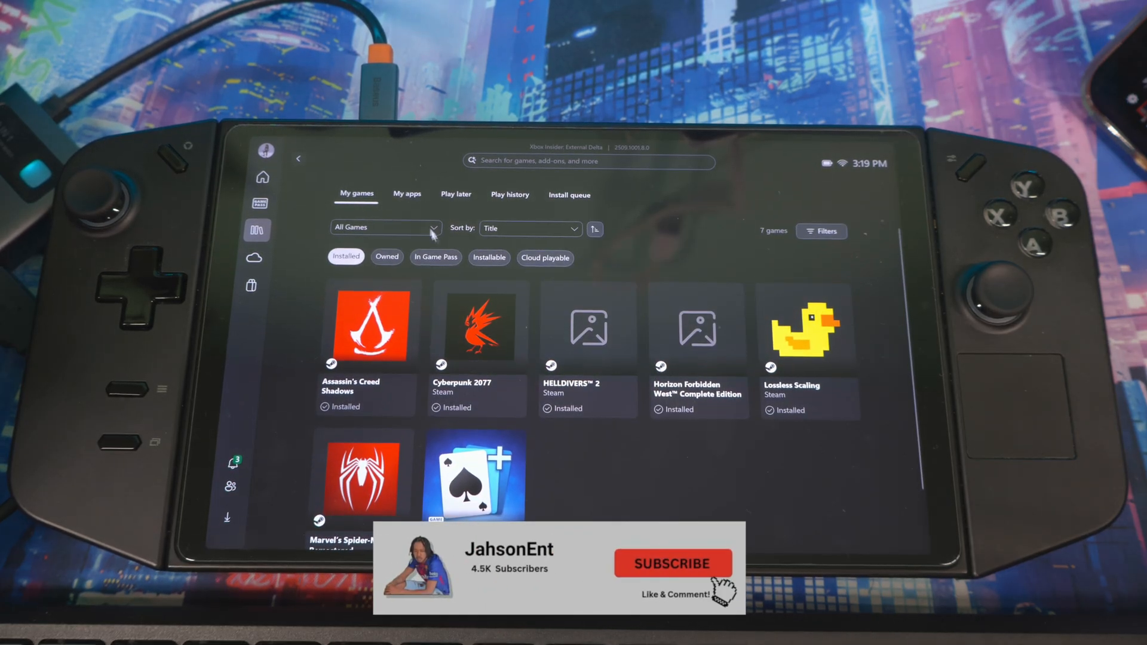
left_click(509, 195)
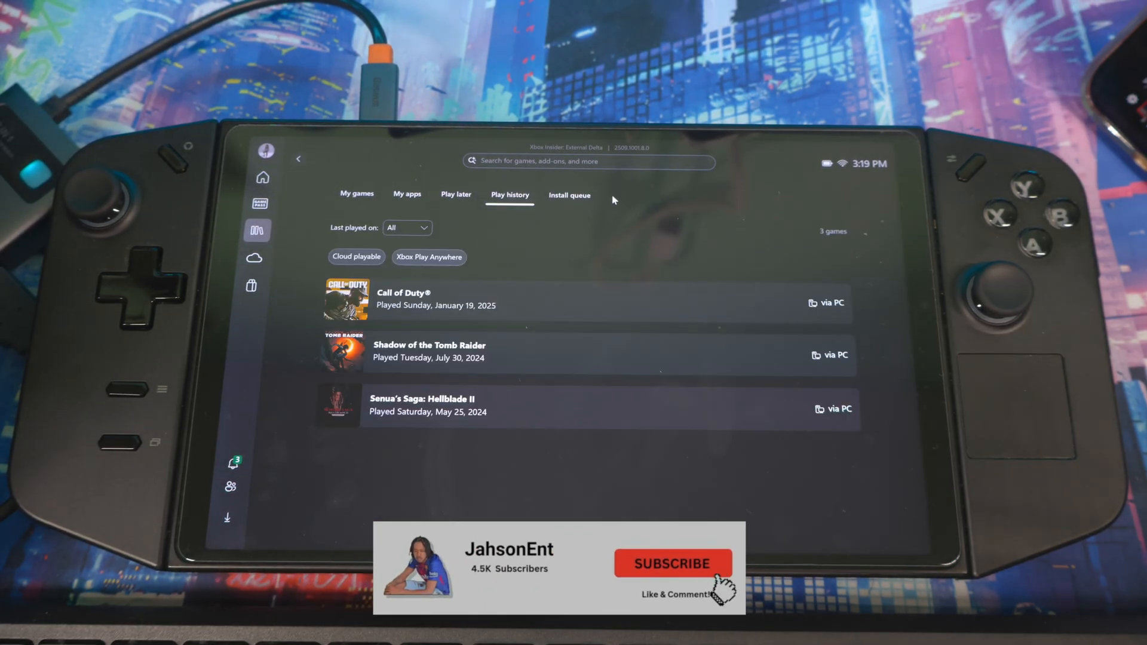
left_click(356, 194)
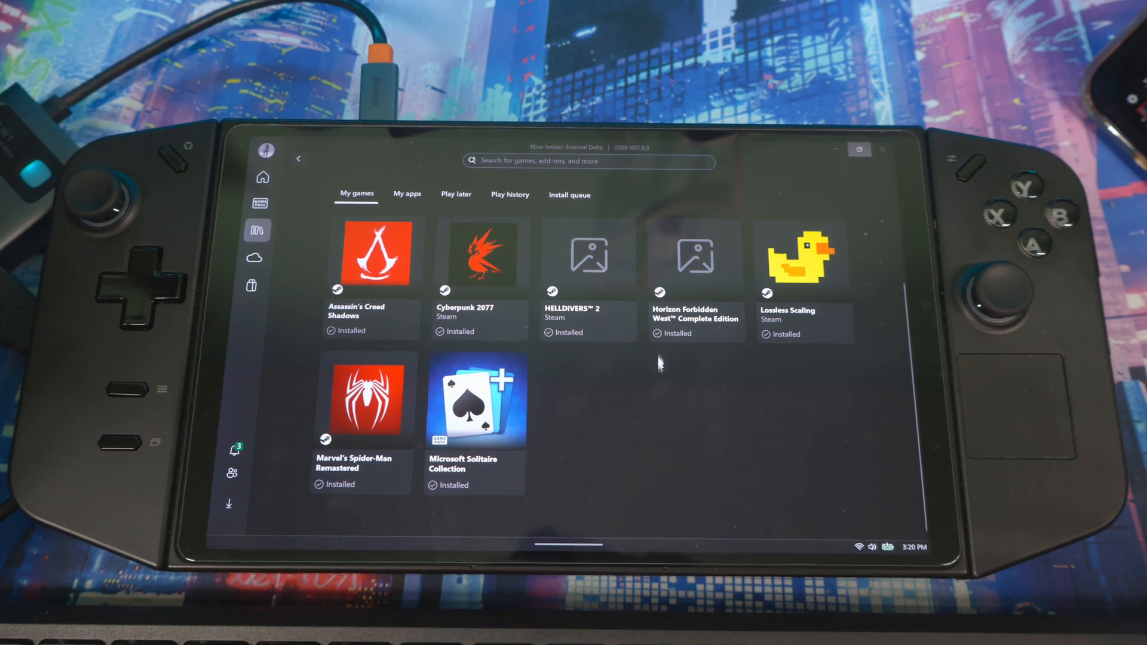
left_click(251, 283)
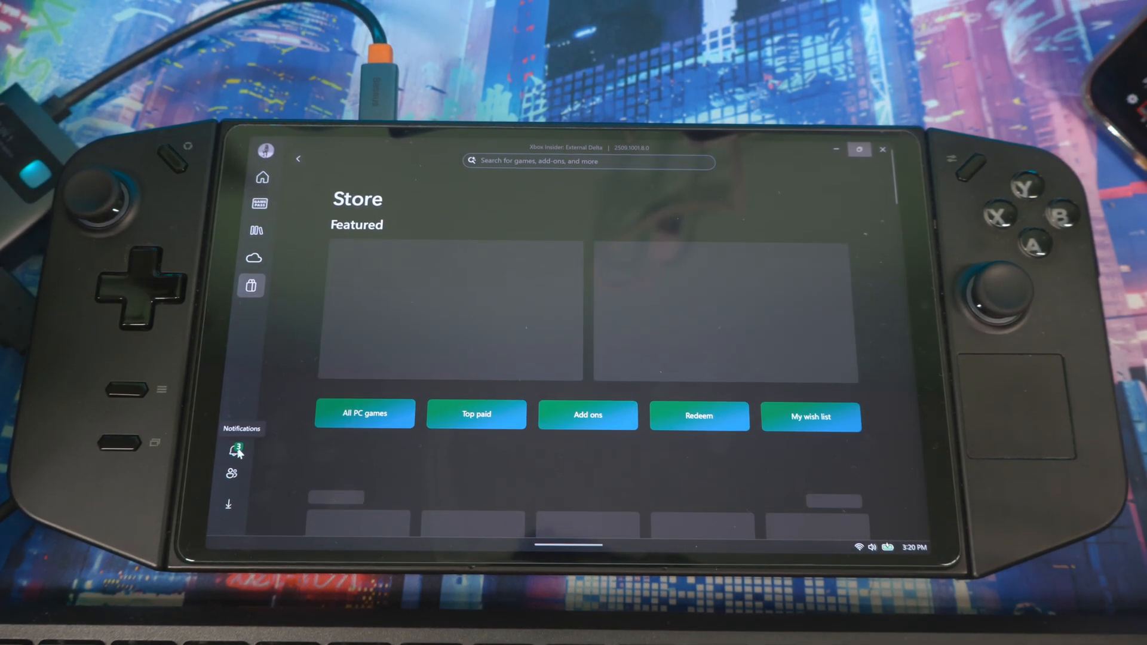
left_click(232, 472)
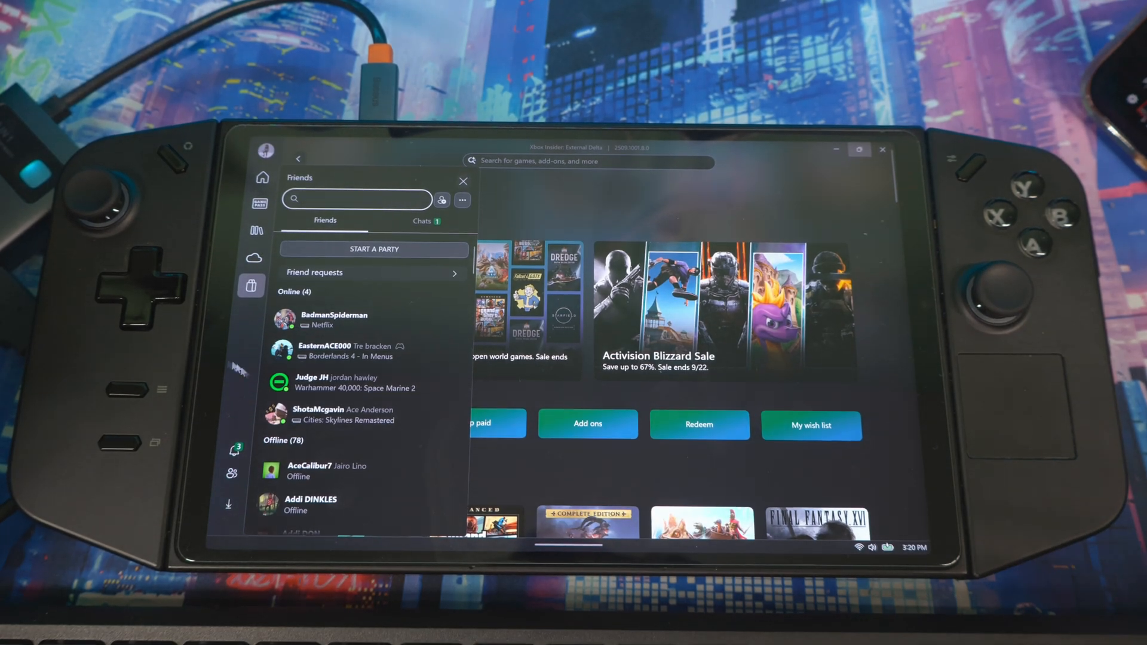
left_click(463, 181)
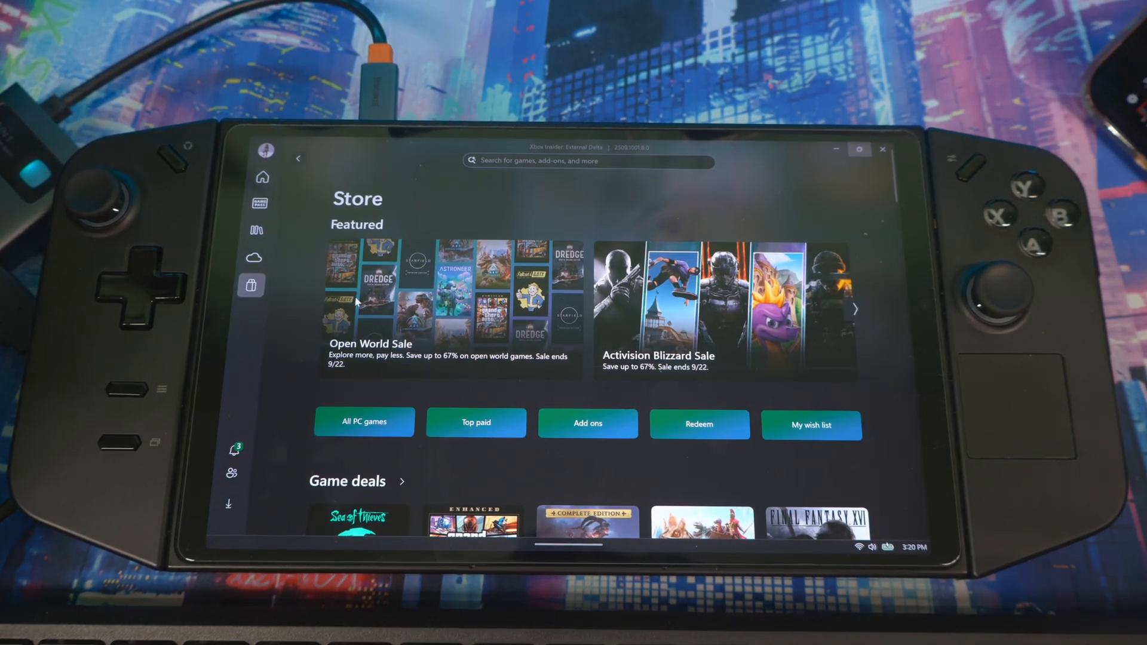